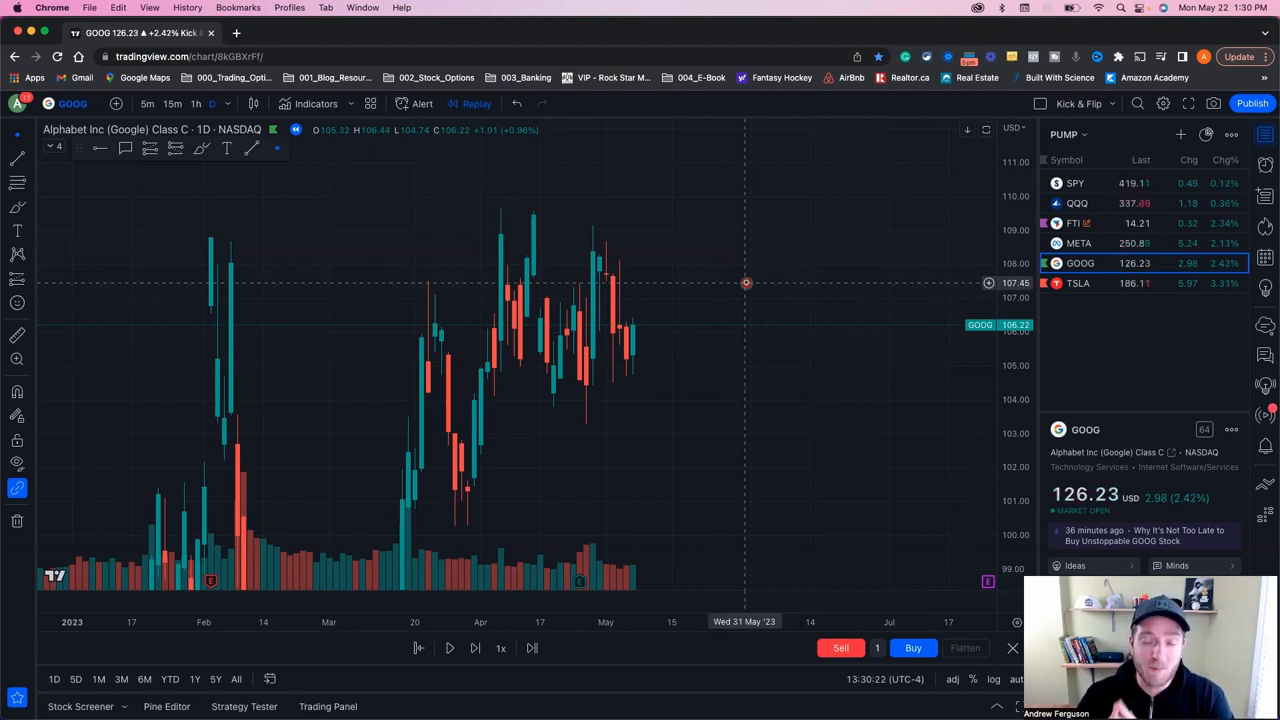
pyautogui.moveTo(724, 308)
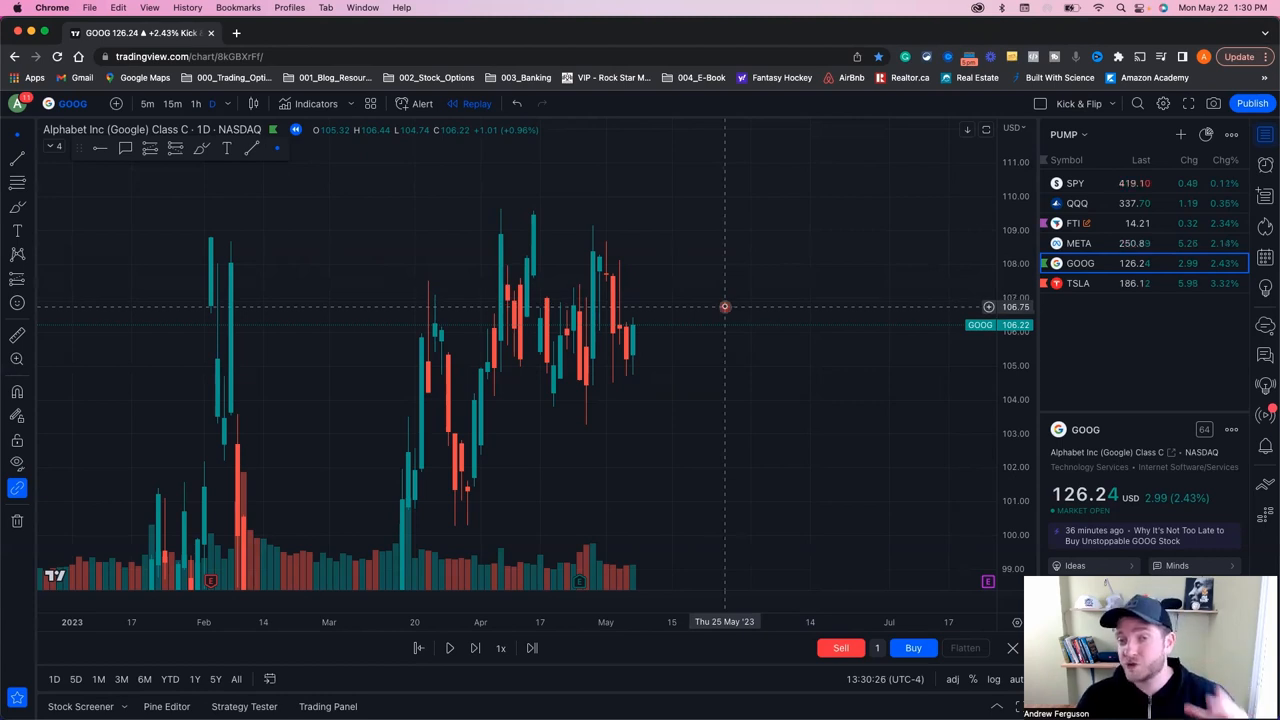
pyautogui.moveTo(728, 344)
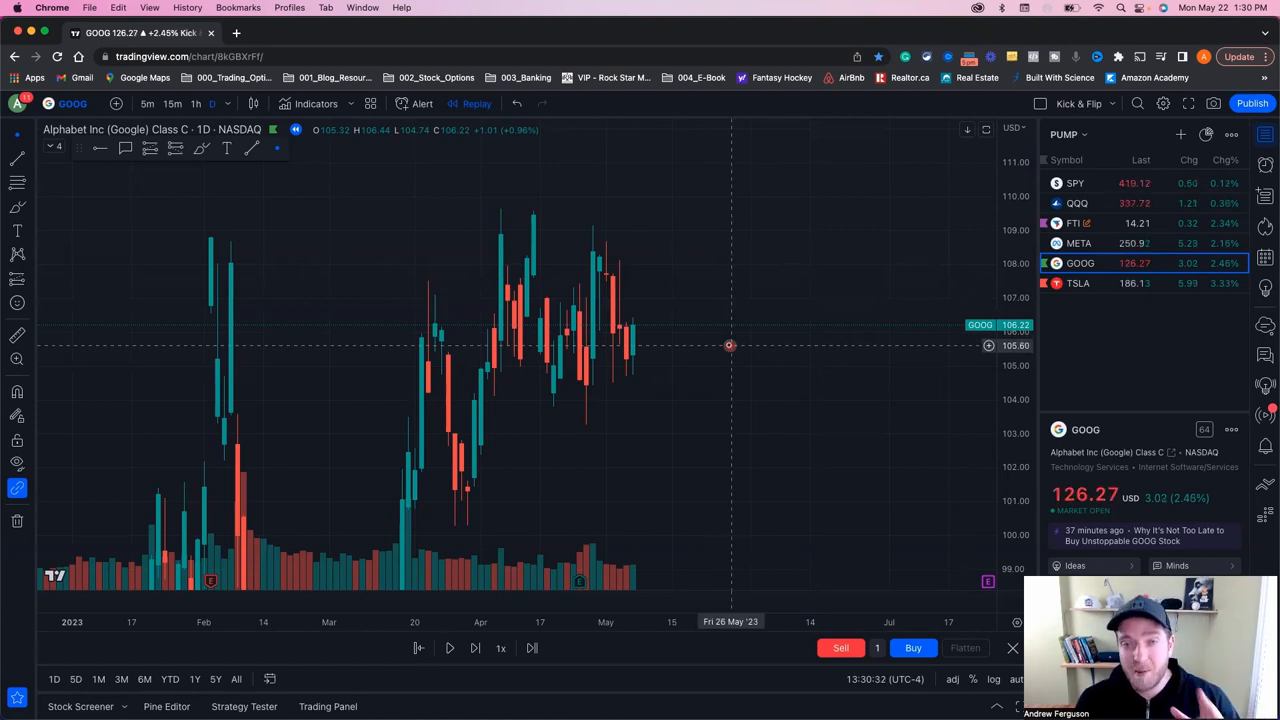
pyautogui.moveTo(576, 236)
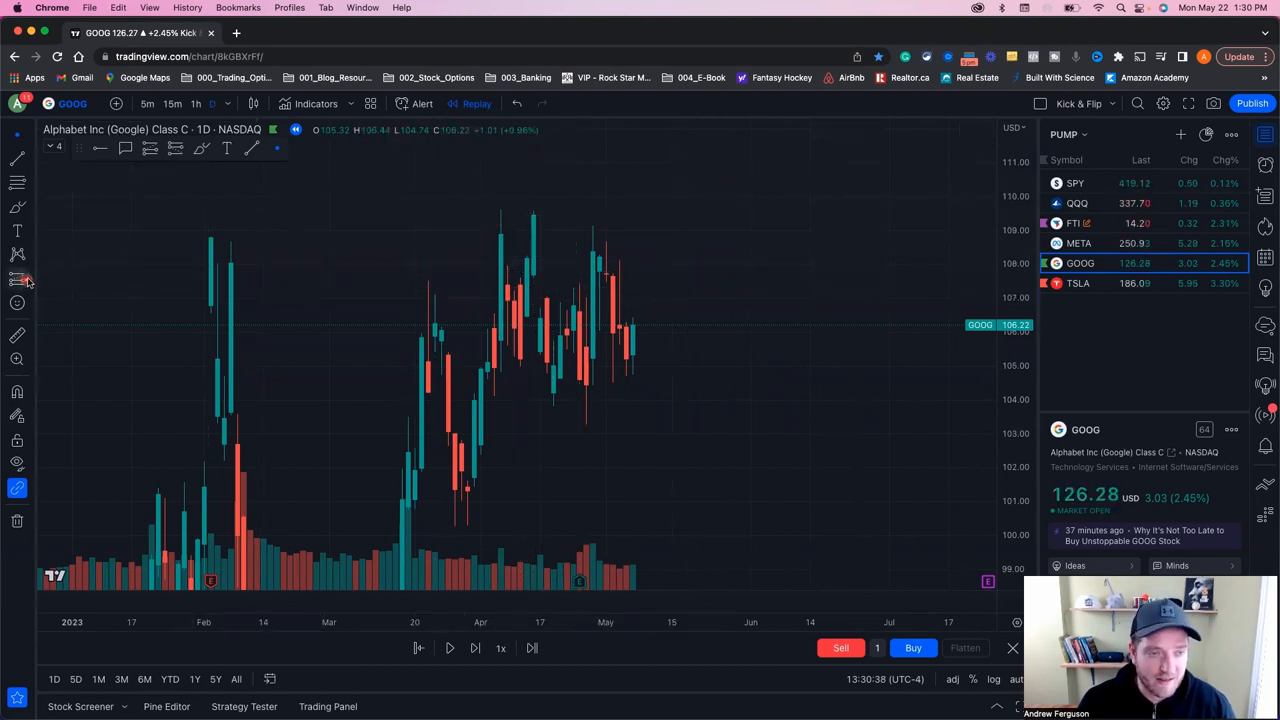
# Choose the Long Position projection tool from the drawing toolbar
pyautogui.click(16, 280)
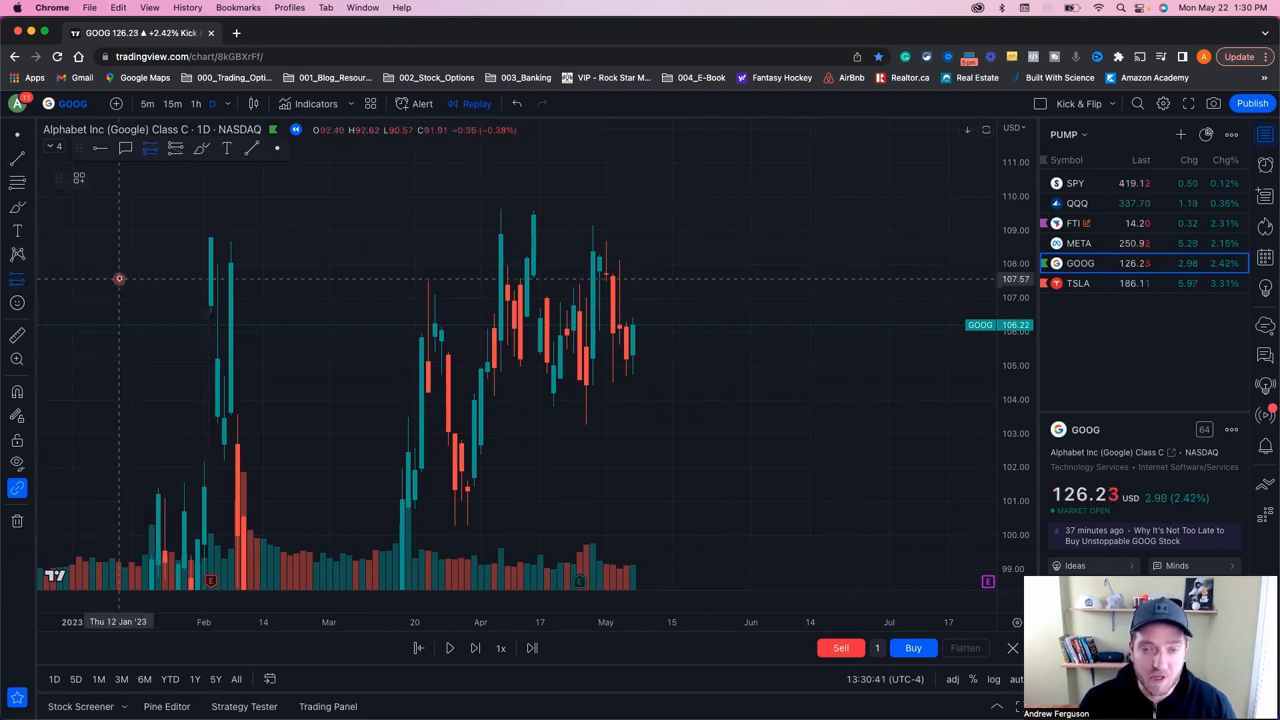
pyautogui.moveTo(724, 344)
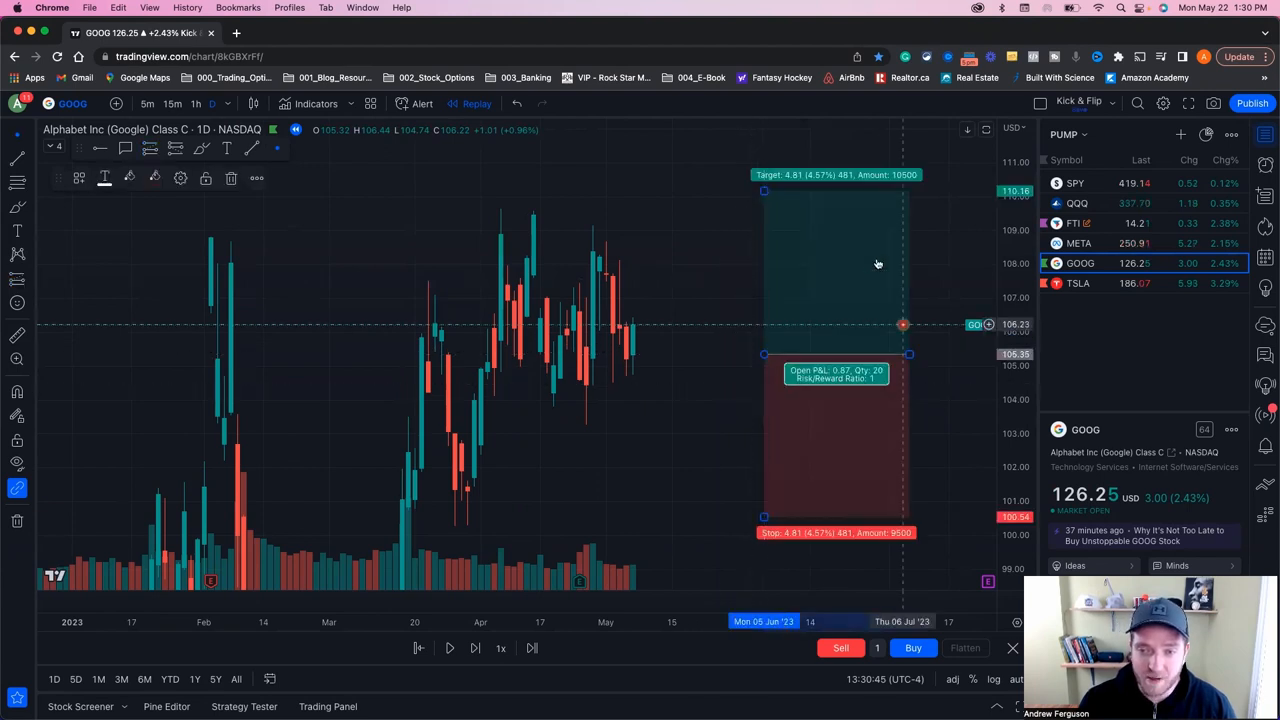
pyautogui.moveTo(792, 320)
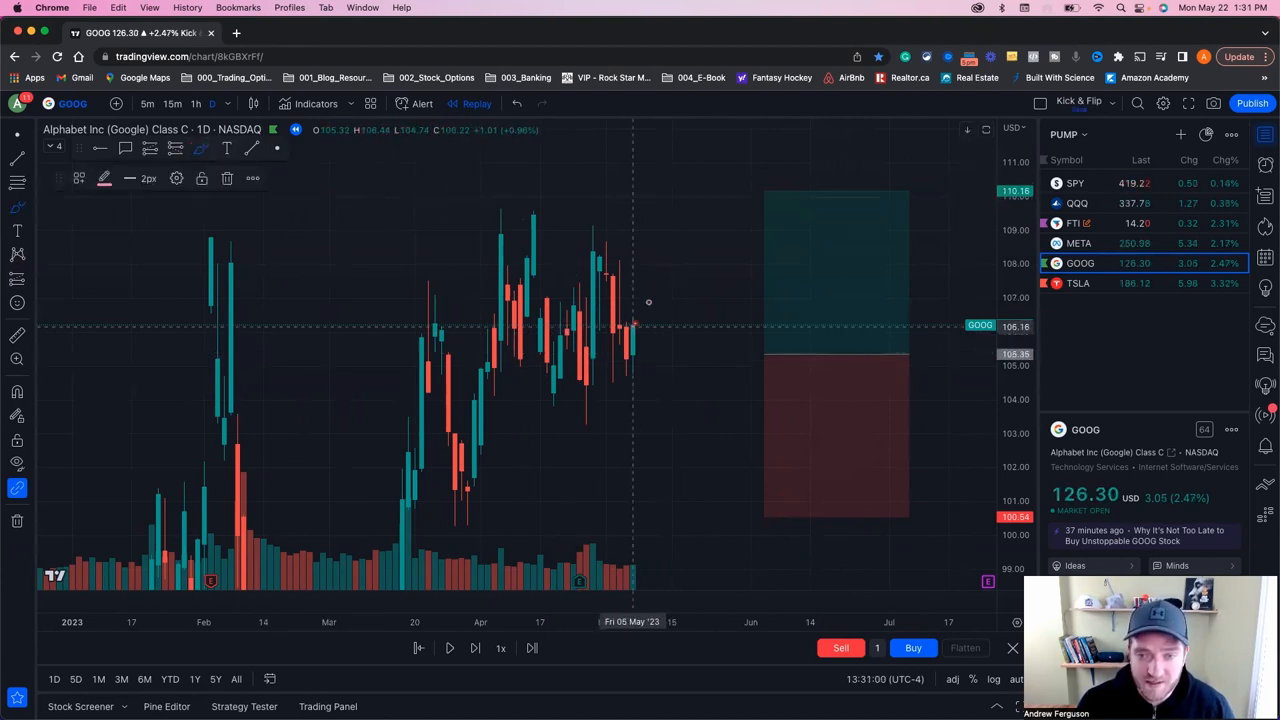
# Shift the long position so its entry sits on the latest candle and lower its stop level
pyautogui.moveTo(636, 324); pyautogui.dragTo(760, 156)
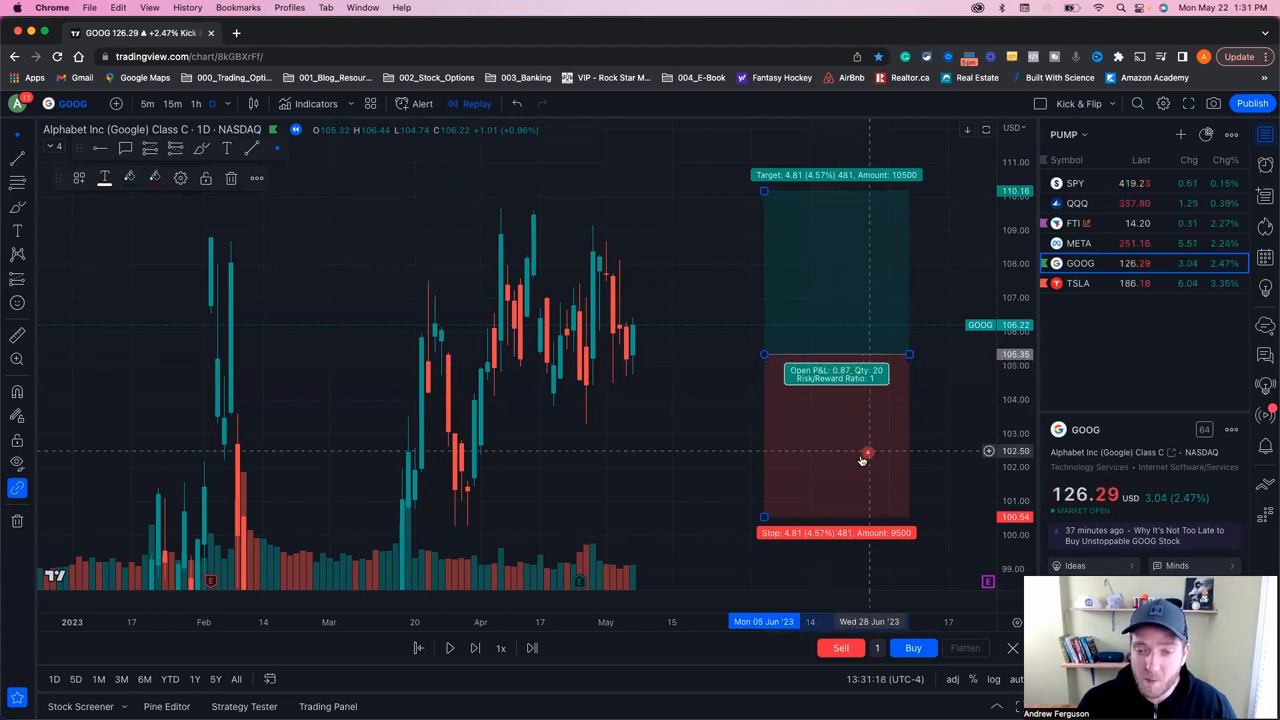
pyautogui.moveTo(852, 458)
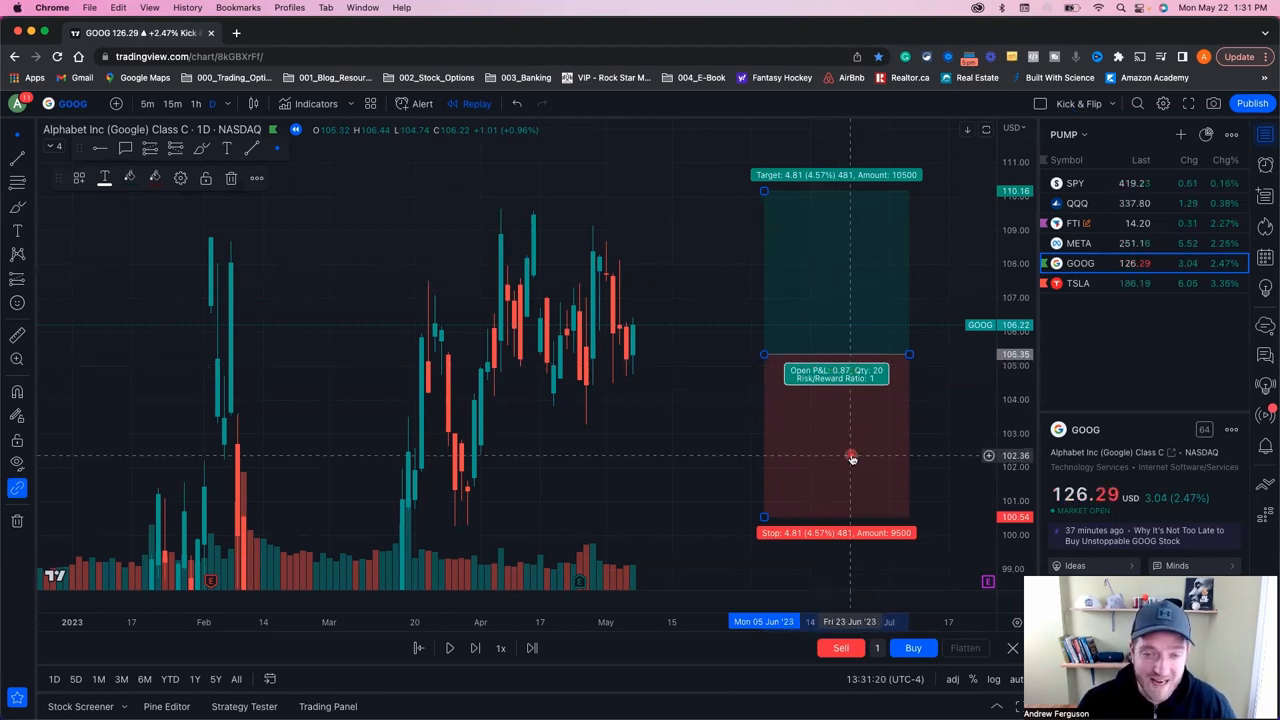
pyautogui.moveTo(568, 336)
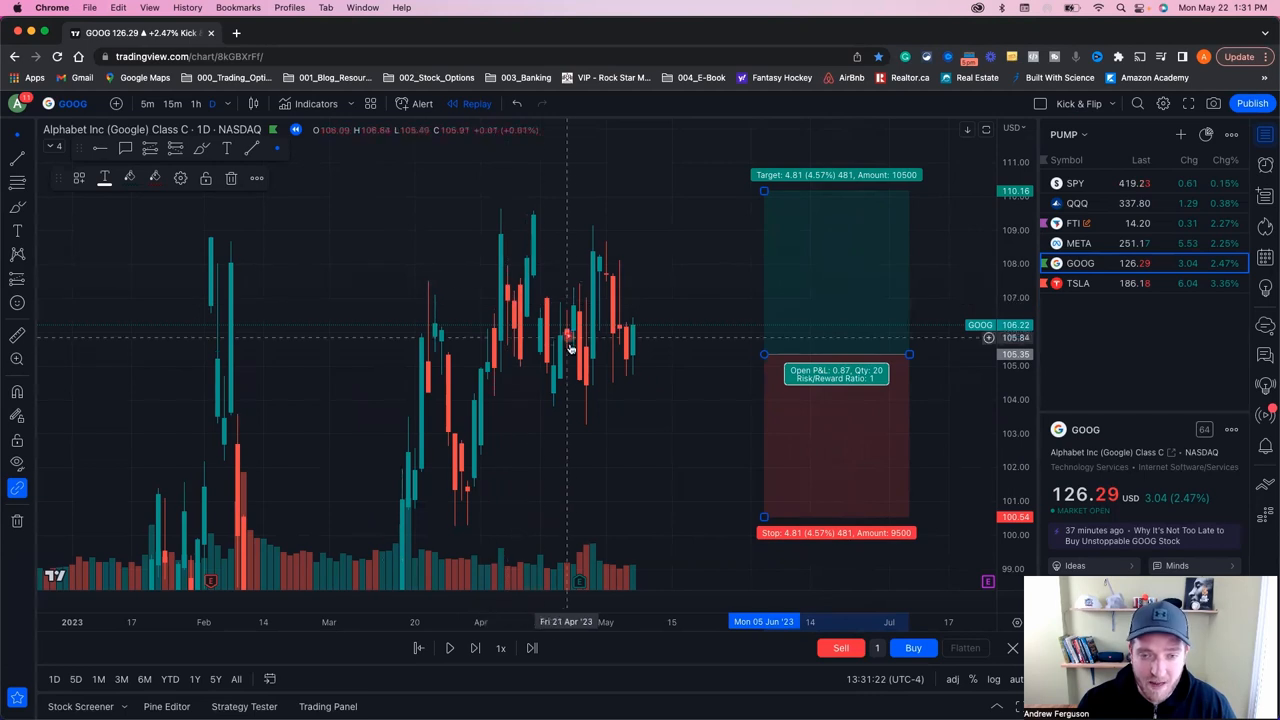
pyautogui.moveTo(676, 340)
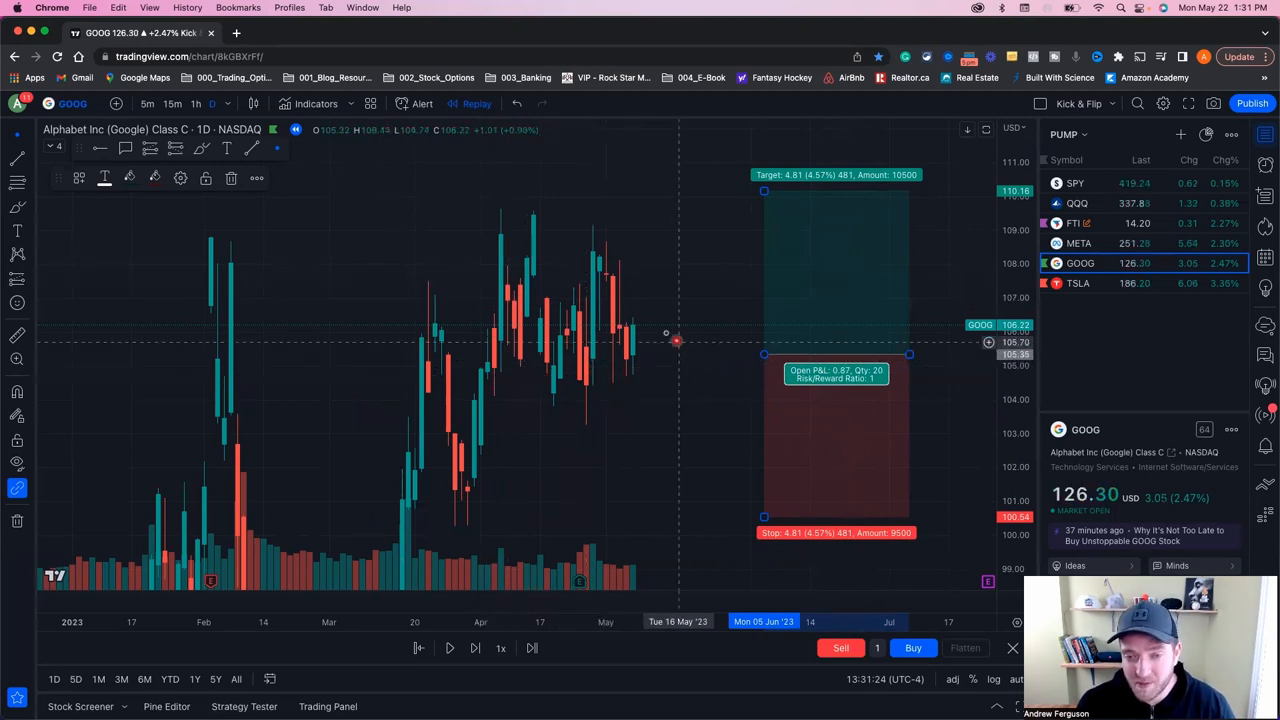
pyautogui.moveTo(828, 456)
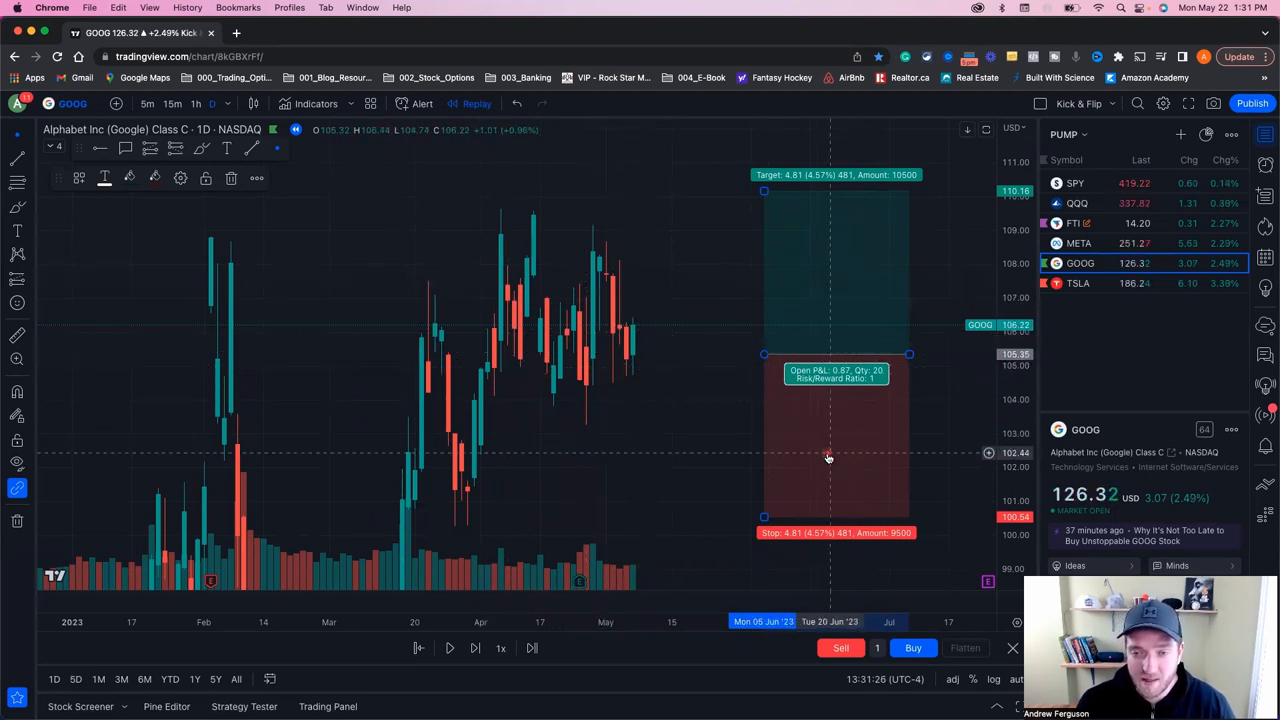
pyautogui.moveTo(828, 456); pyautogui.dragTo(796, 424)
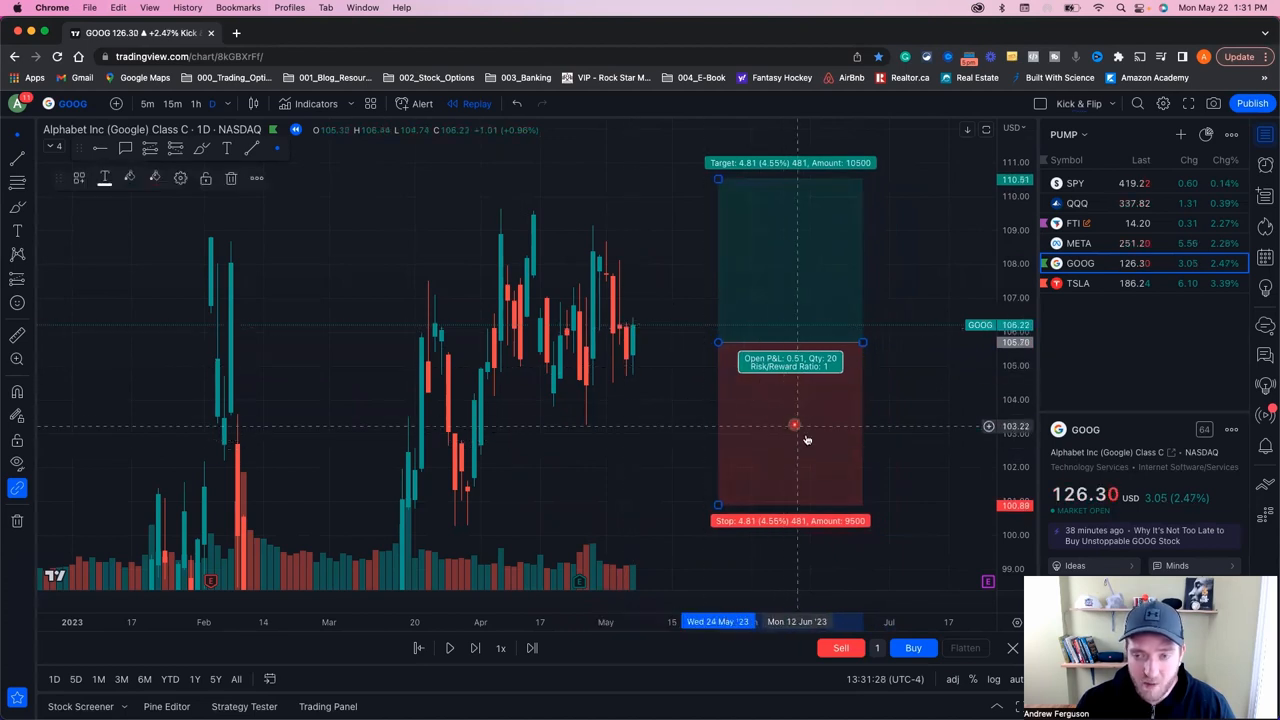
pyautogui.moveTo(796, 424); pyautogui.dragTo(716, 418)
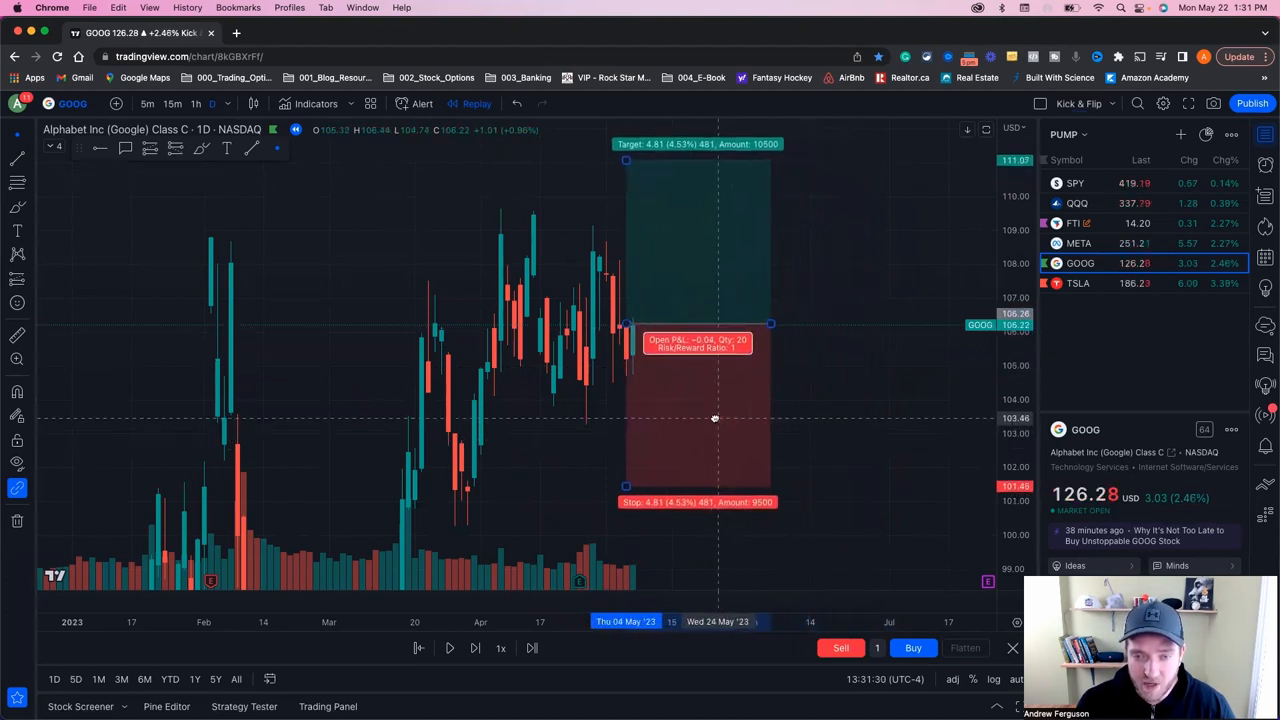
pyautogui.moveTo(716, 418); pyautogui.dragTo(780, 442)
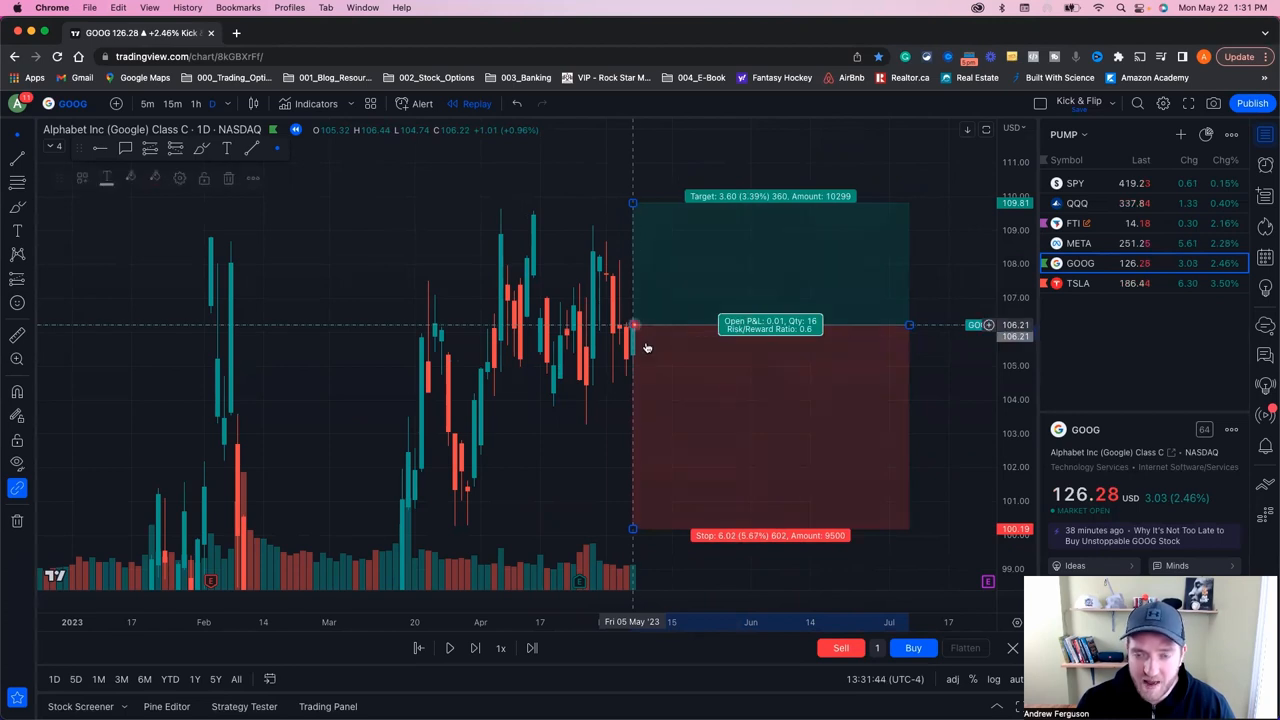
pyautogui.moveTo(728, 410)
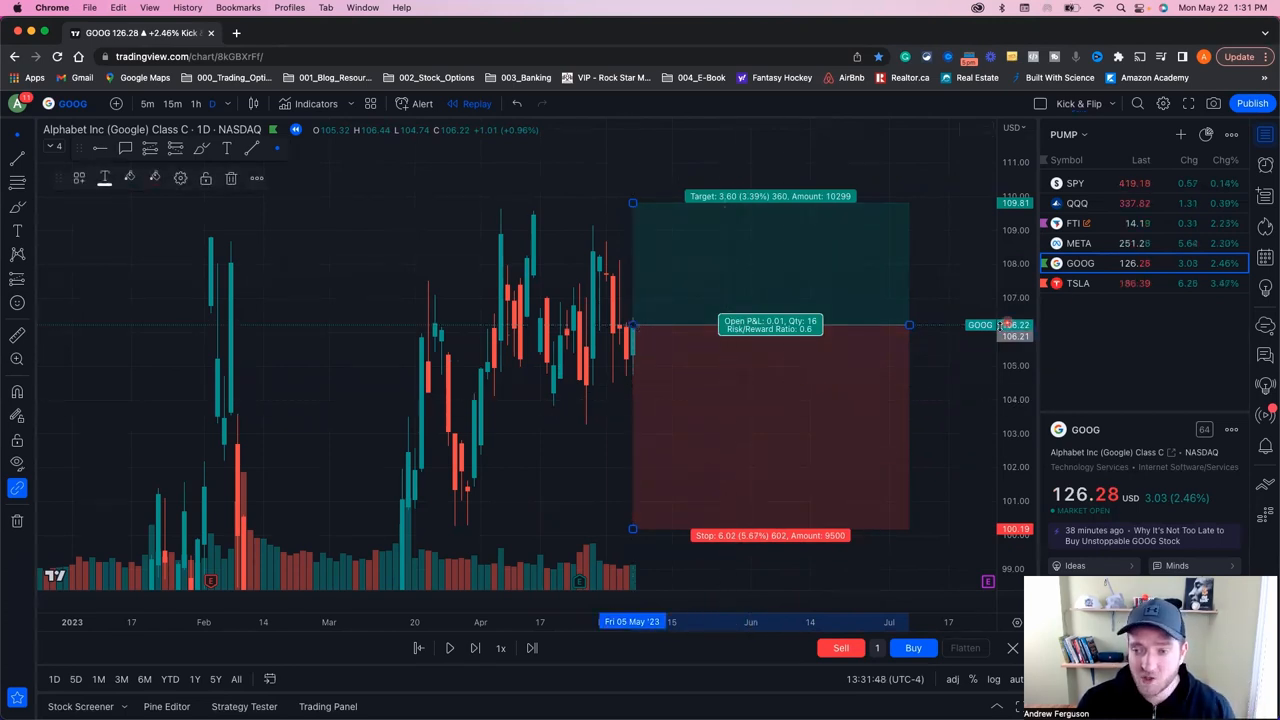
pyautogui.moveTo(730, 384)
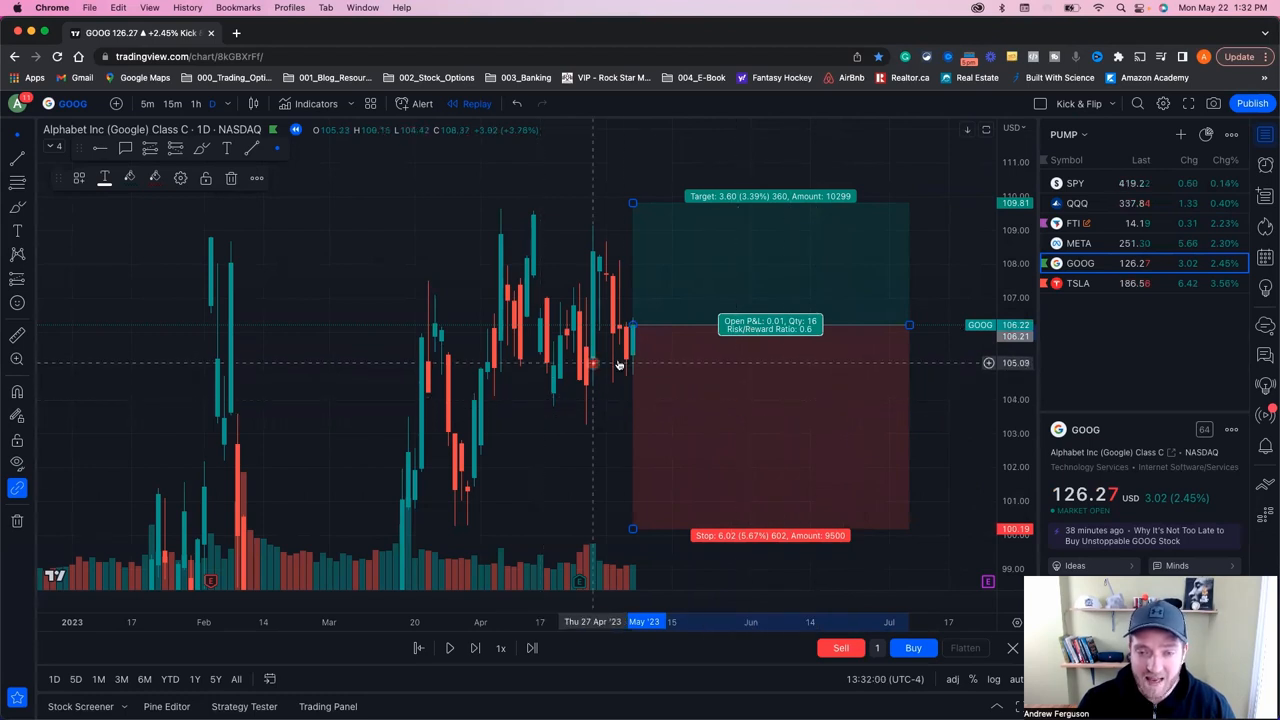
pyautogui.moveTo(692, 374)
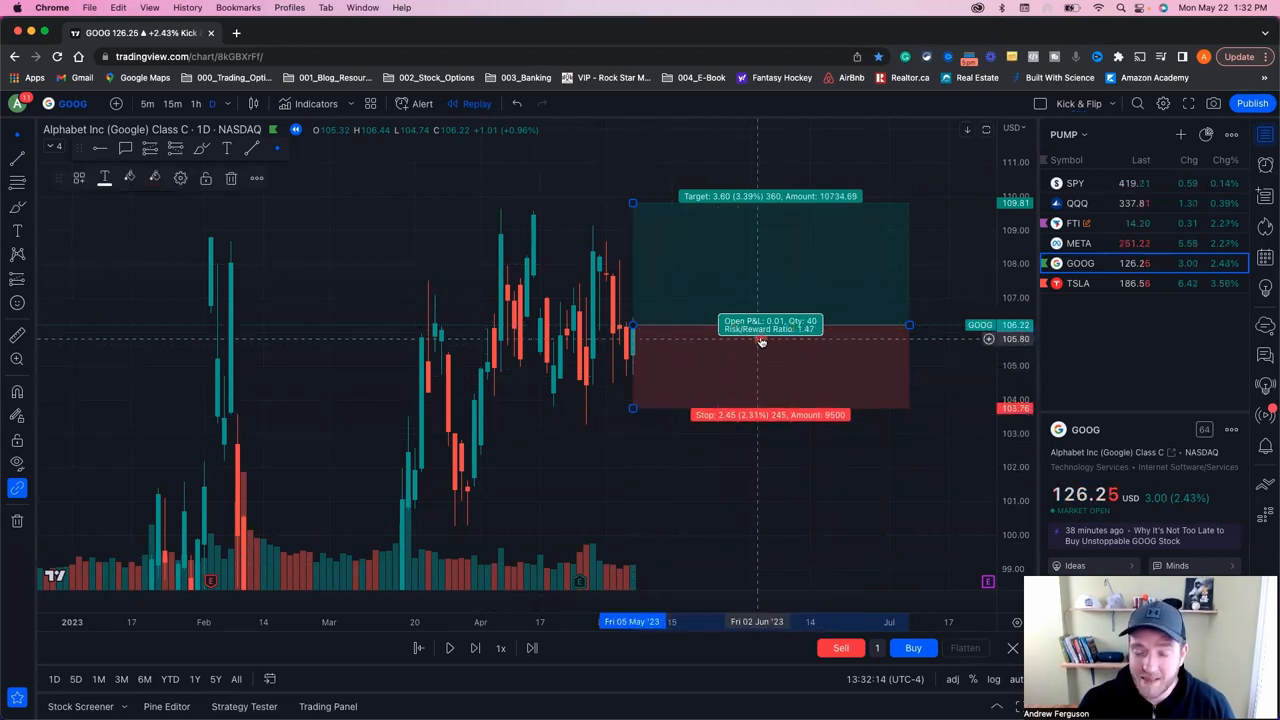
# Edit the stop level in the position settings, trying 103.00 then confirming 104.71 (150 ticks below 106.21)
pyautogui.doubleClick(760, 340)
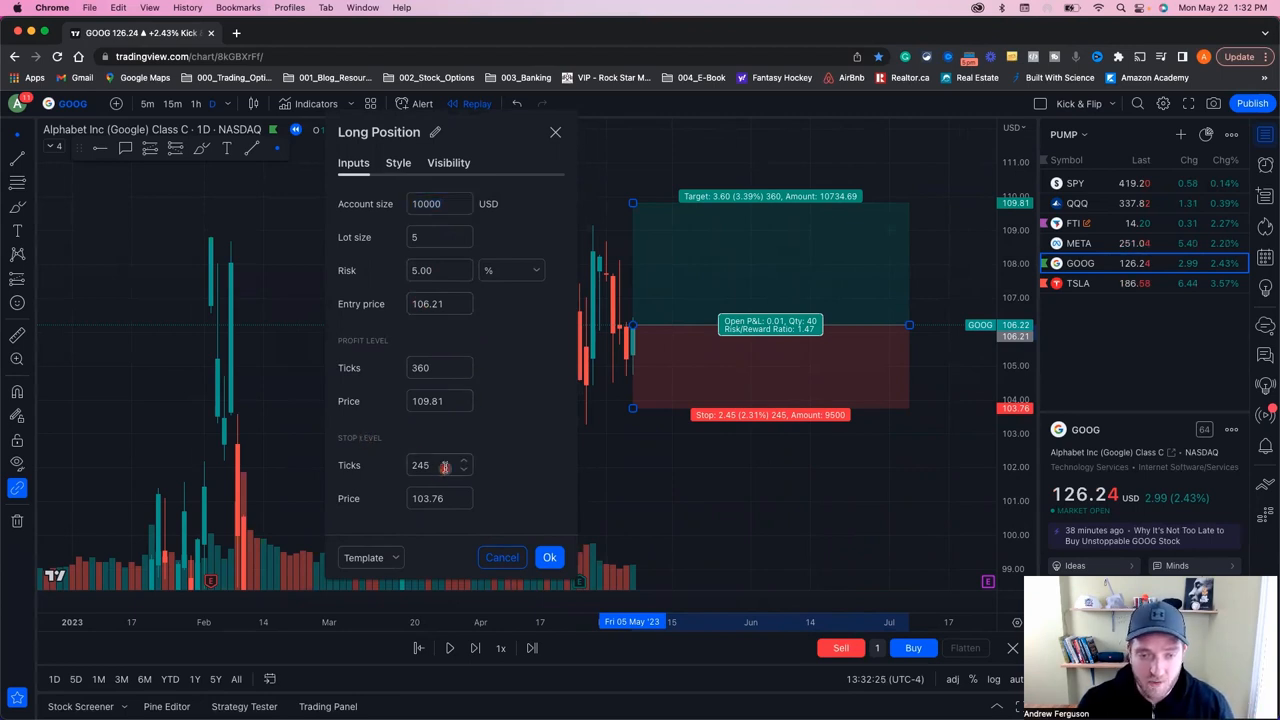
pyautogui.click(464, 468)
pyautogui.write('103')
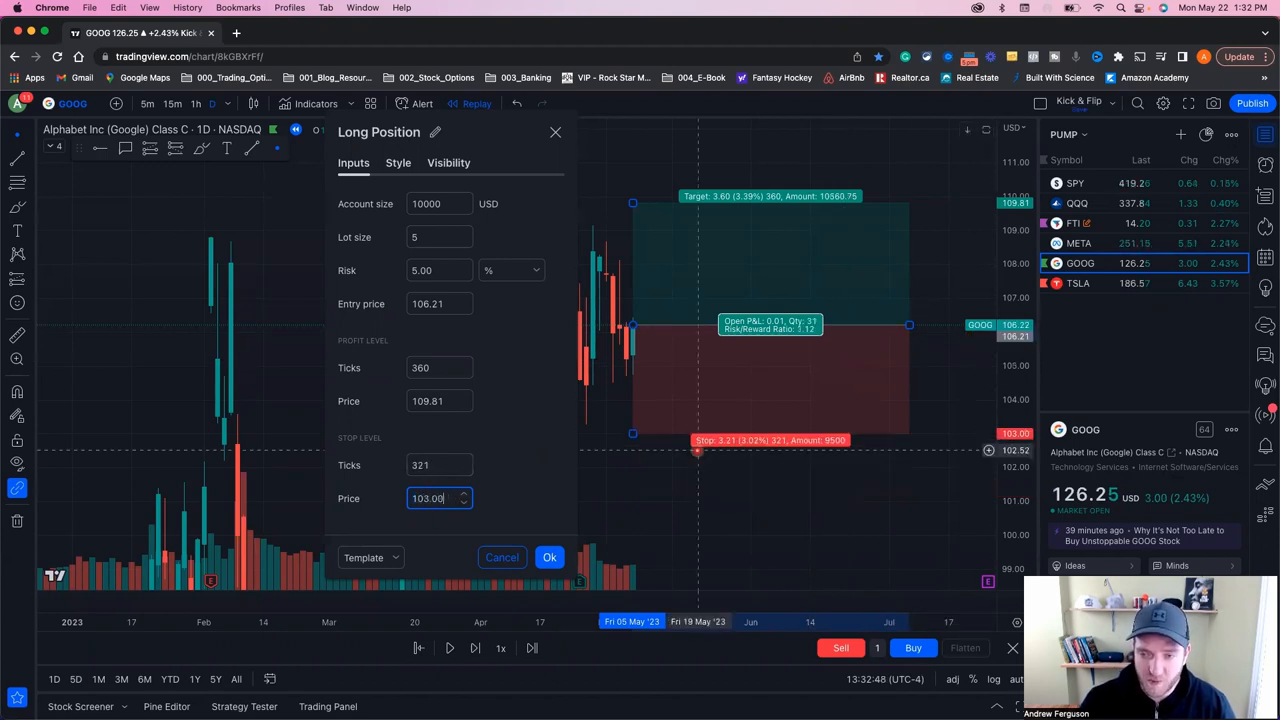
pyautogui.moveTo(378, 132); pyautogui.dragTo(136, 148)
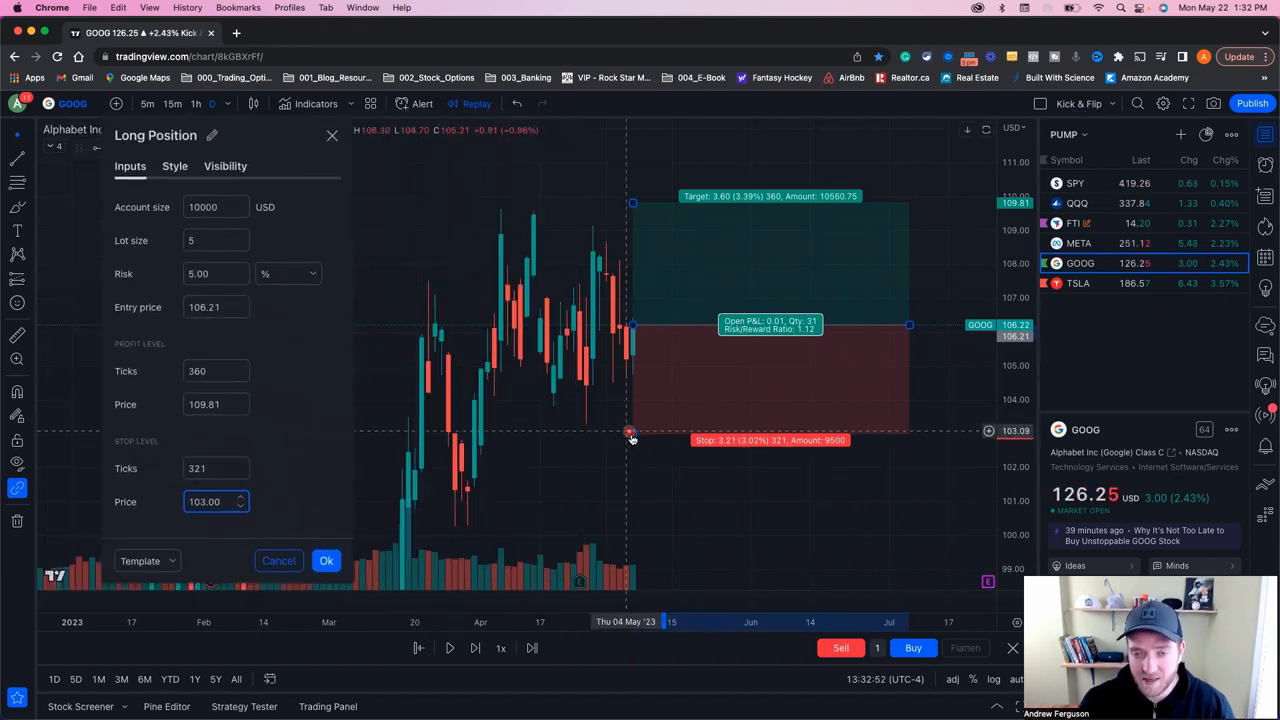
pyautogui.click(326, 560)
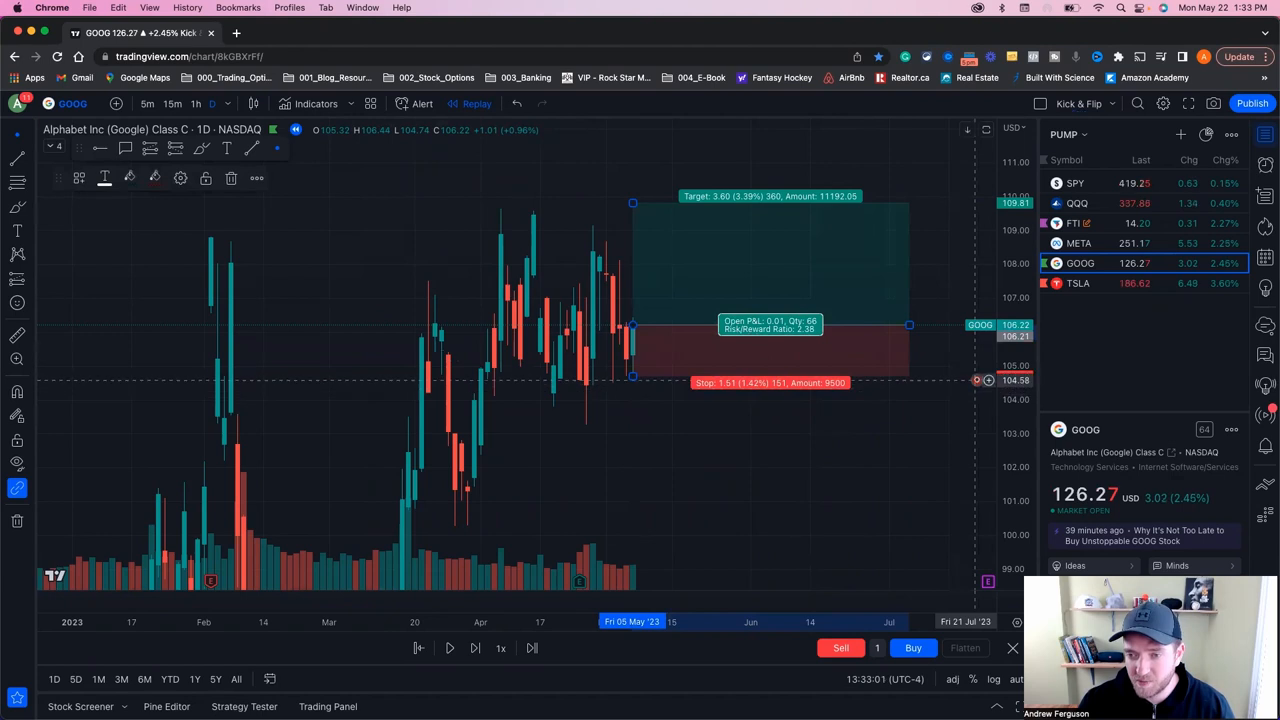
pyautogui.moveTo(846, 272)
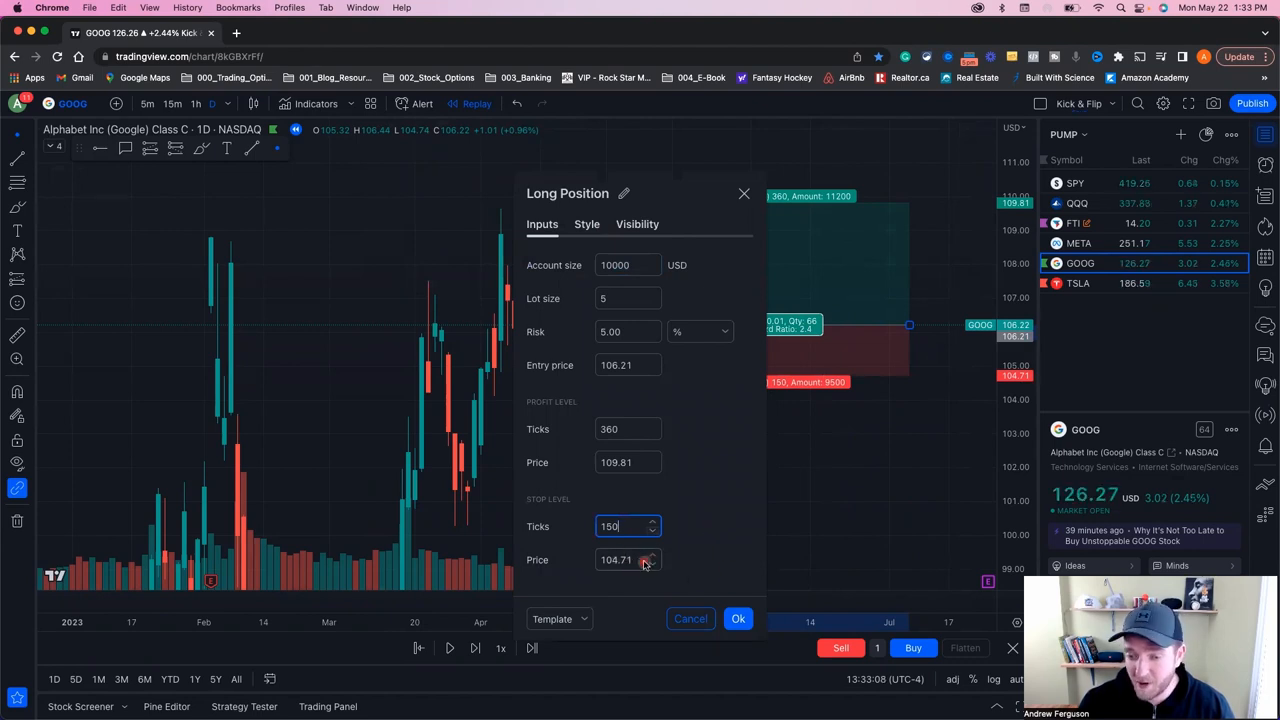
pyautogui.click(738, 618)
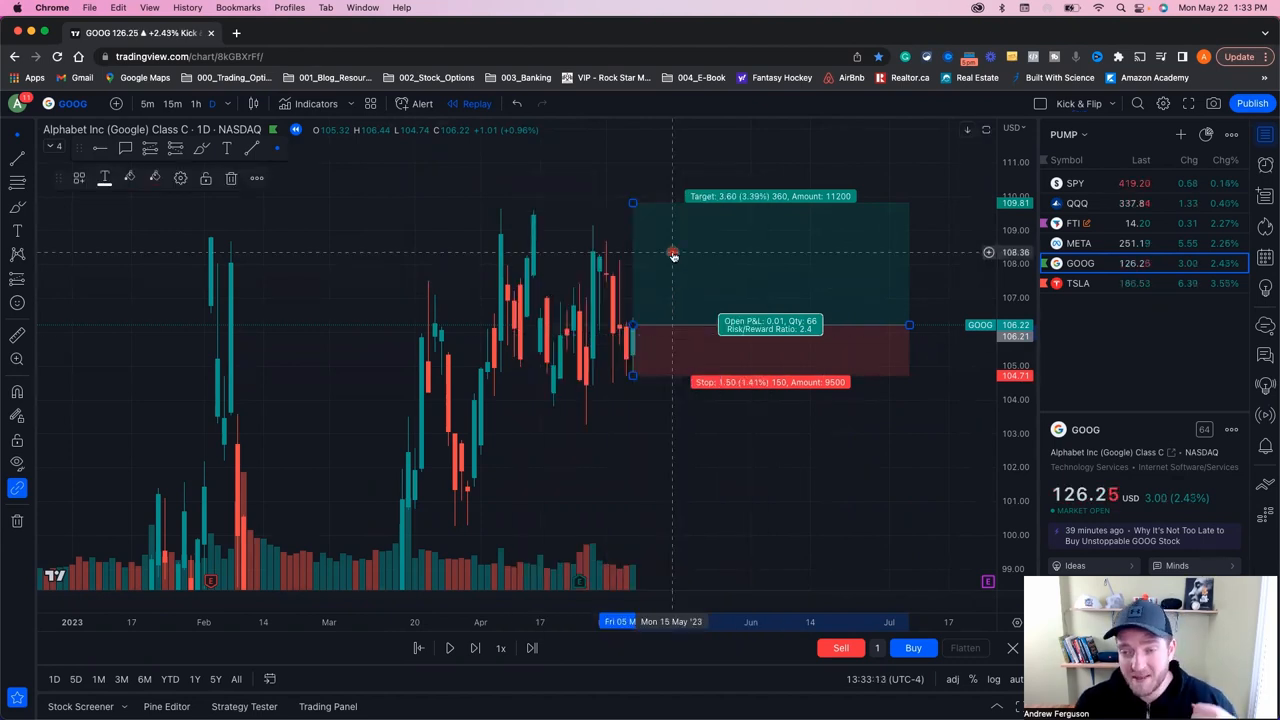
pyautogui.moveTo(672, 244)
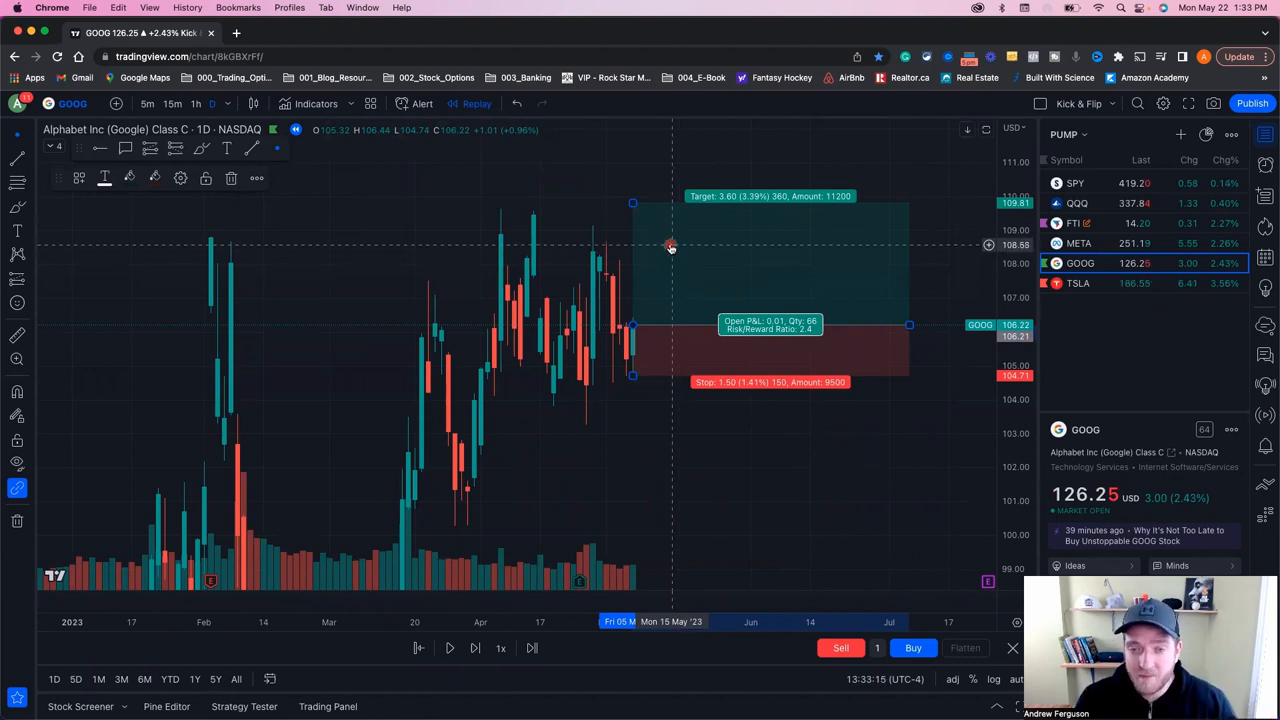
pyautogui.moveTo(630, 202)
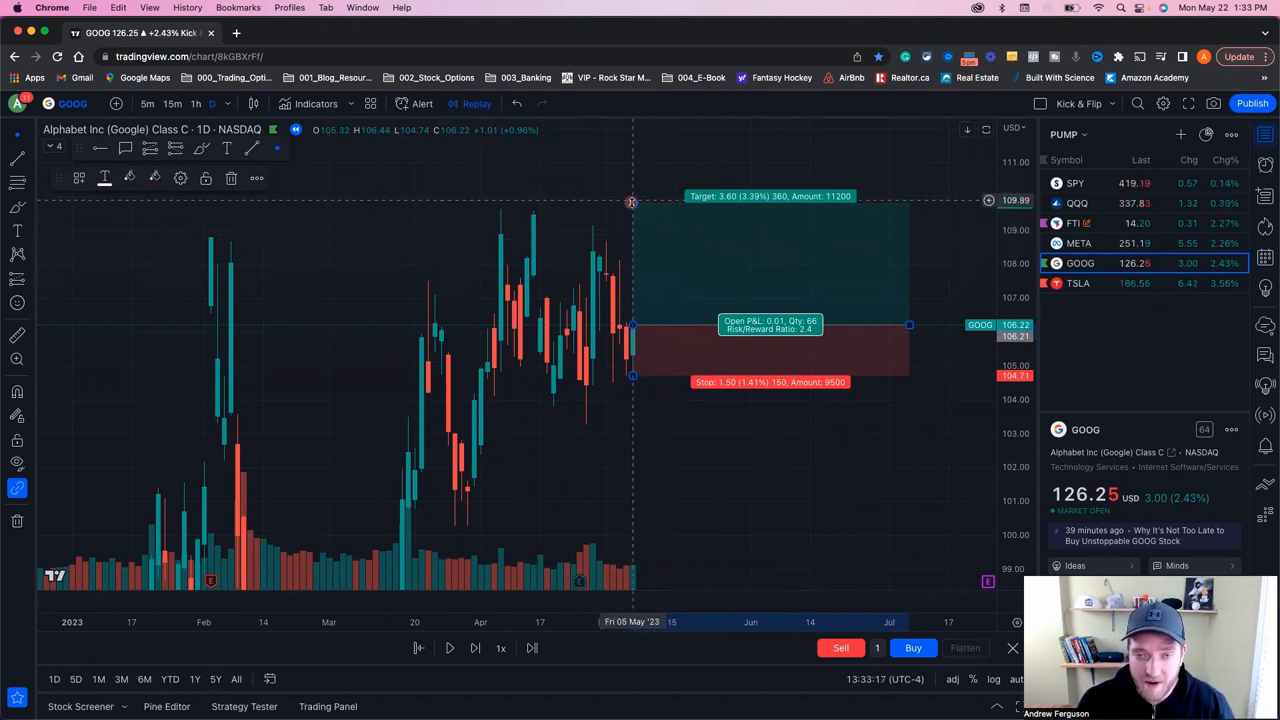
pyautogui.moveTo(632, 200); pyautogui.dragTo(632, 276)
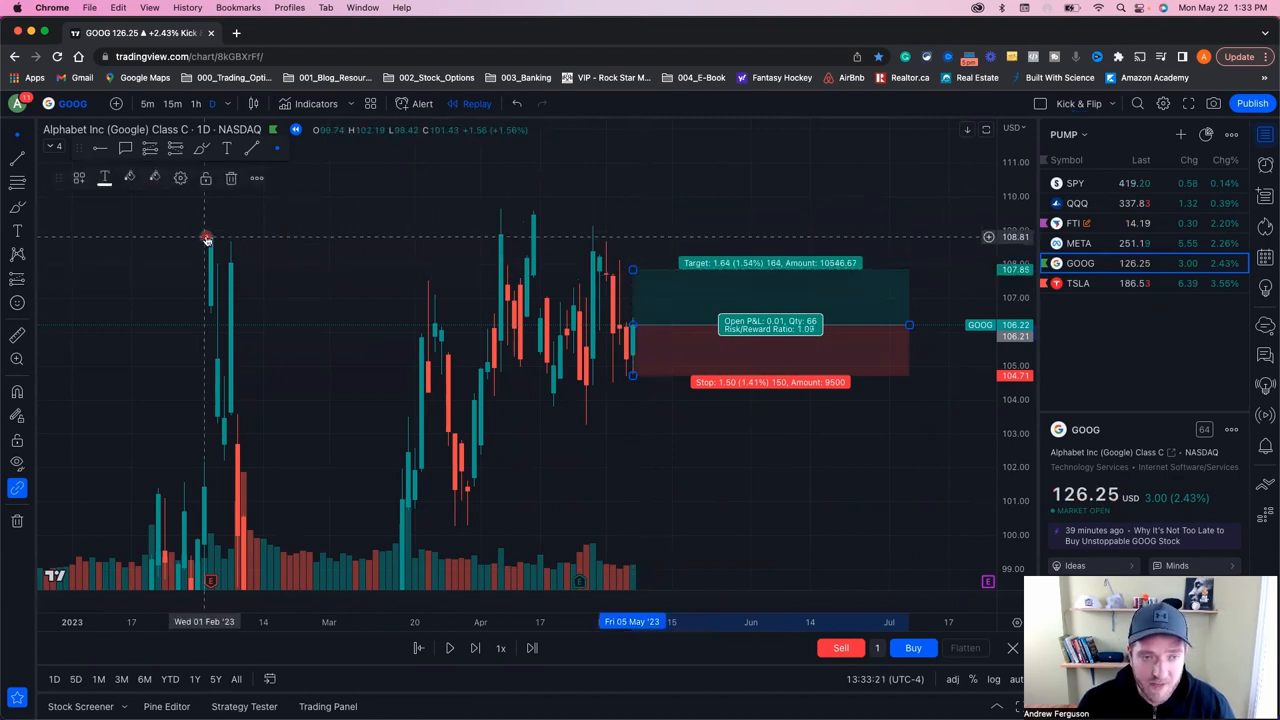
pyautogui.moveTo(500, 232)
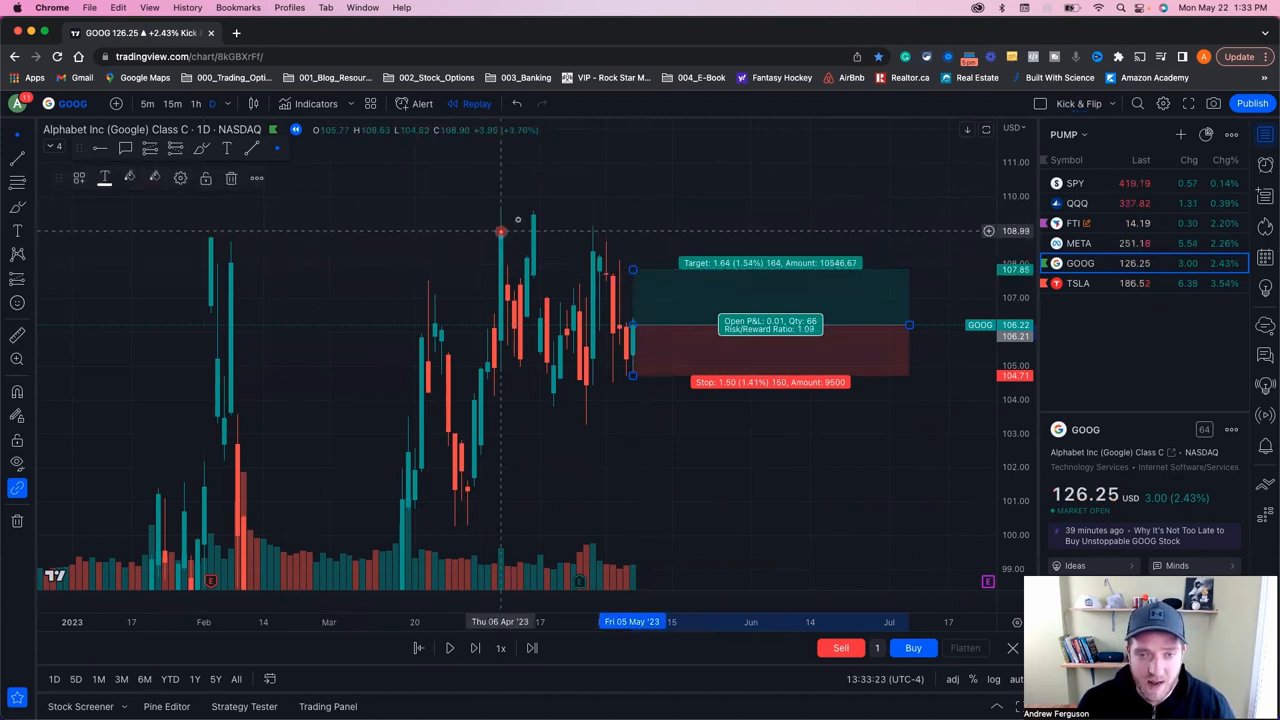
pyautogui.moveTo(636, 270)
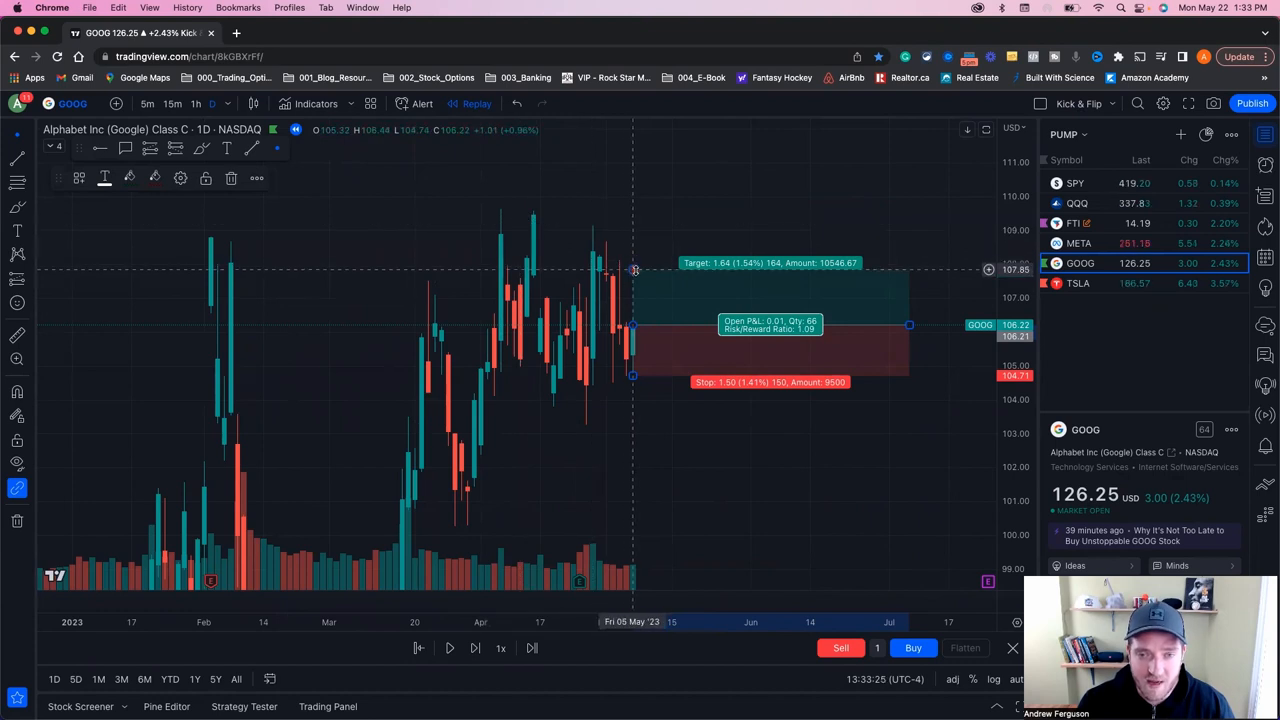
pyautogui.moveTo(636, 270); pyautogui.dragTo(640, 240)
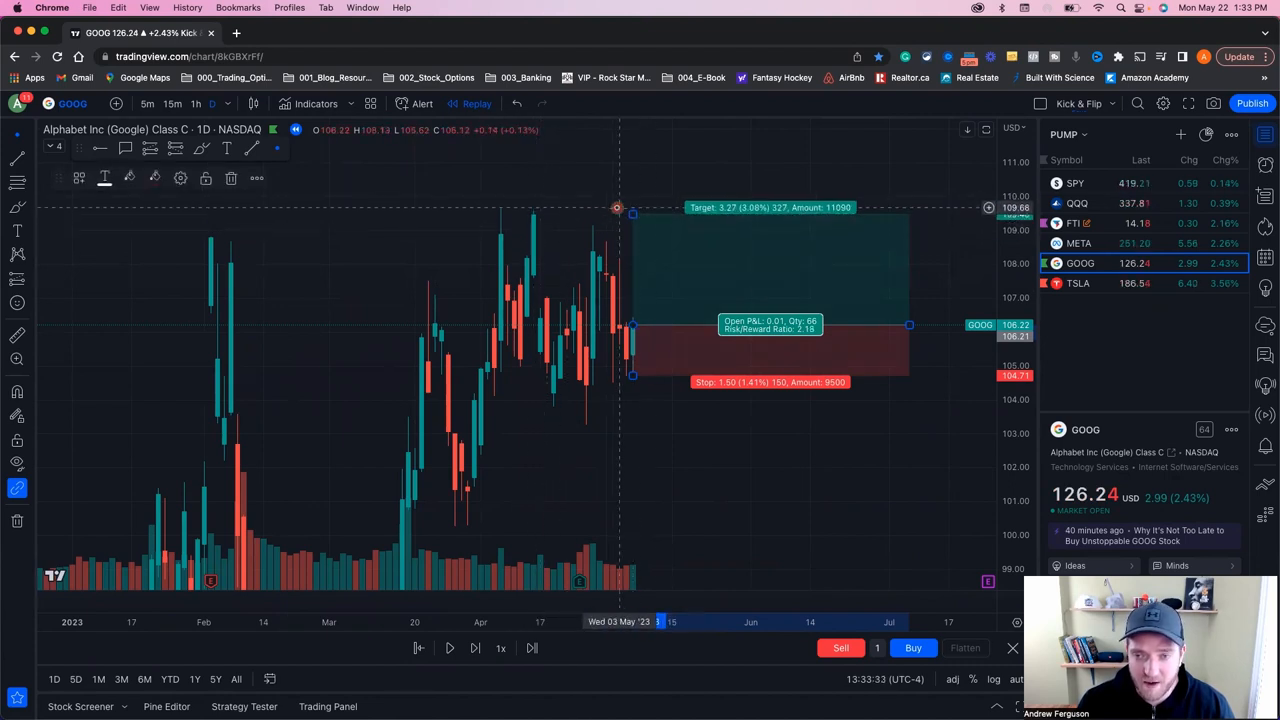
pyautogui.moveTo(690, 348)
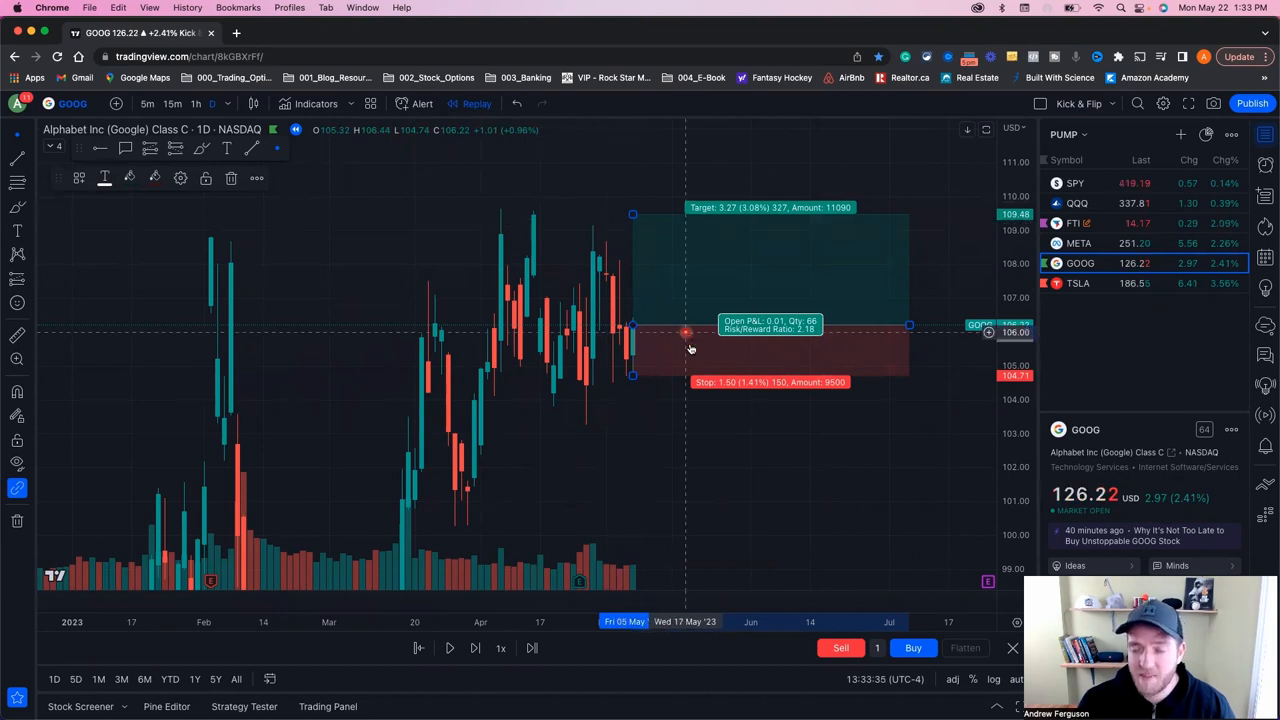
pyautogui.moveTo(704, 398)
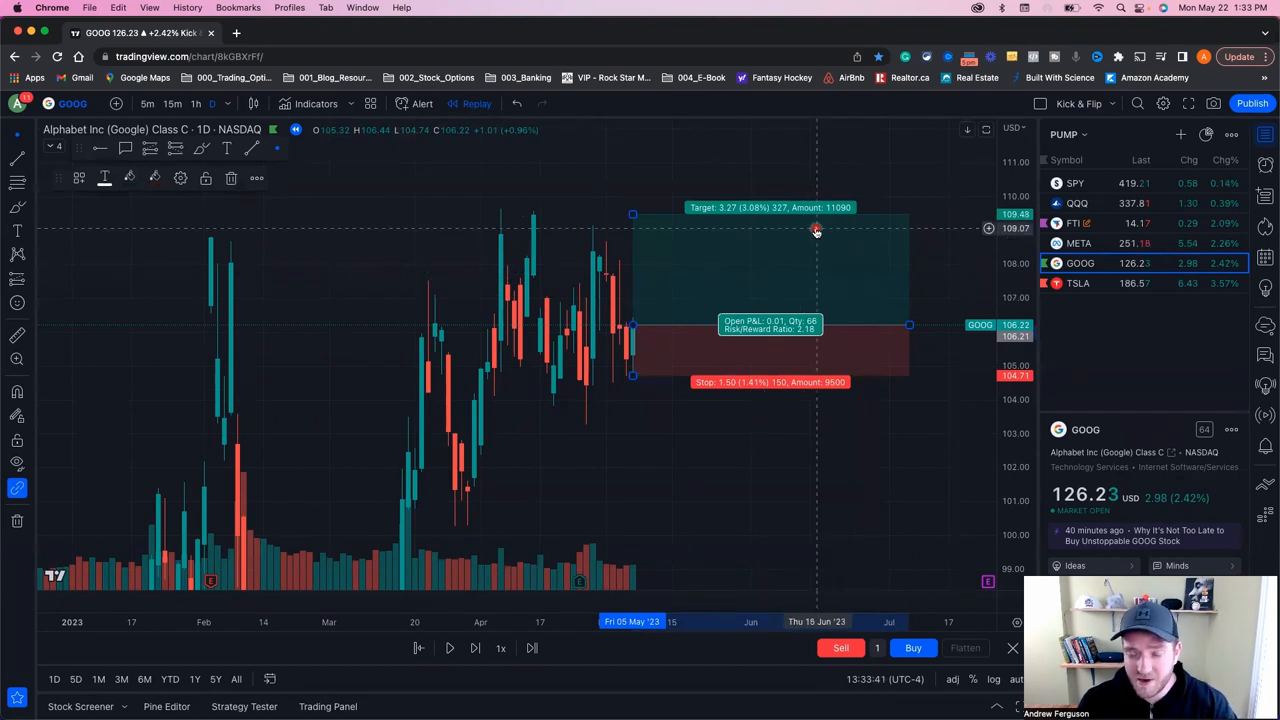
pyautogui.moveTo(736, 332)
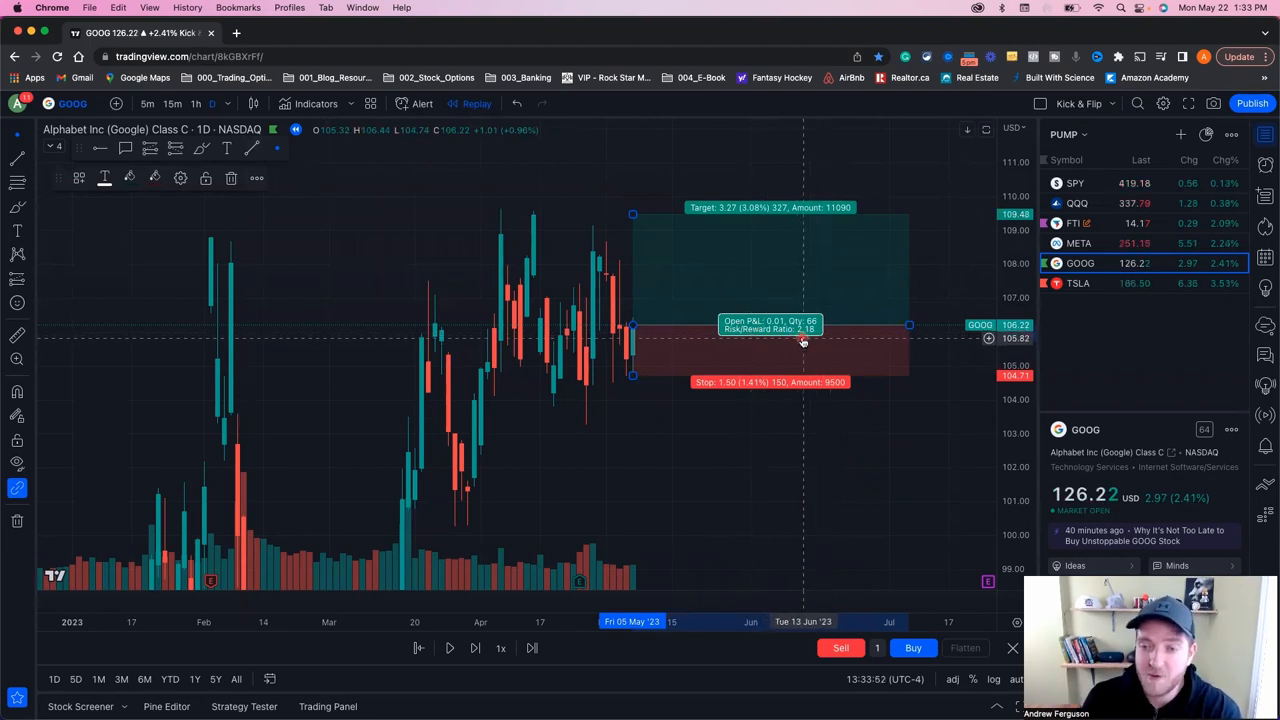
pyautogui.moveTo(816, 344)
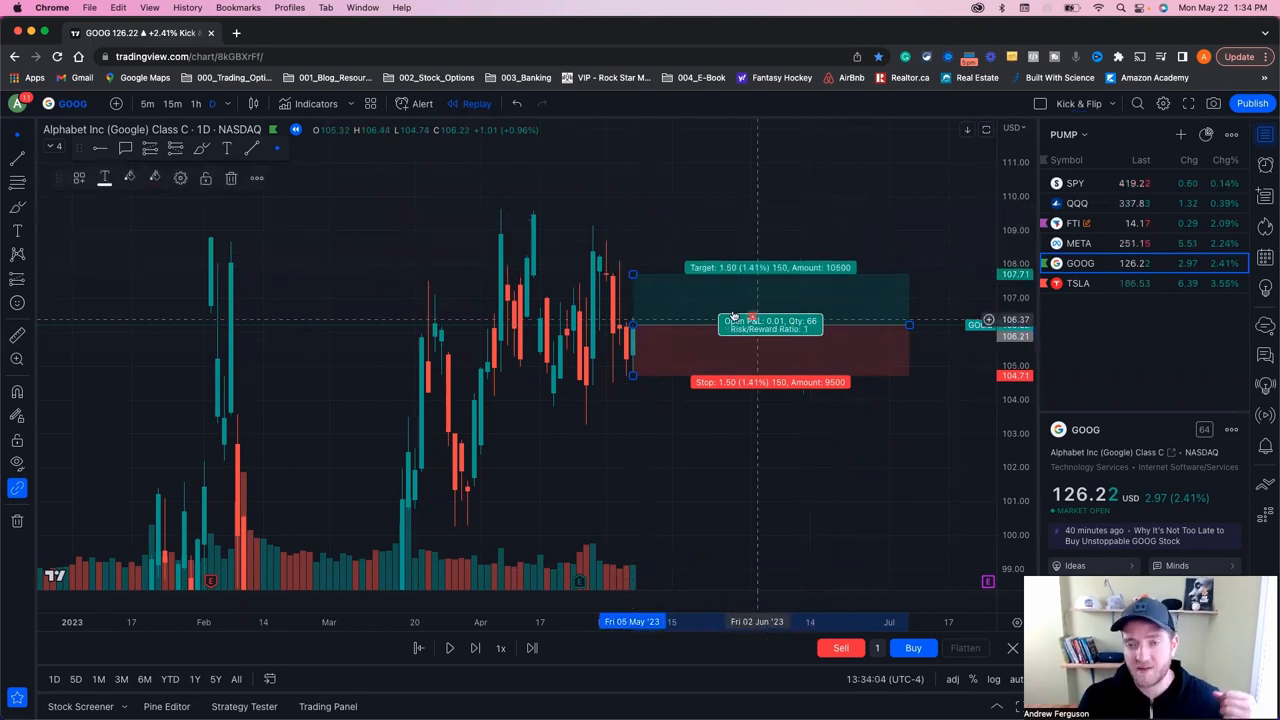
pyautogui.moveTo(684, 302)
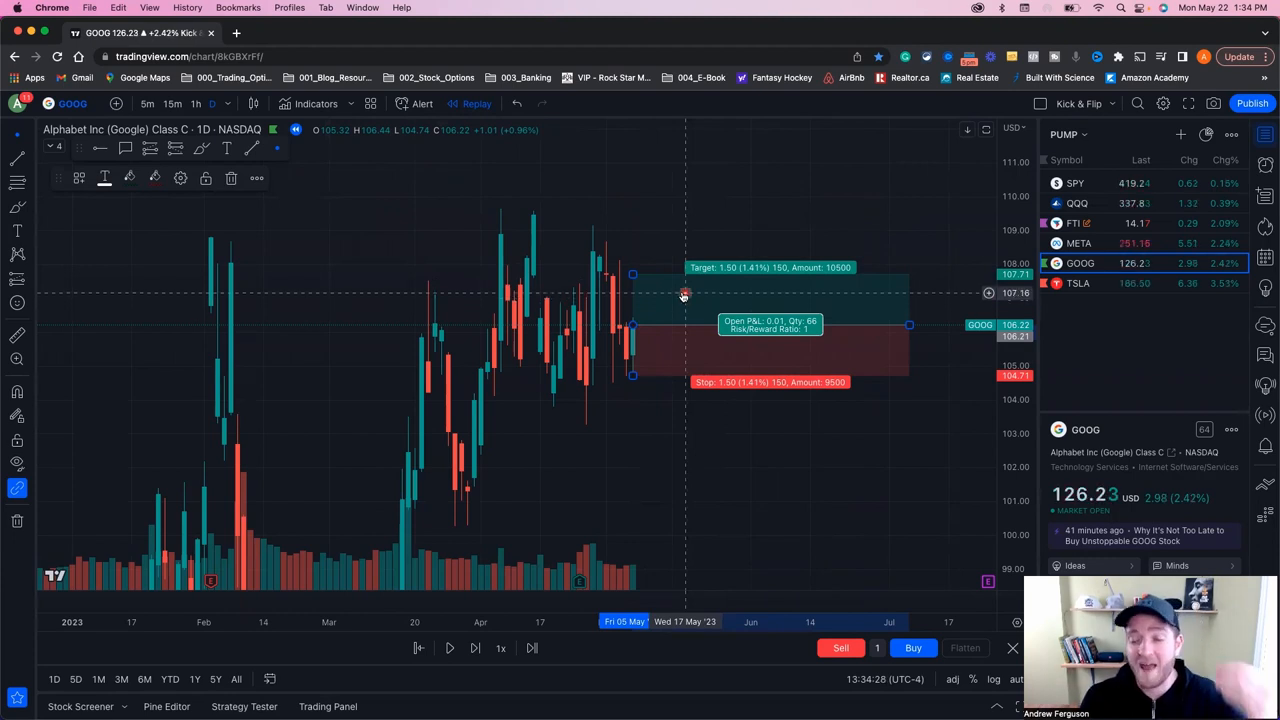
pyautogui.moveTo(632, 272)
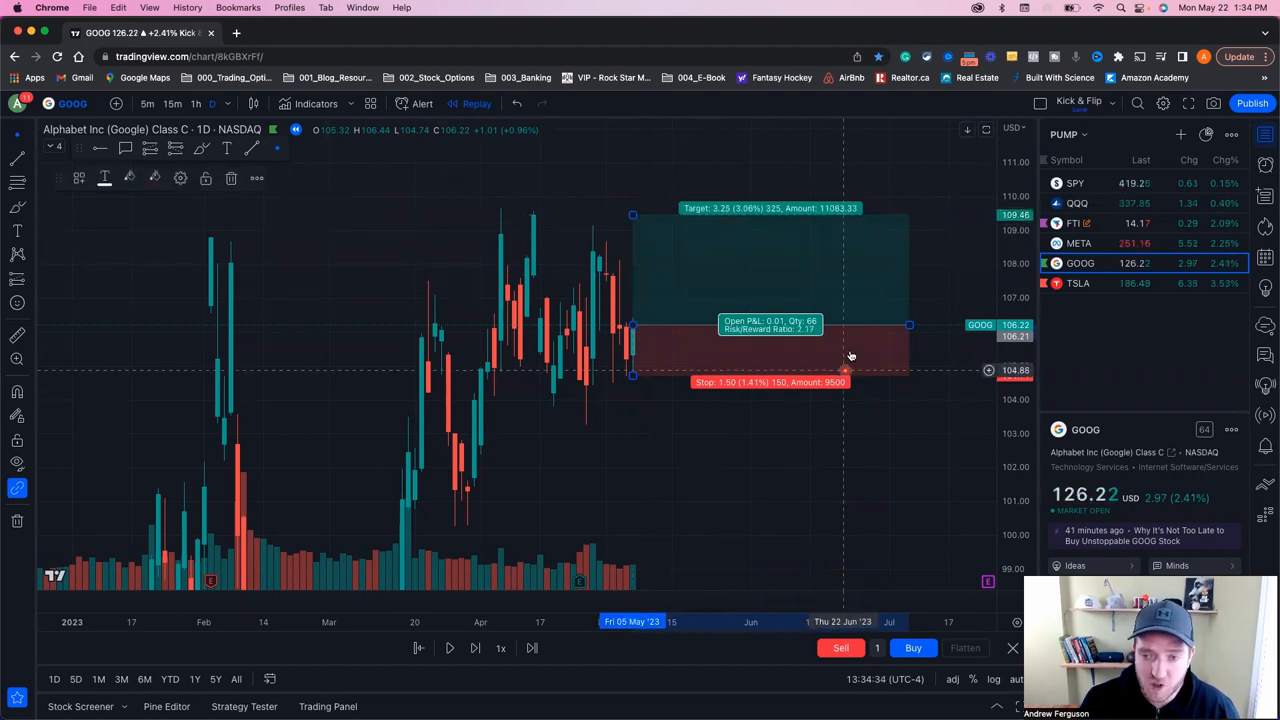
pyautogui.moveTo(810, 336)
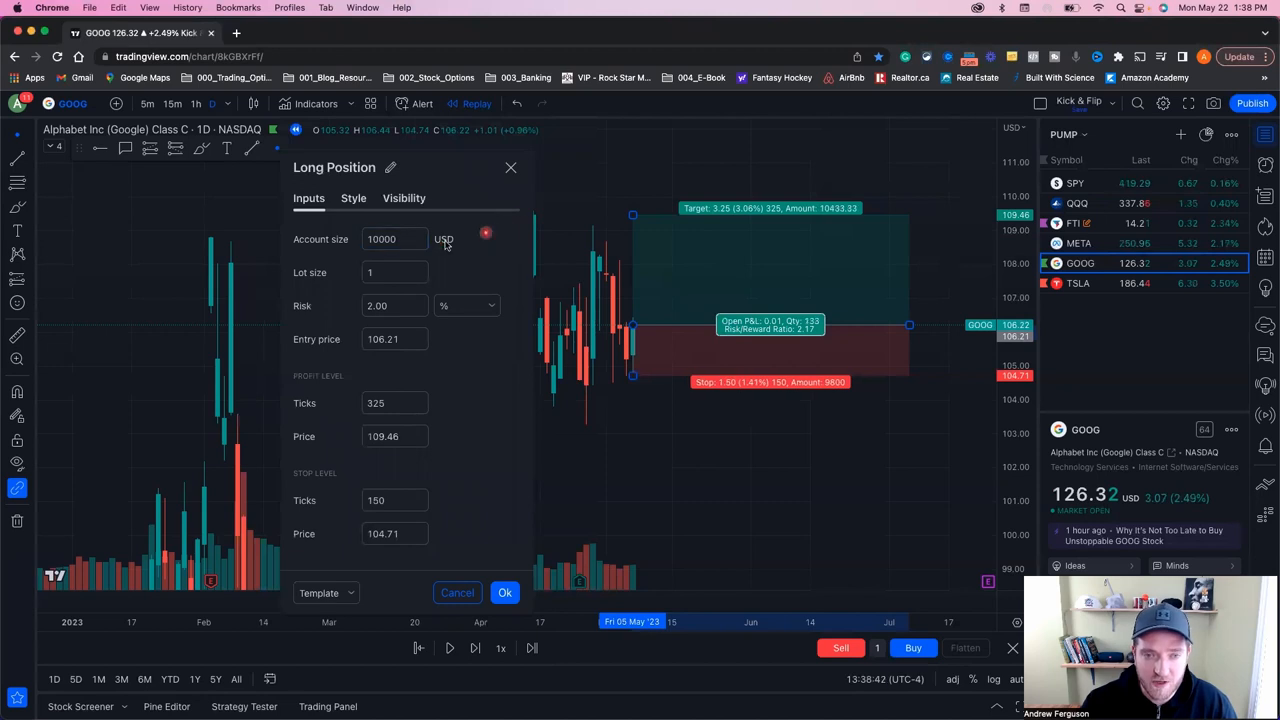
pyautogui.moveTo(778, 310)
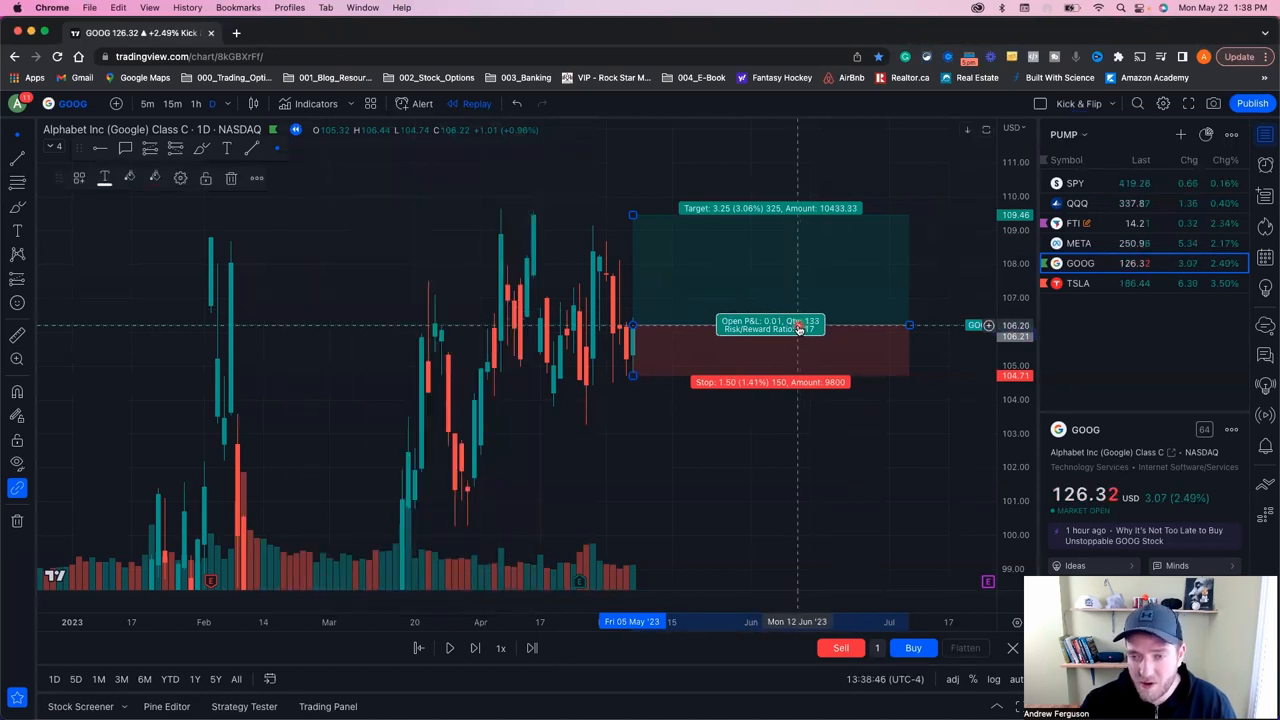
# Reopen the long position's settings showing 2% risk on 10000 USD, 109.46 target and 104.71 stop
pyautogui.doubleClick(770, 324)
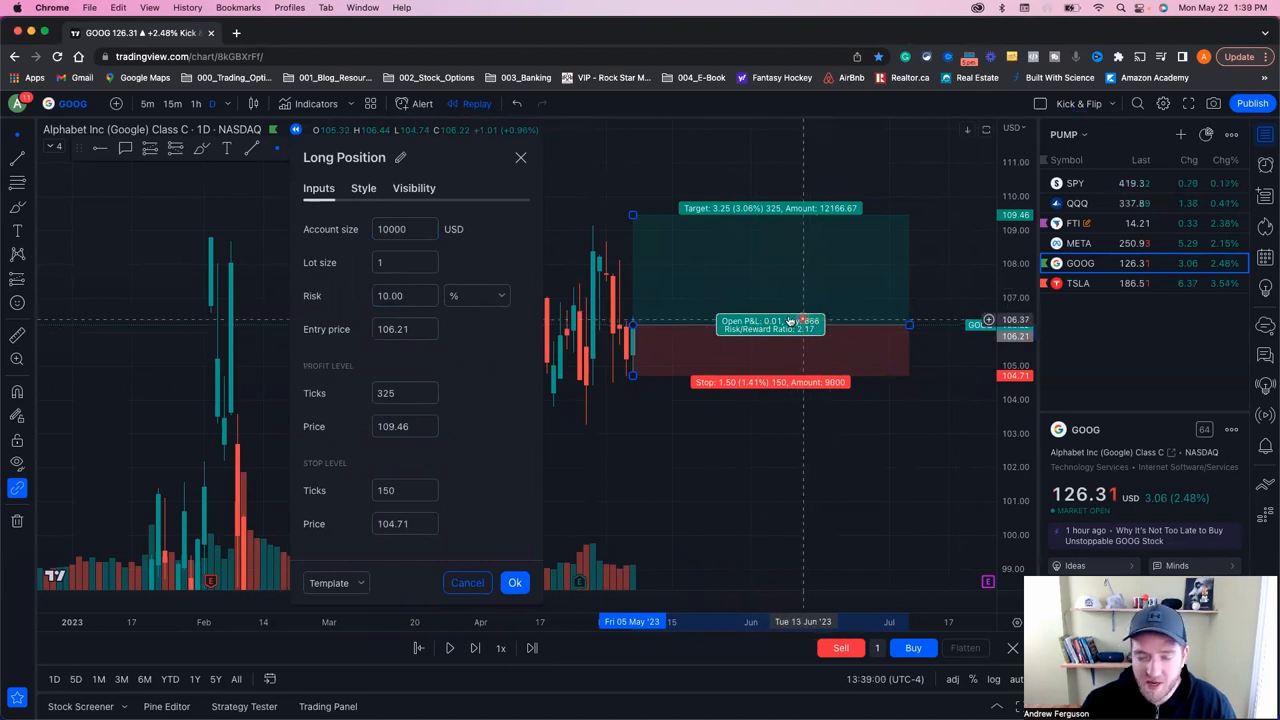
pyautogui.moveTo(752, 320)
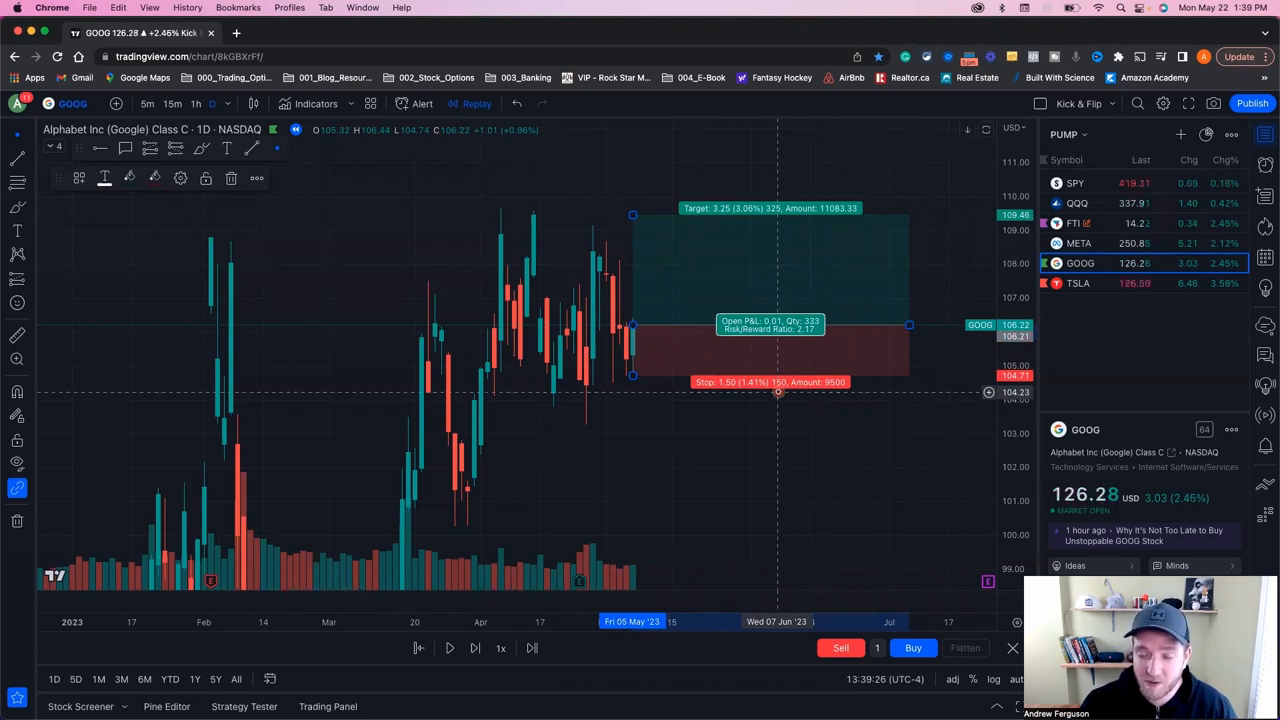
pyautogui.moveTo(714, 254)
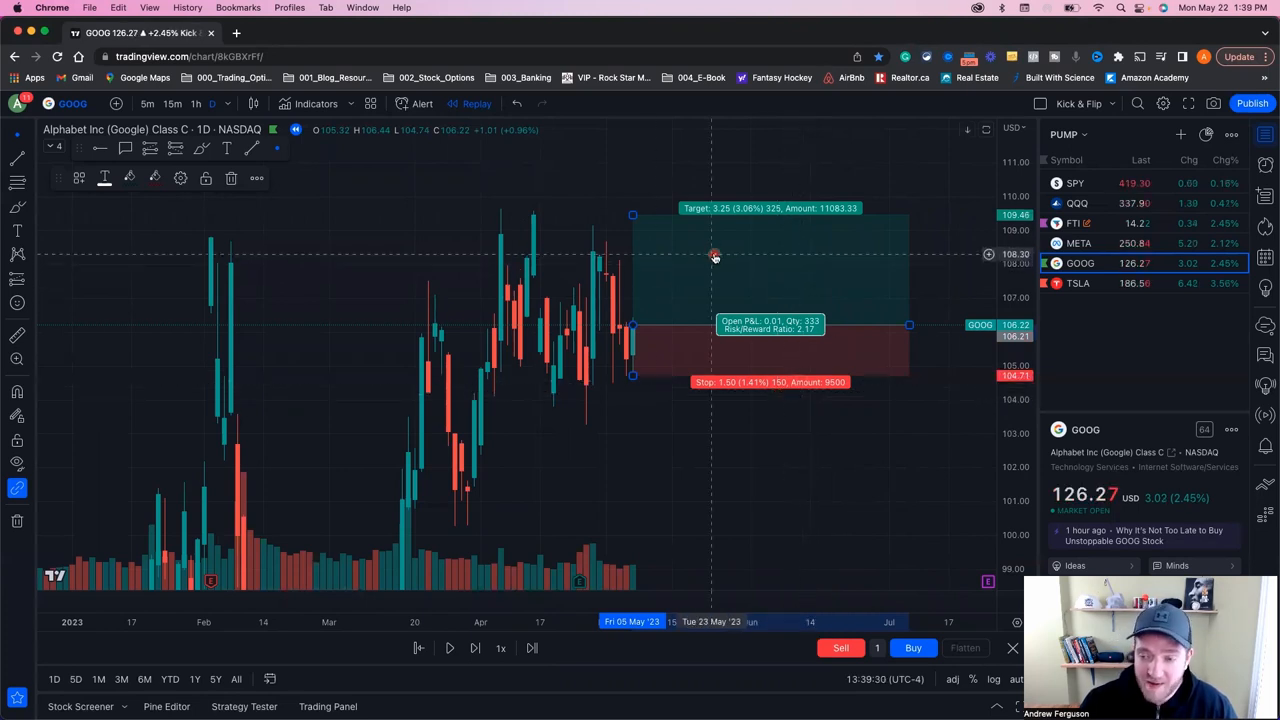
pyautogui.moveTo(730, 260)
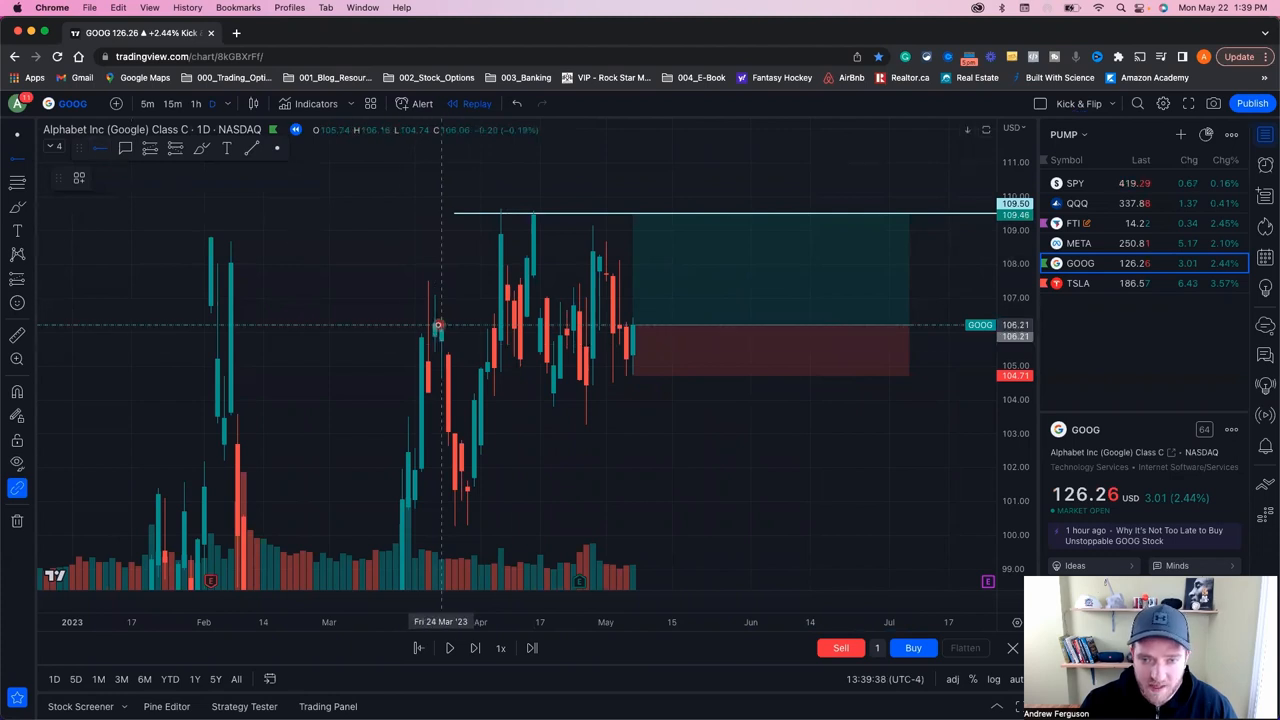
# Anchor a horizontal line at the entry level and edit the 'stop out' label text
pyautogui.click(100, 148)
pyautogui.write('sto-p')
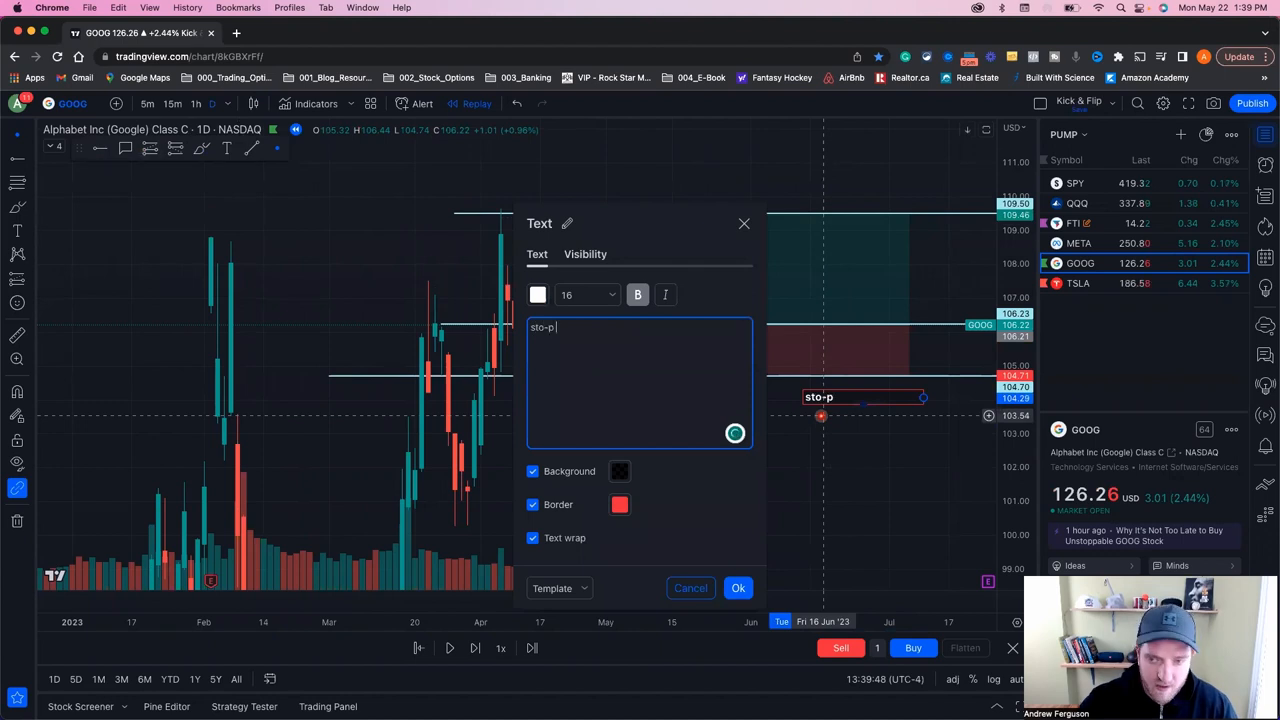
pyautogui.press('Backspace')
pyautogui.write(' out')
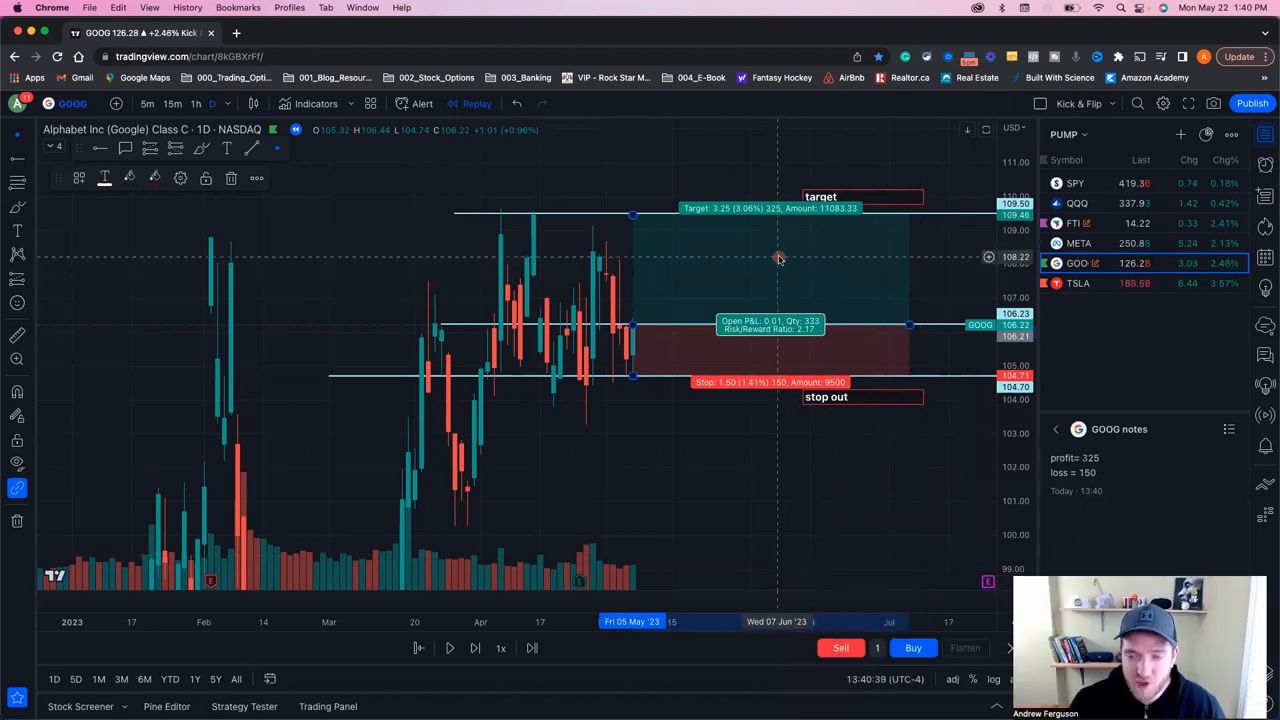
pyautogui.moveTo(810, 260)
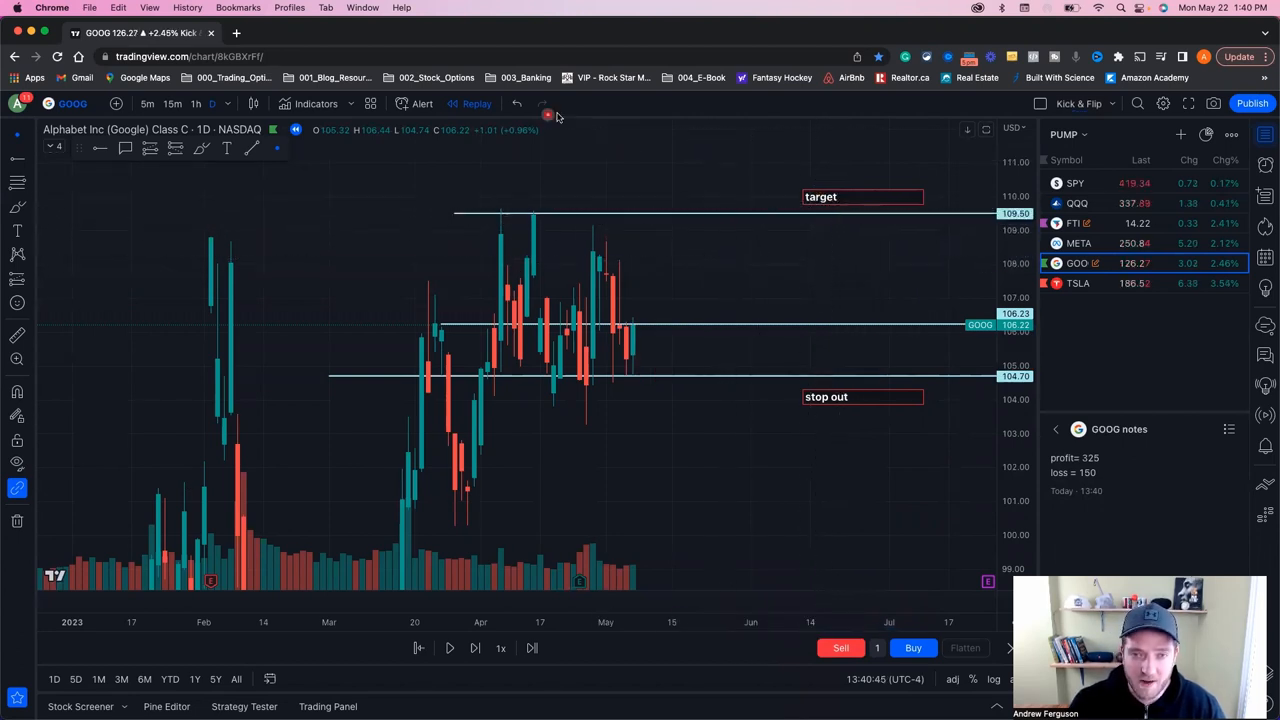
pyautogui.moveTo(540, 540)
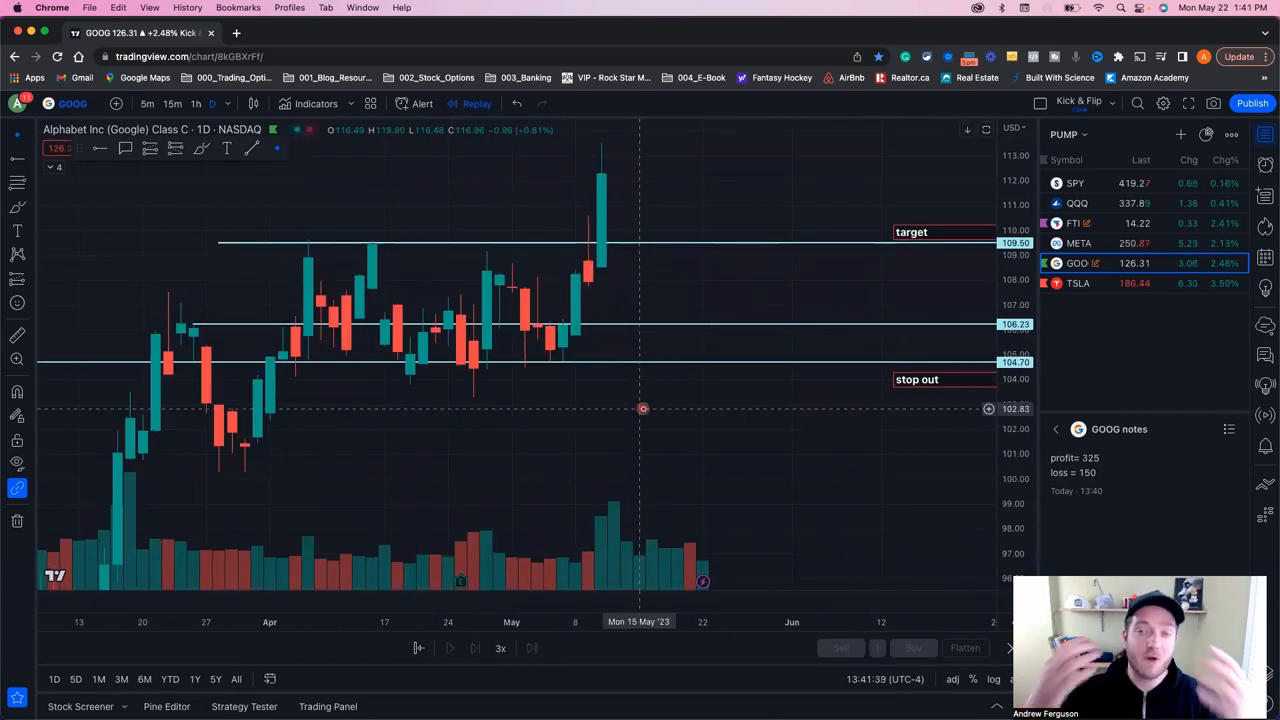
pyautogui.moveTo(692, 192)
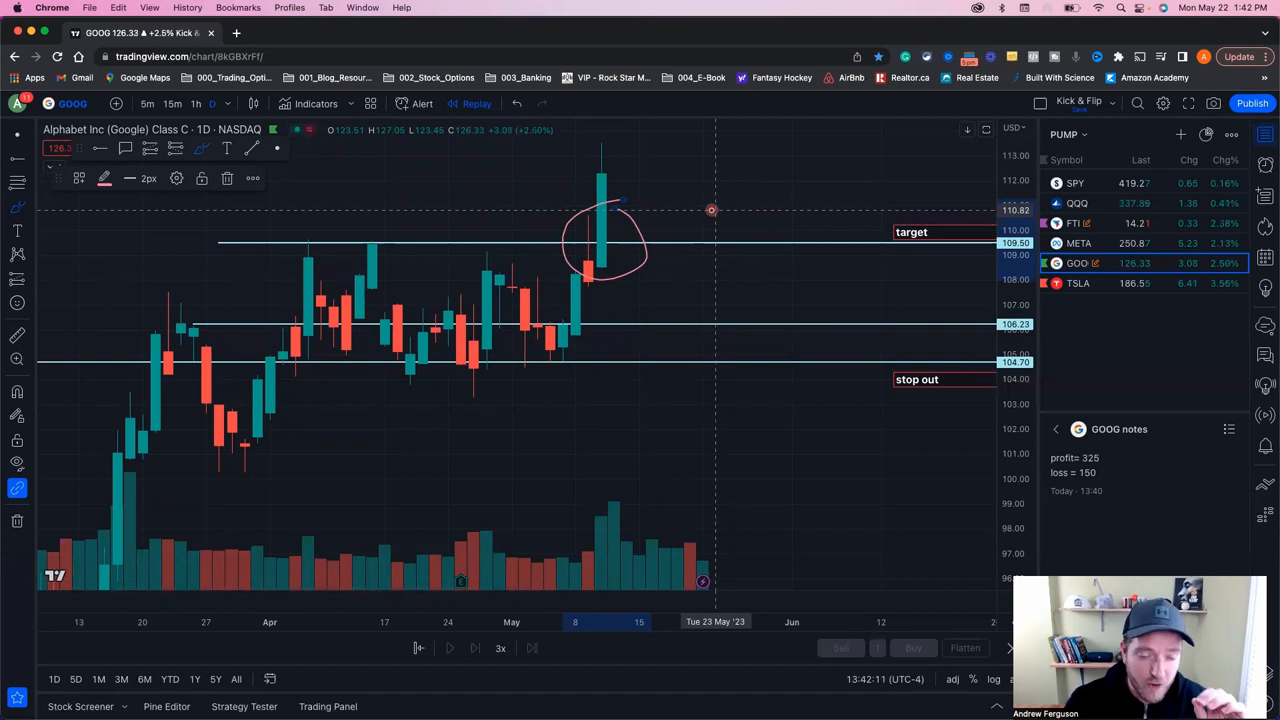
pyautogui.moveTo(678, 212)
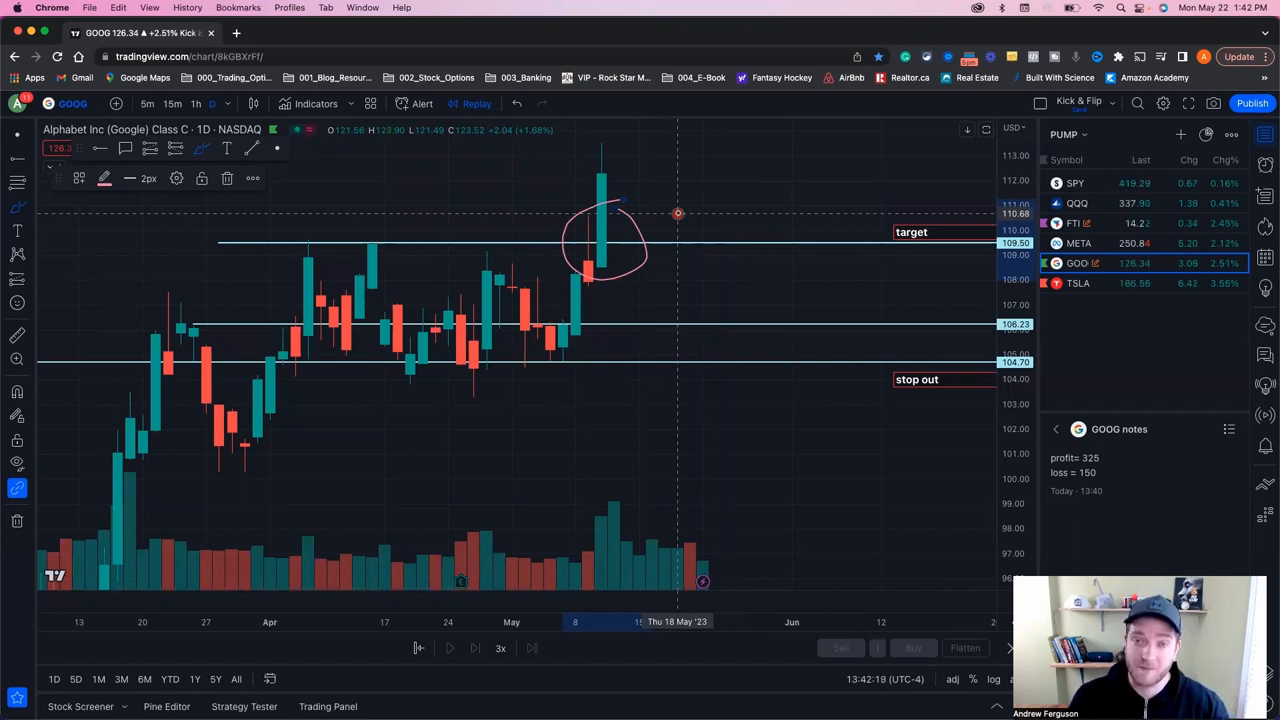
# Switch to the TSLA daily chart and circle its latest rally candles with the brush
pyautogui.click(1078, 284)
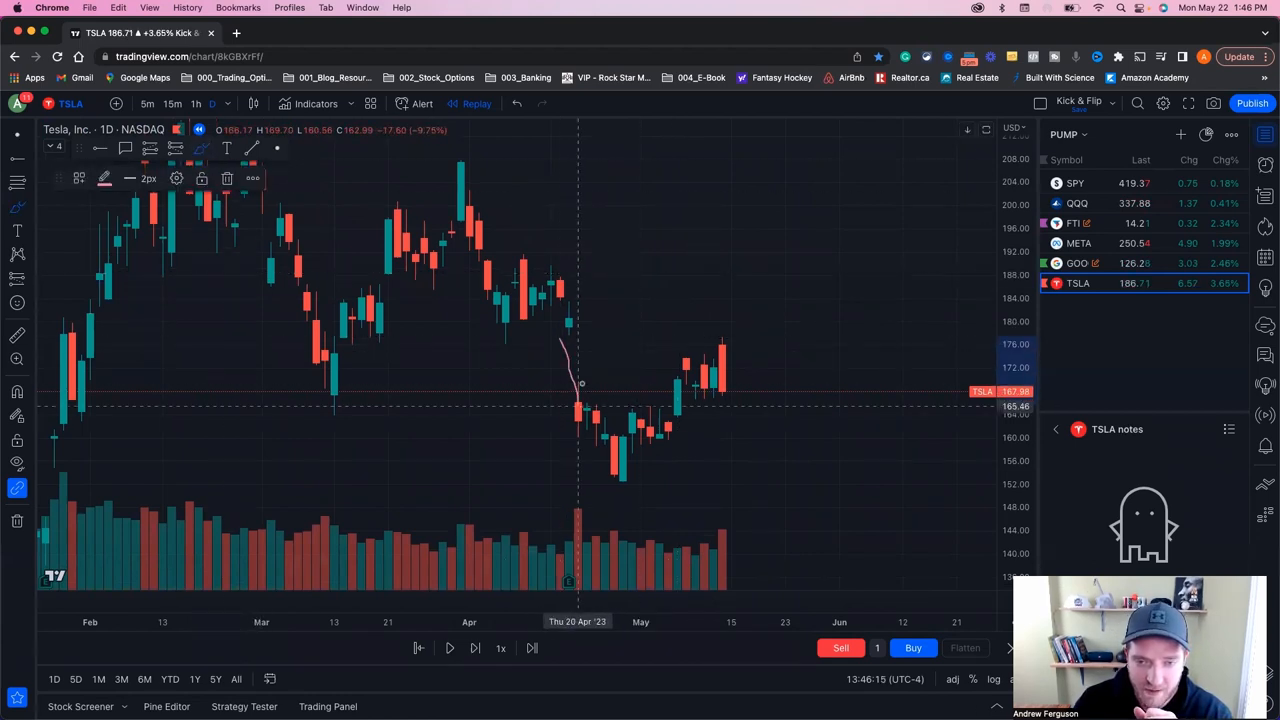
pyautogui.moveTo(712, 340)
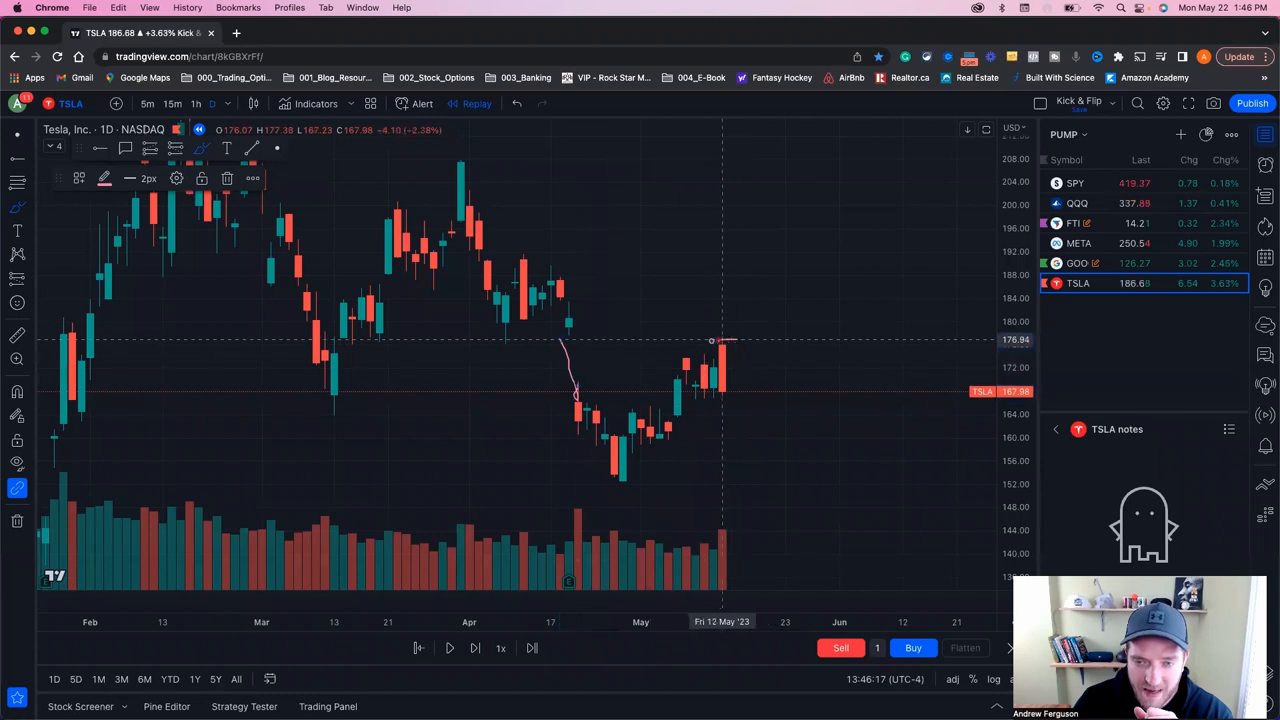
pyautogui.moveTo(680, 350); pyautogui.dragTo(744, 400)
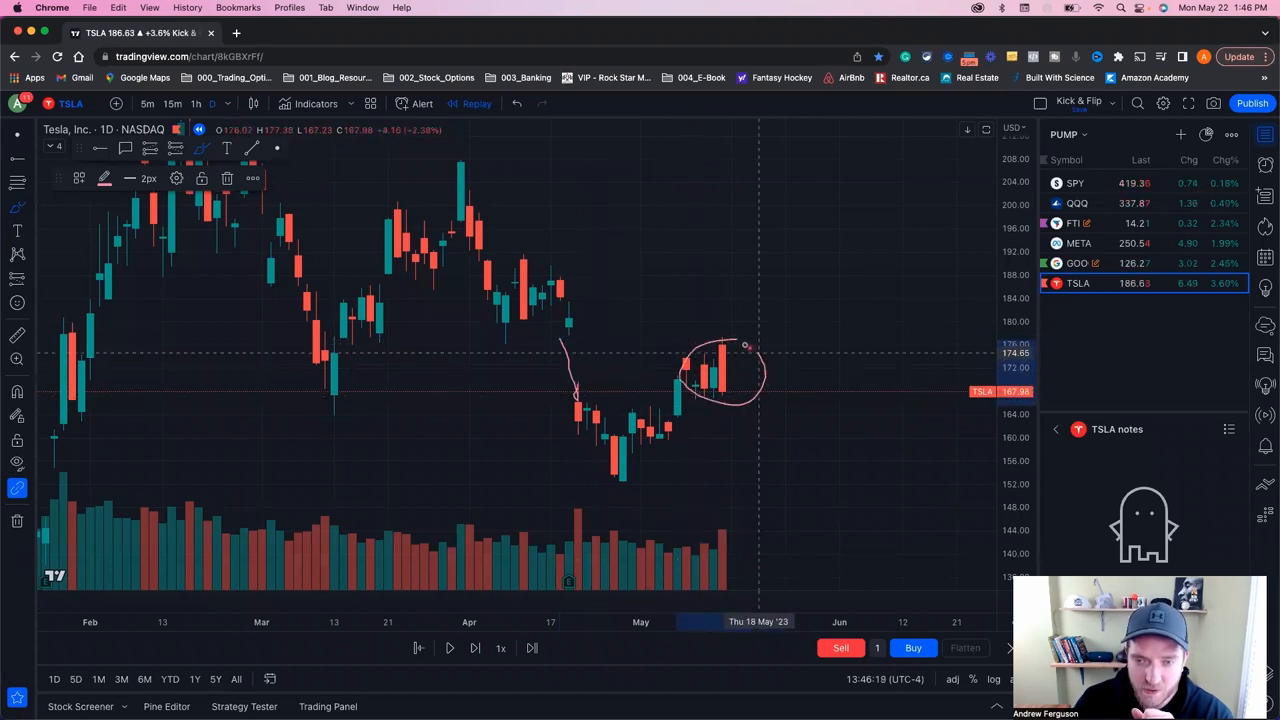
pyautogui.moveTo(784, 356)
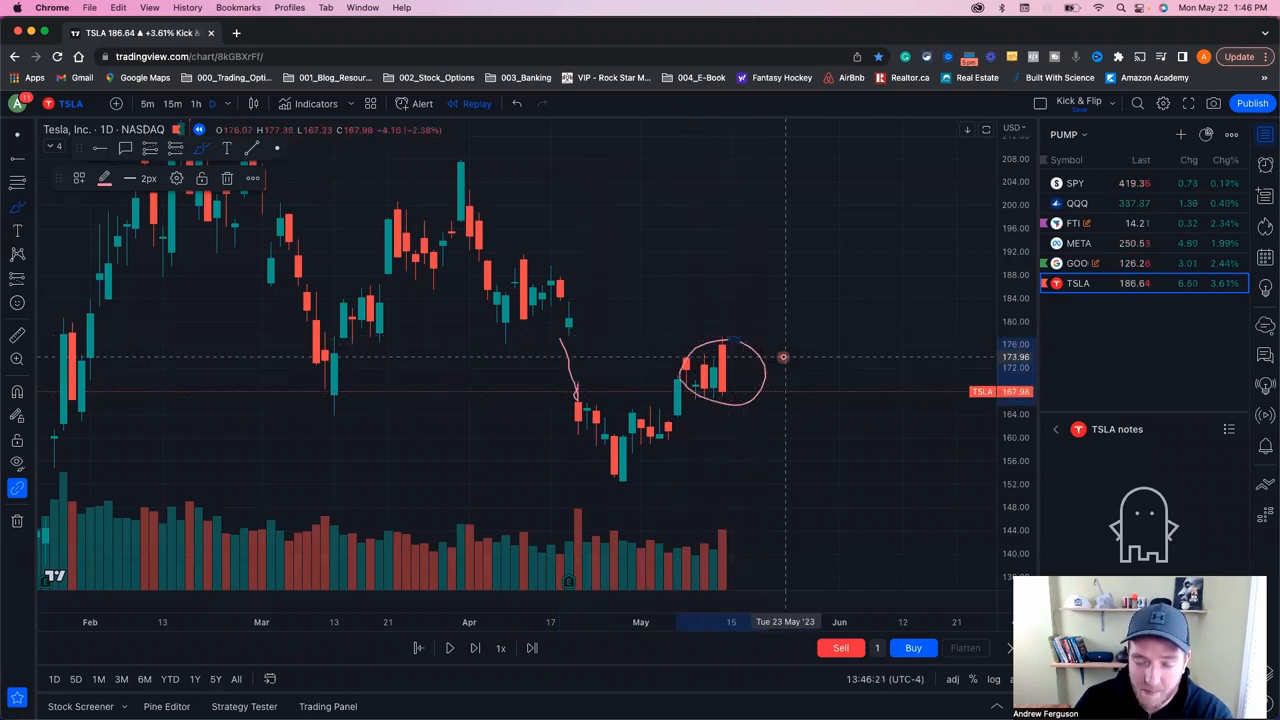
pyautogui.moveTo(784, 356); pyautogui.dragTo(826, 516)
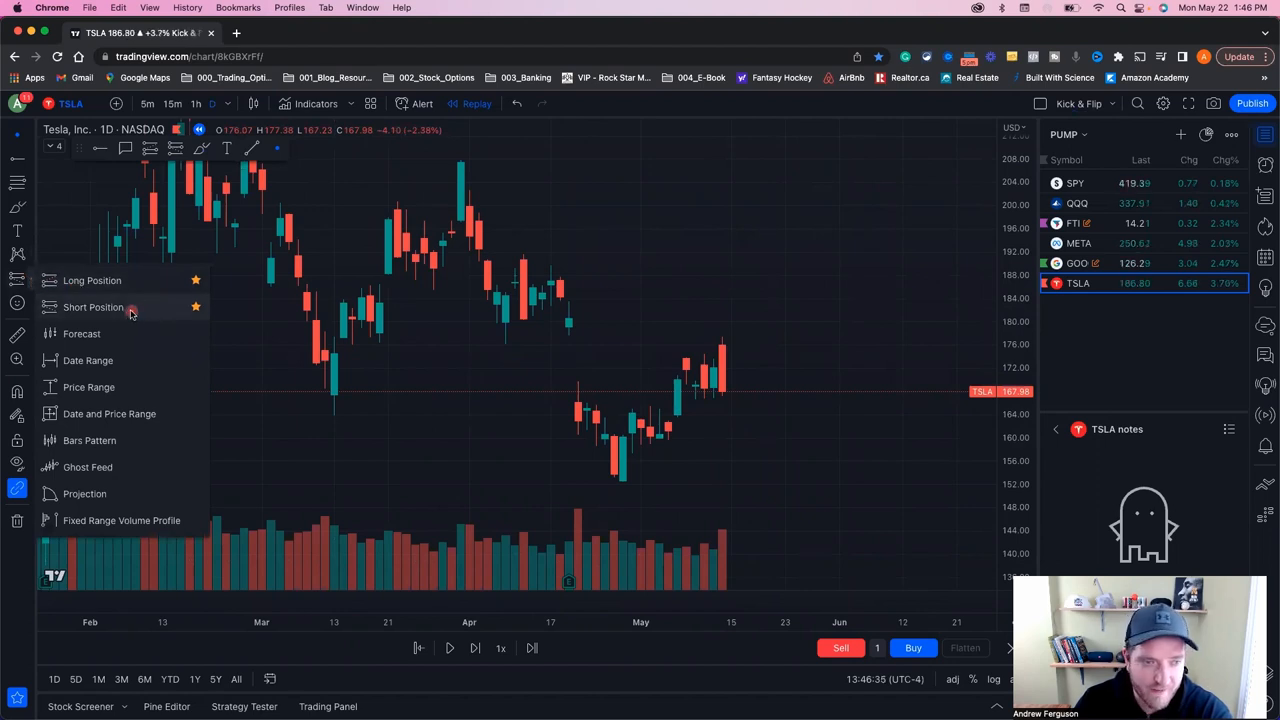
# Place a Short Position projection on TSLA's latest candle
pyautogui.click(92, 308)
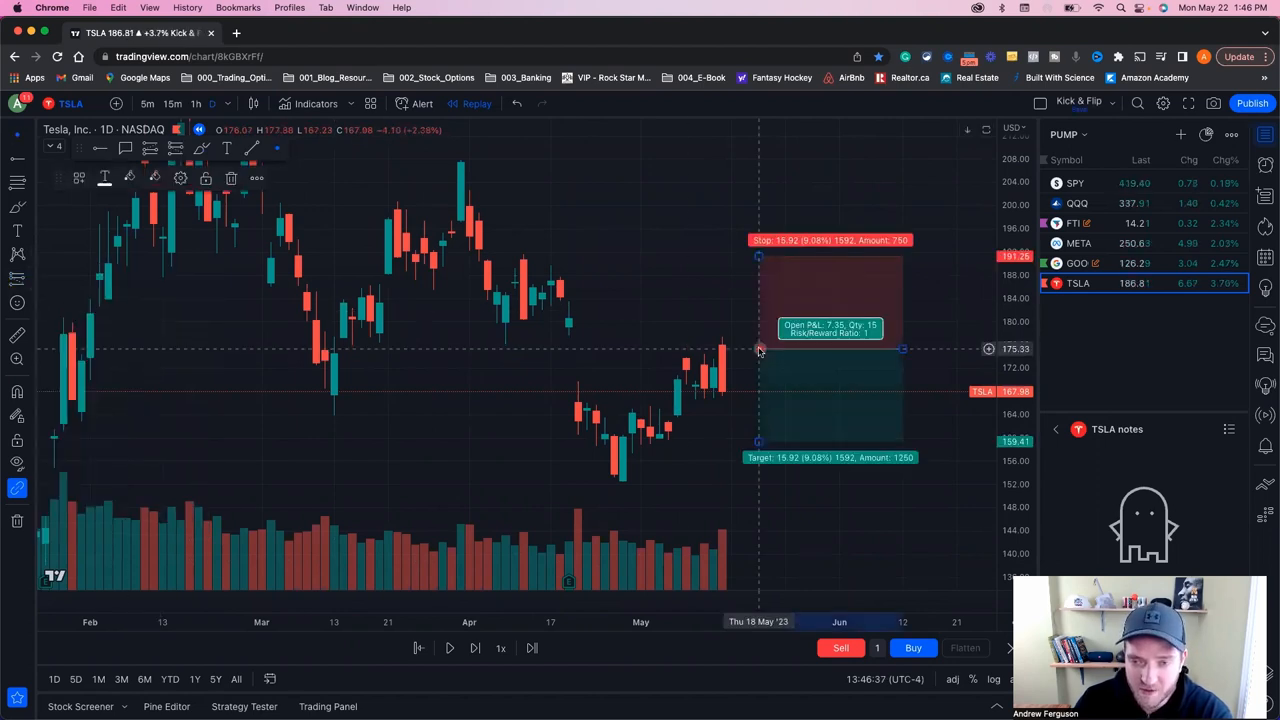
pyautogui.moveTo(760, 348); pyautogui.dragTo(780, 370)
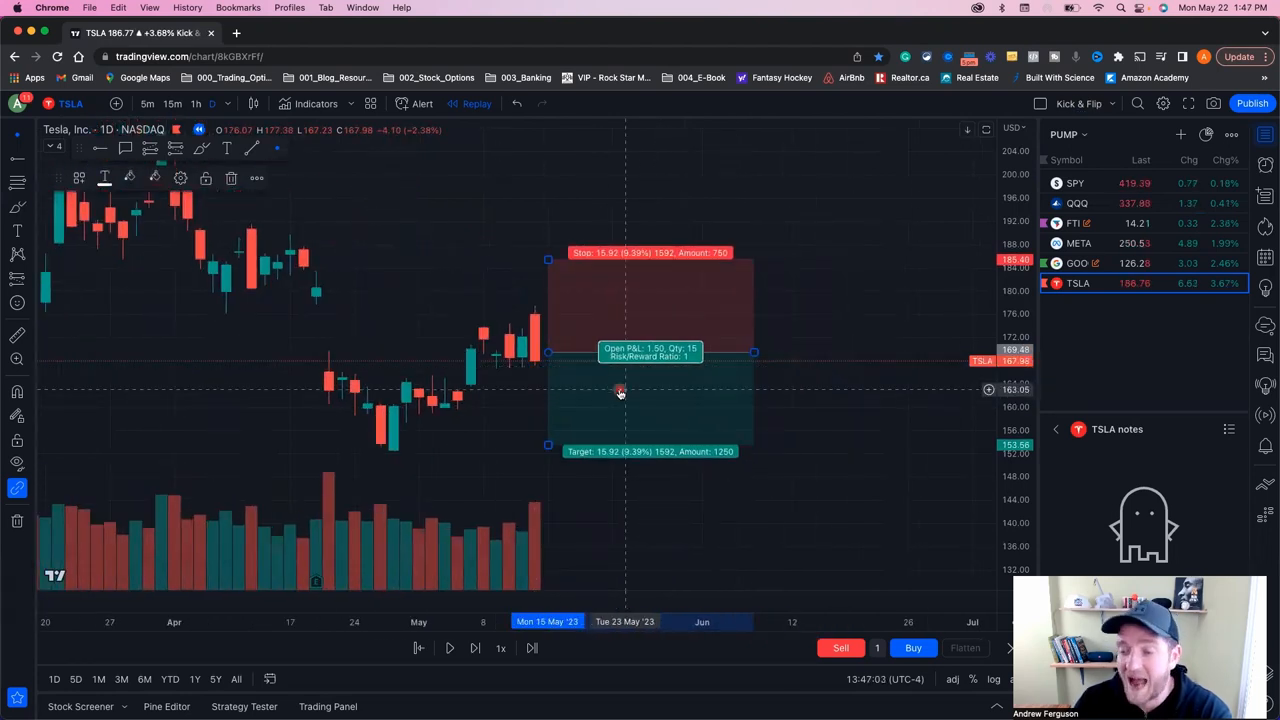
pyautogui.moveTo(524, 362)
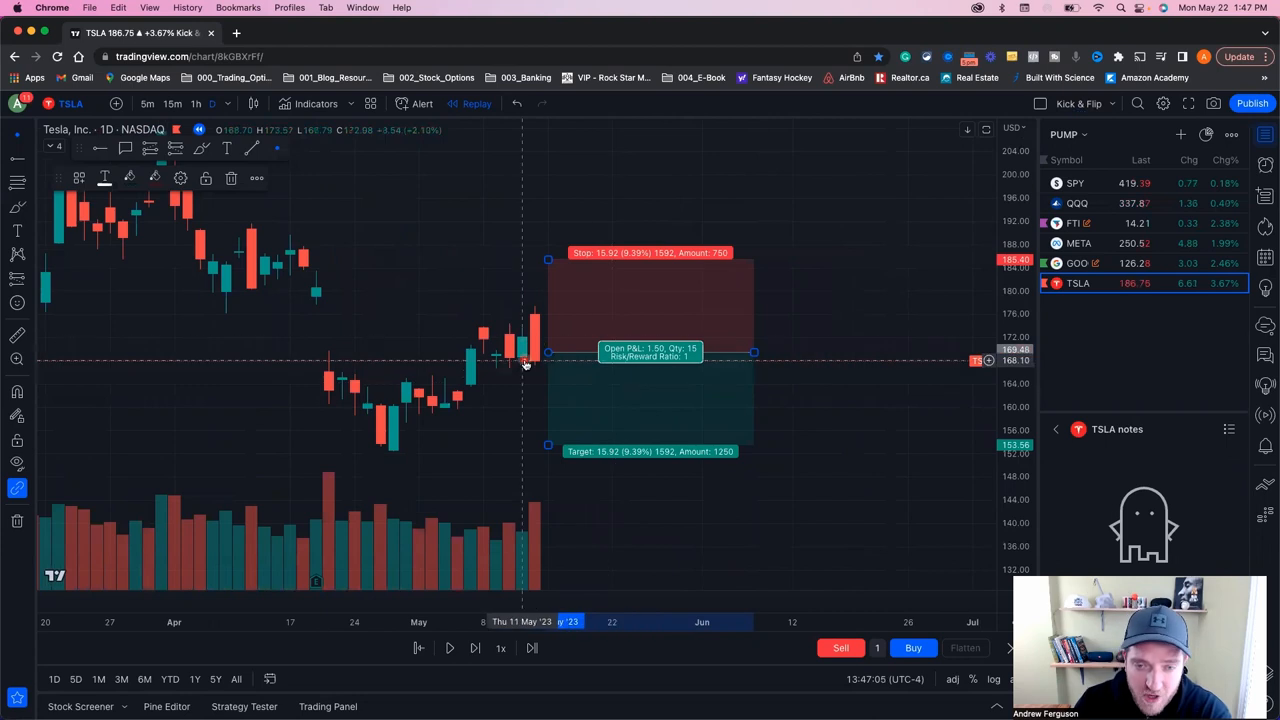
pyautogui.moveTo(496, 360)
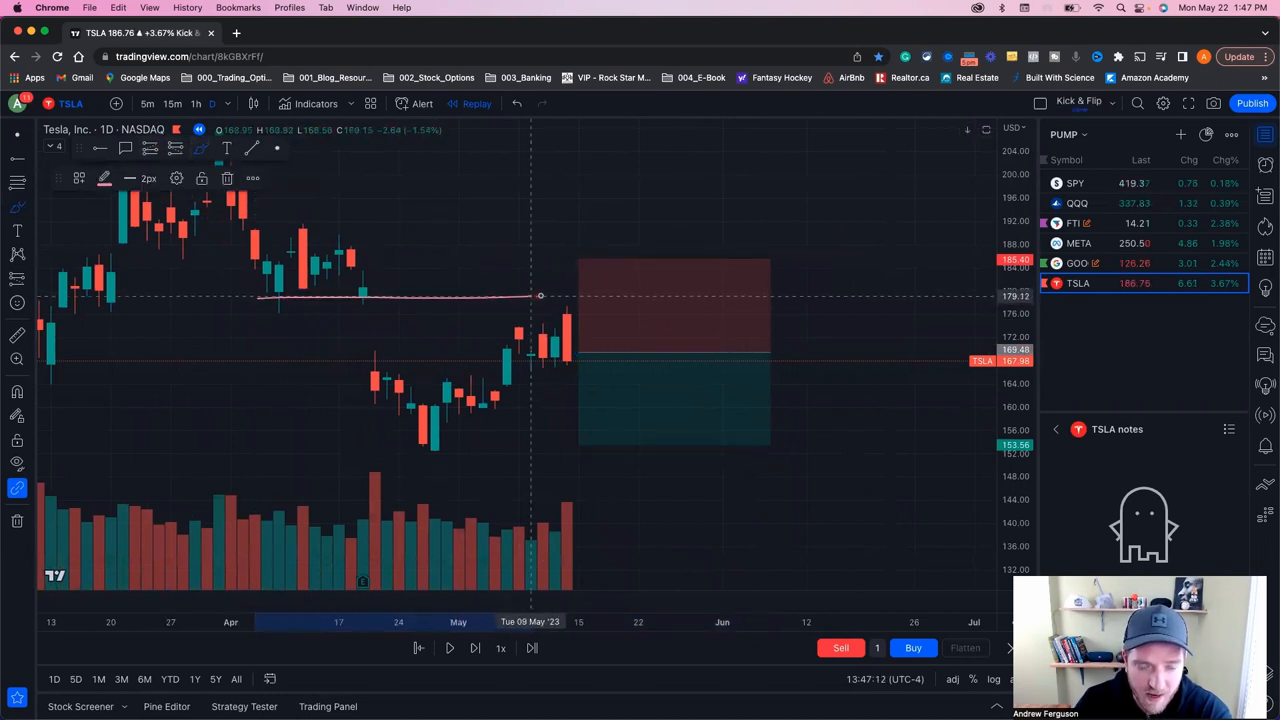
pyautogui.moveTo(568, 296)
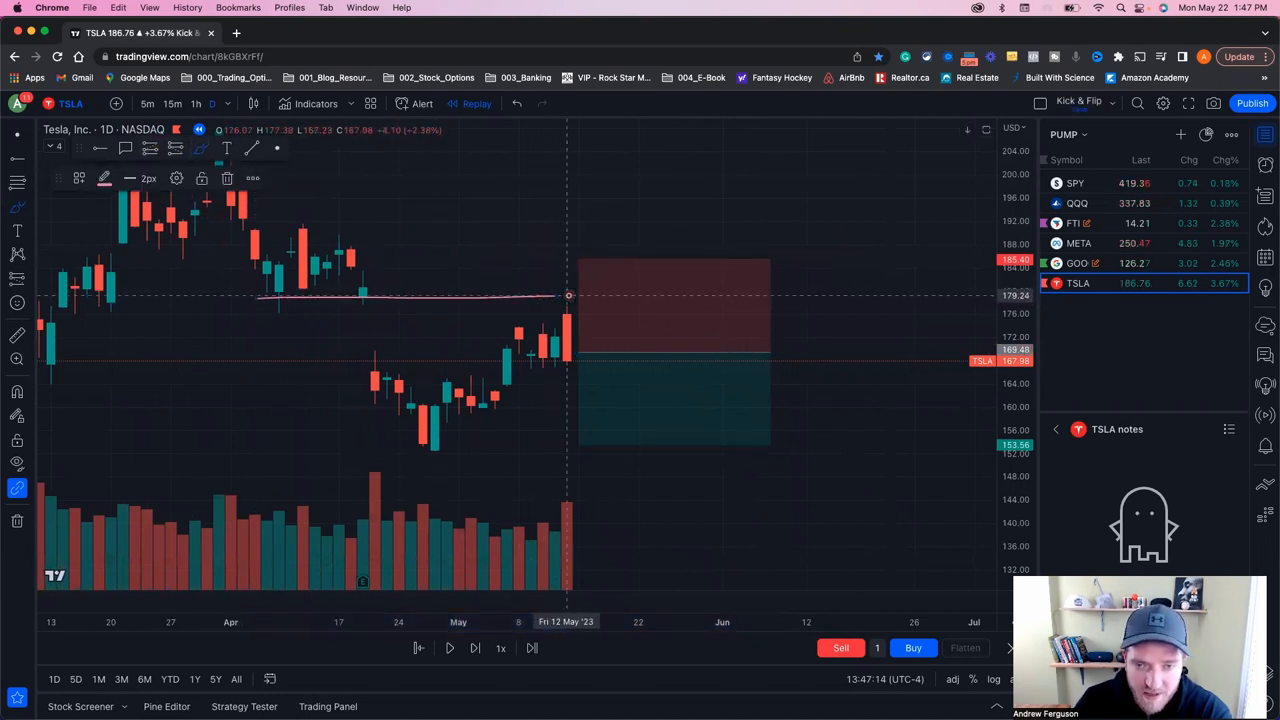
# Drag the position's stop handle to about 5.55% (9.47) and pan back to earlier bars
pyautogui.moveTo(568, 296); pyautogui.dragTo(690, 504)
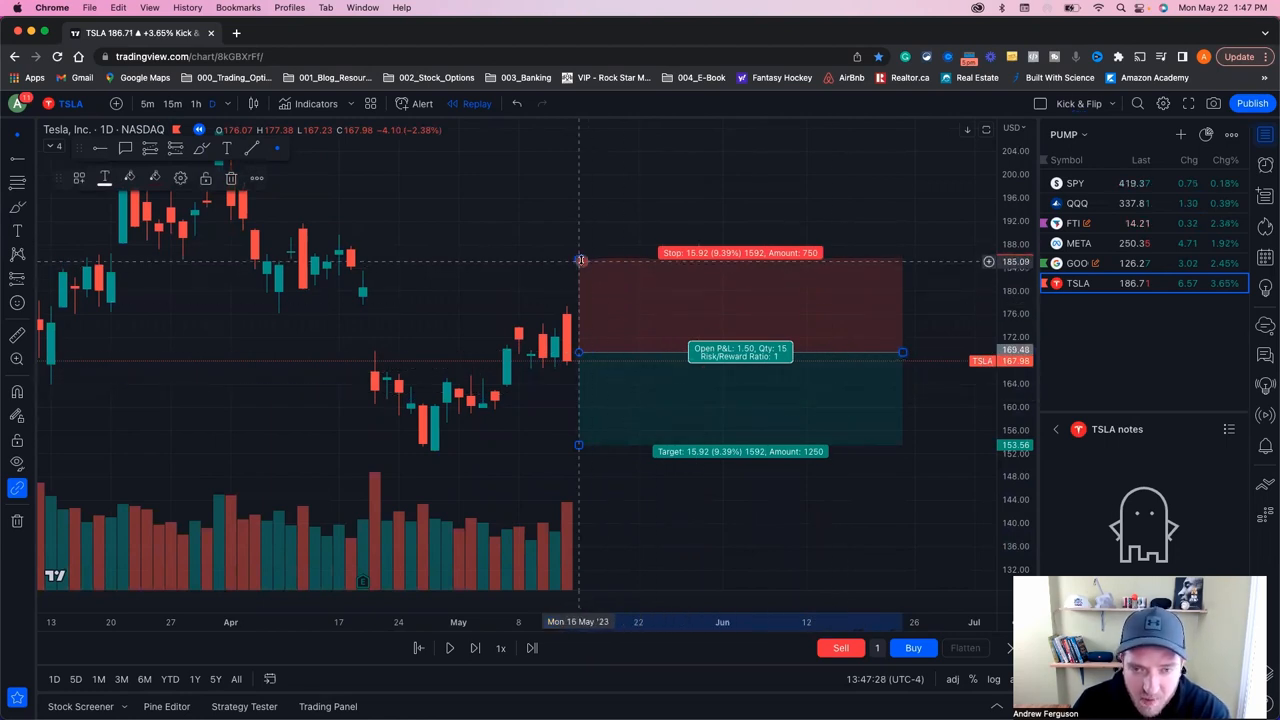
pyautogui.moveTo(580, 262); pyautogui.dragTo(576, 290)
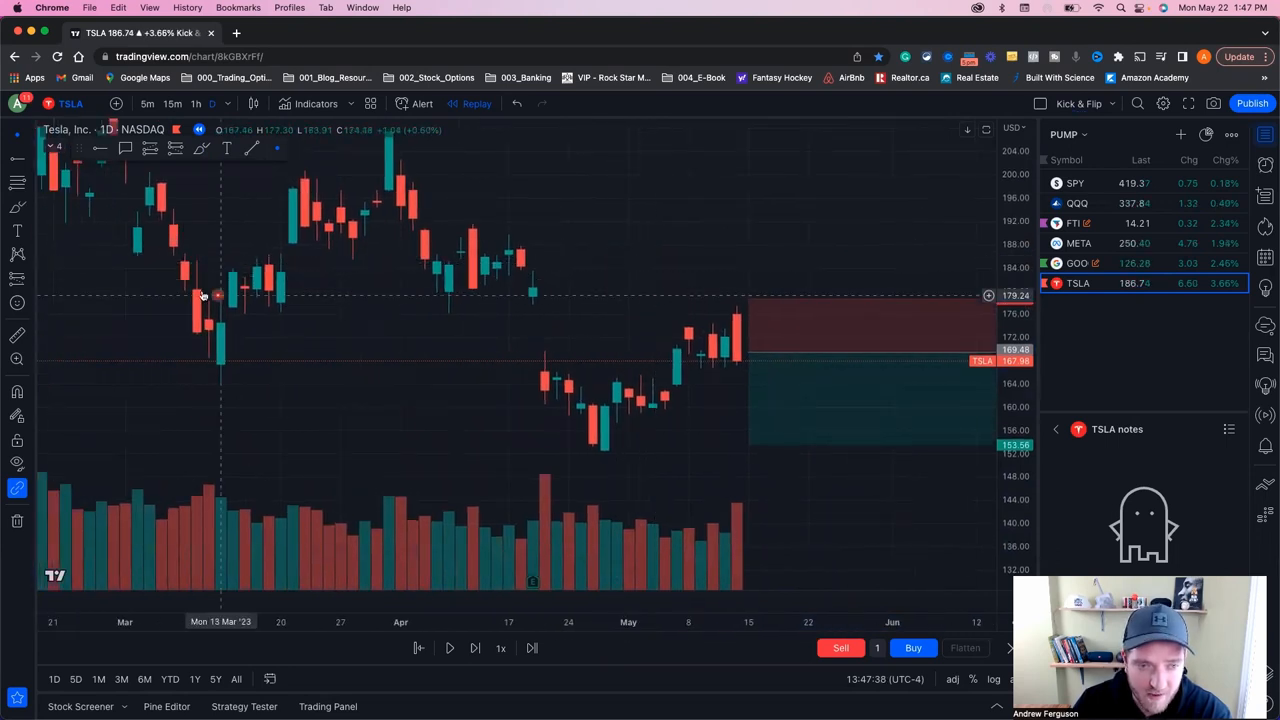
pyautogui.moveTo(208, 300)
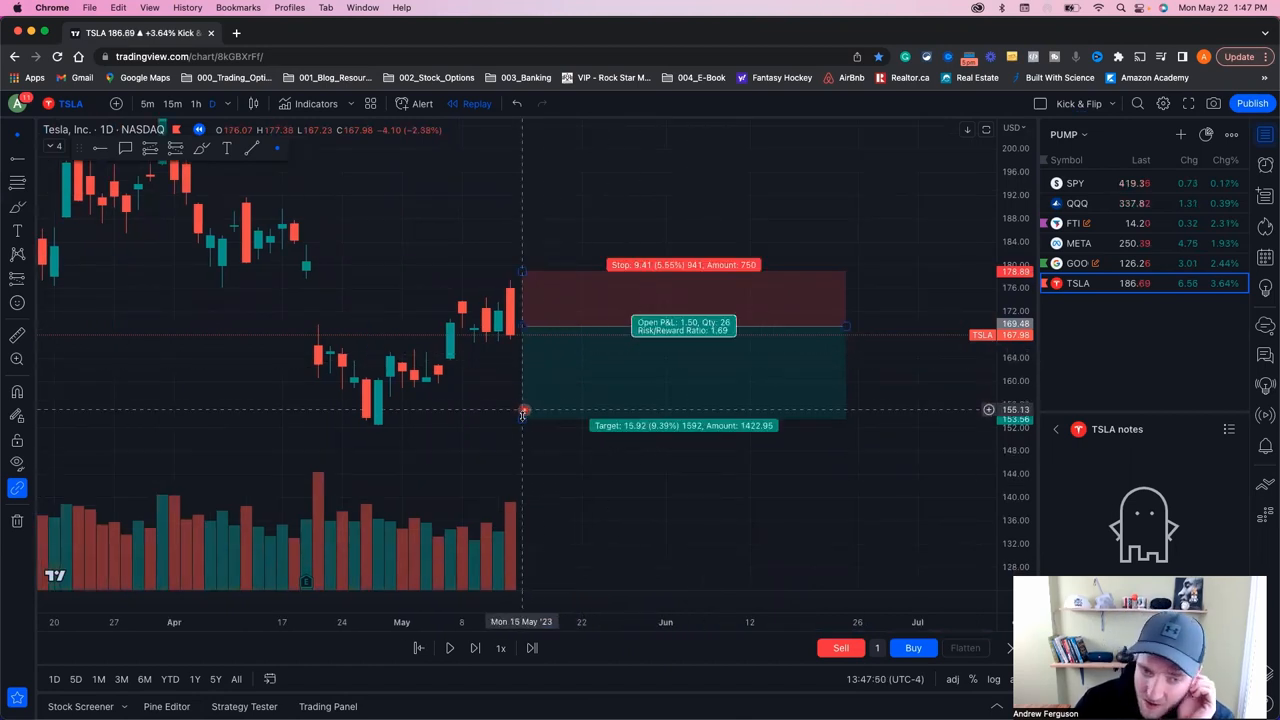
# Test target levels near 12% and stops near 4.9% and 3%, settling on a 9.64 stop and 15.72 target
pyautogui.moveTo(524, 410); pyautogui.dragTo(520, 432)
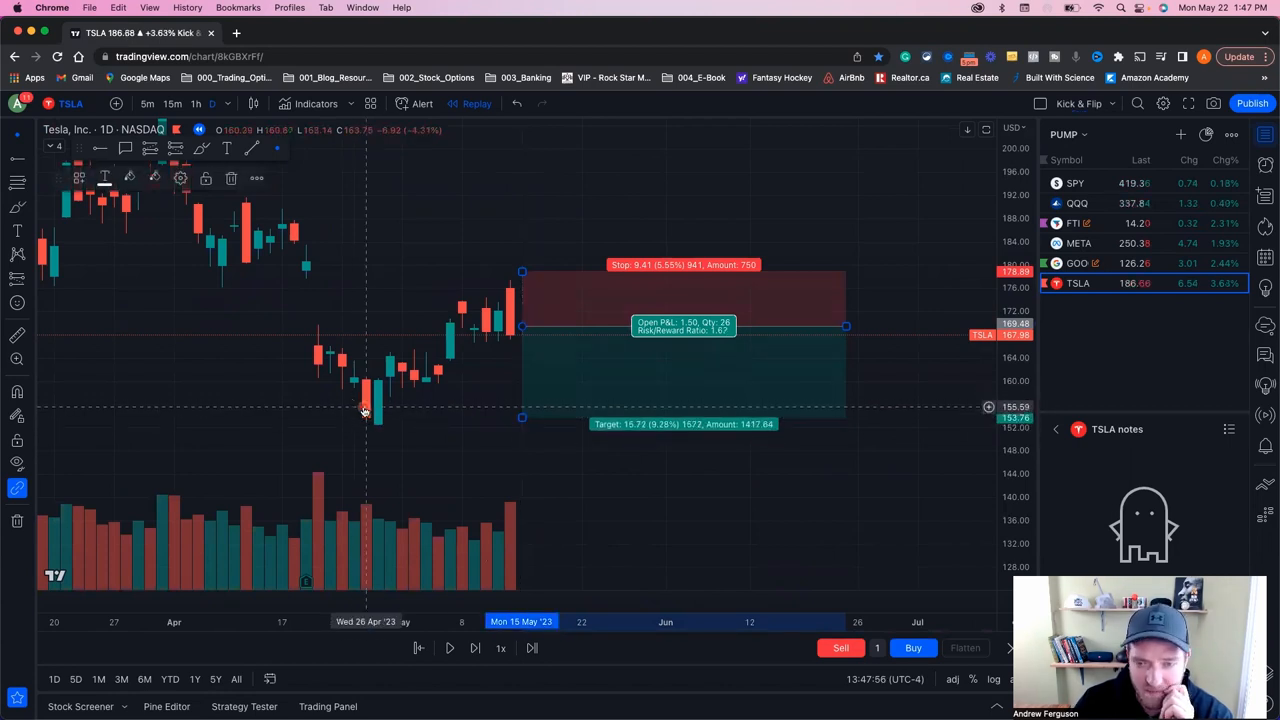
pyautogui.moveTo(636, 388)
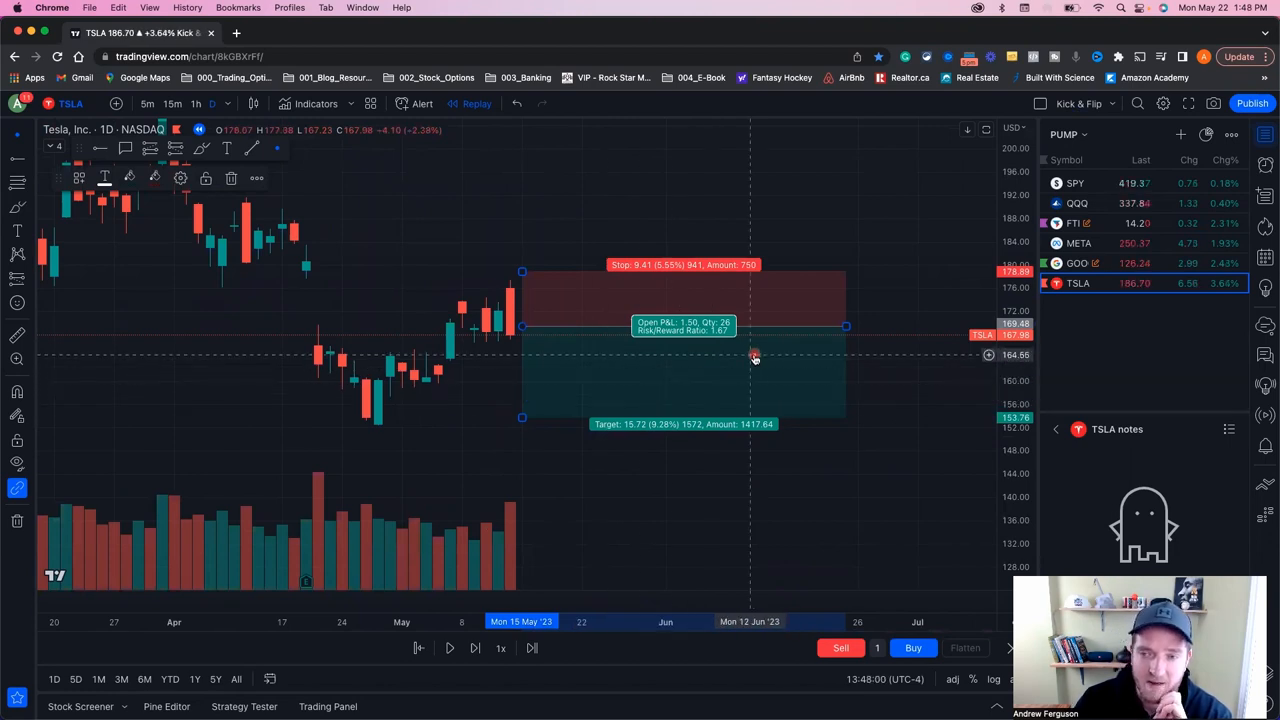
pyautogui.moveTo(688, 288)
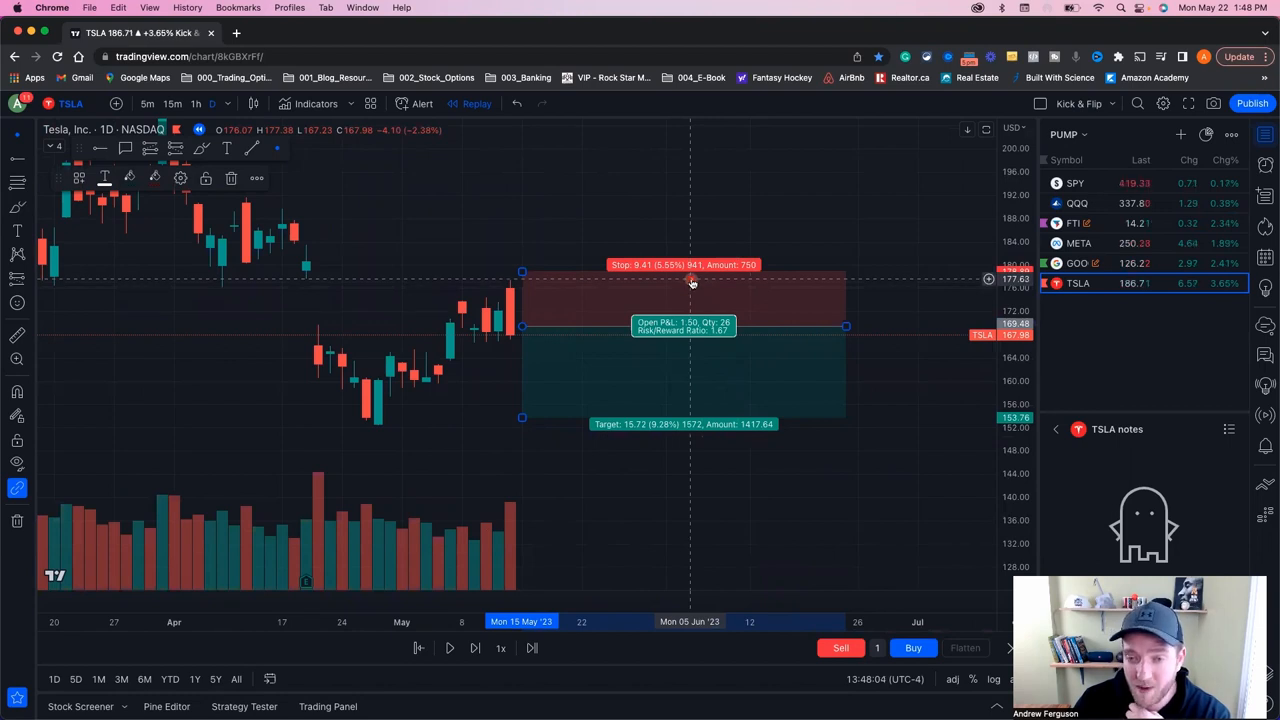
pyautogui.moveTo(696, 372)
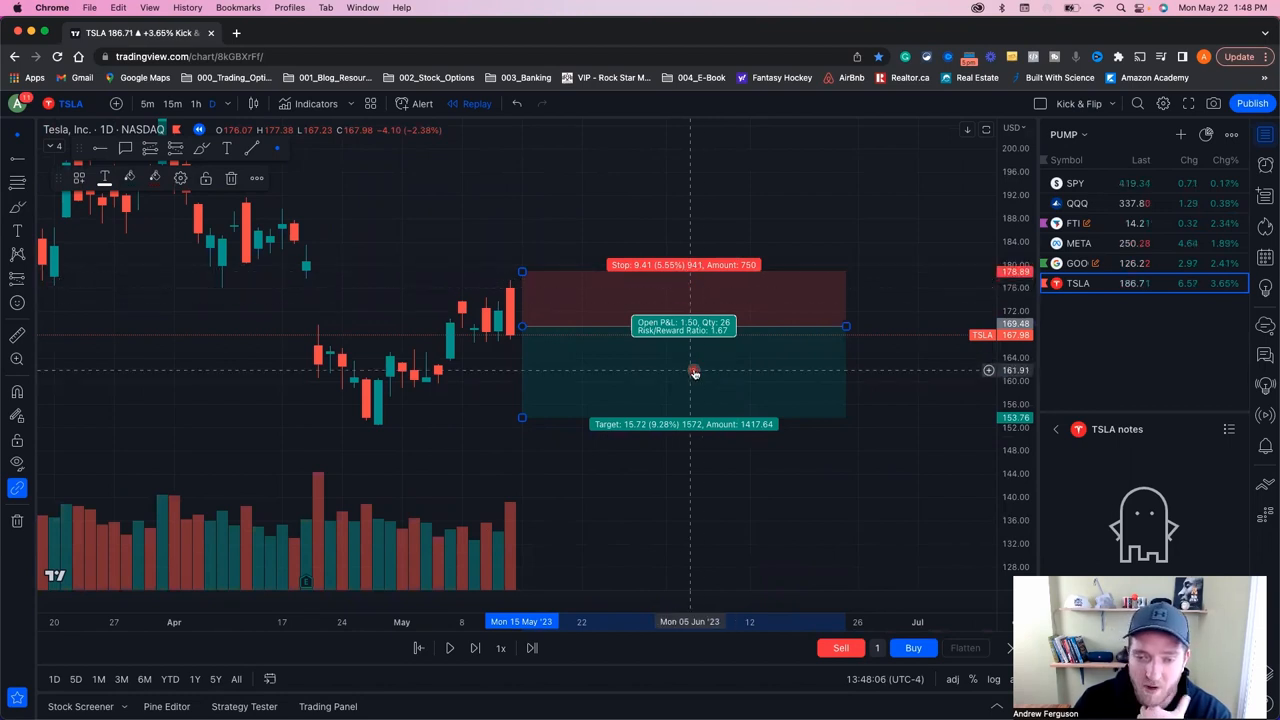
pyautogui.moveTo(784, 376)
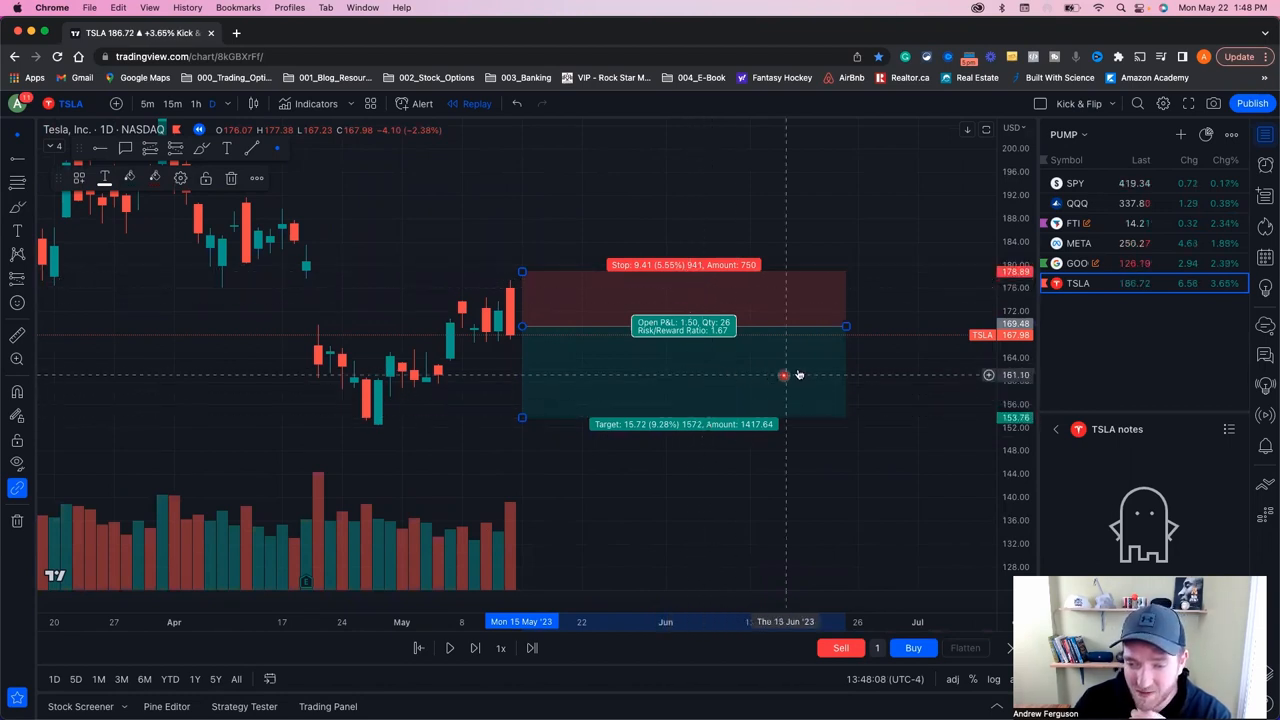
pyautogui.moveTo(798, 370)
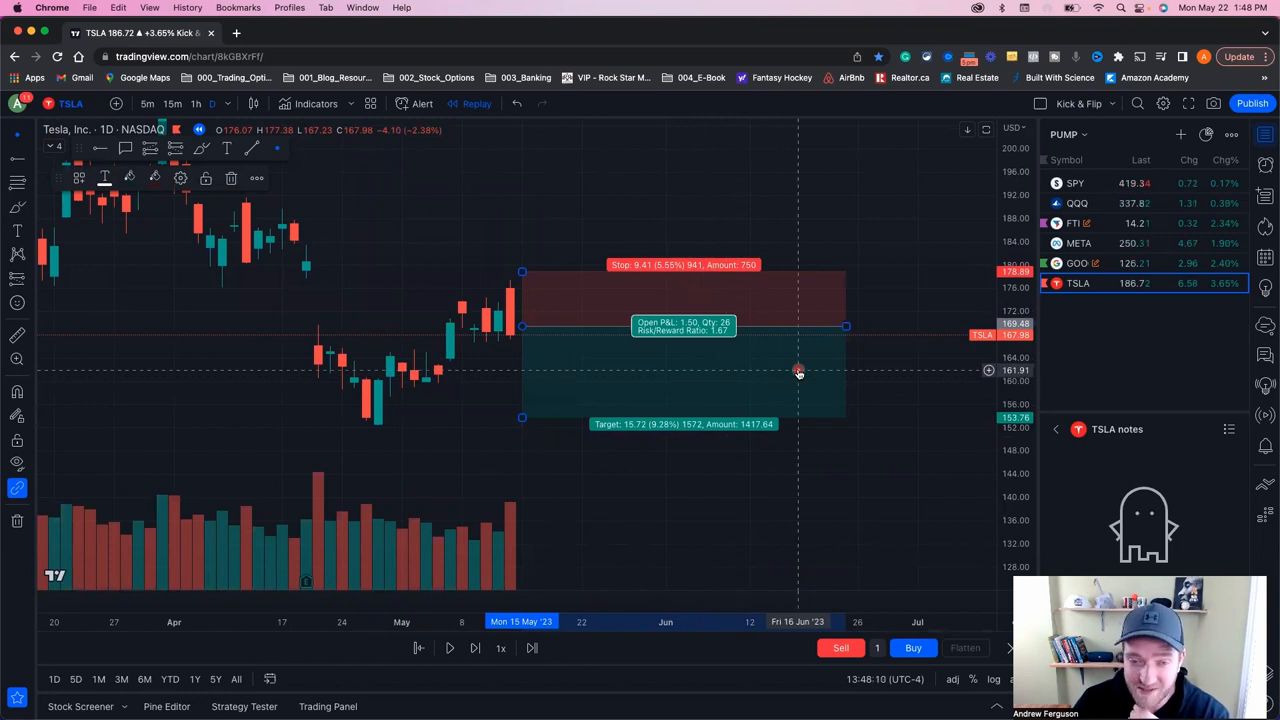
pyautogui.moveTo(652, 304)
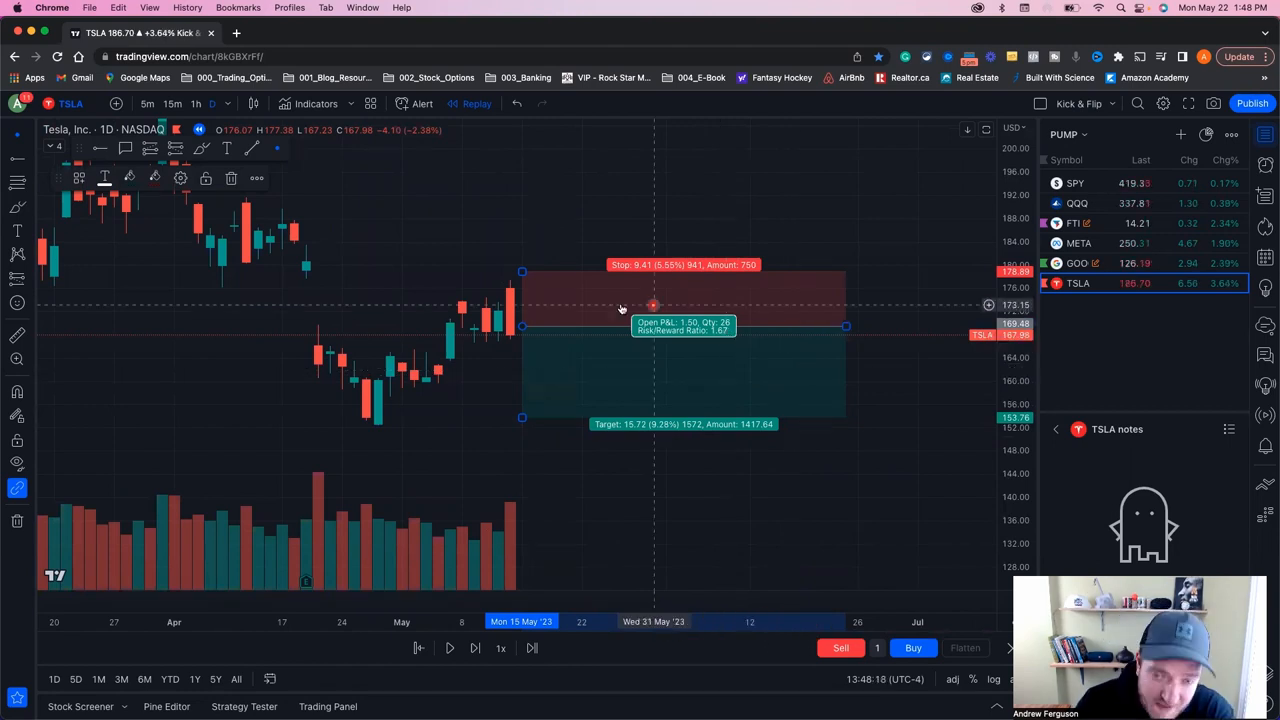
pyautogui.moveTo(732, 350)
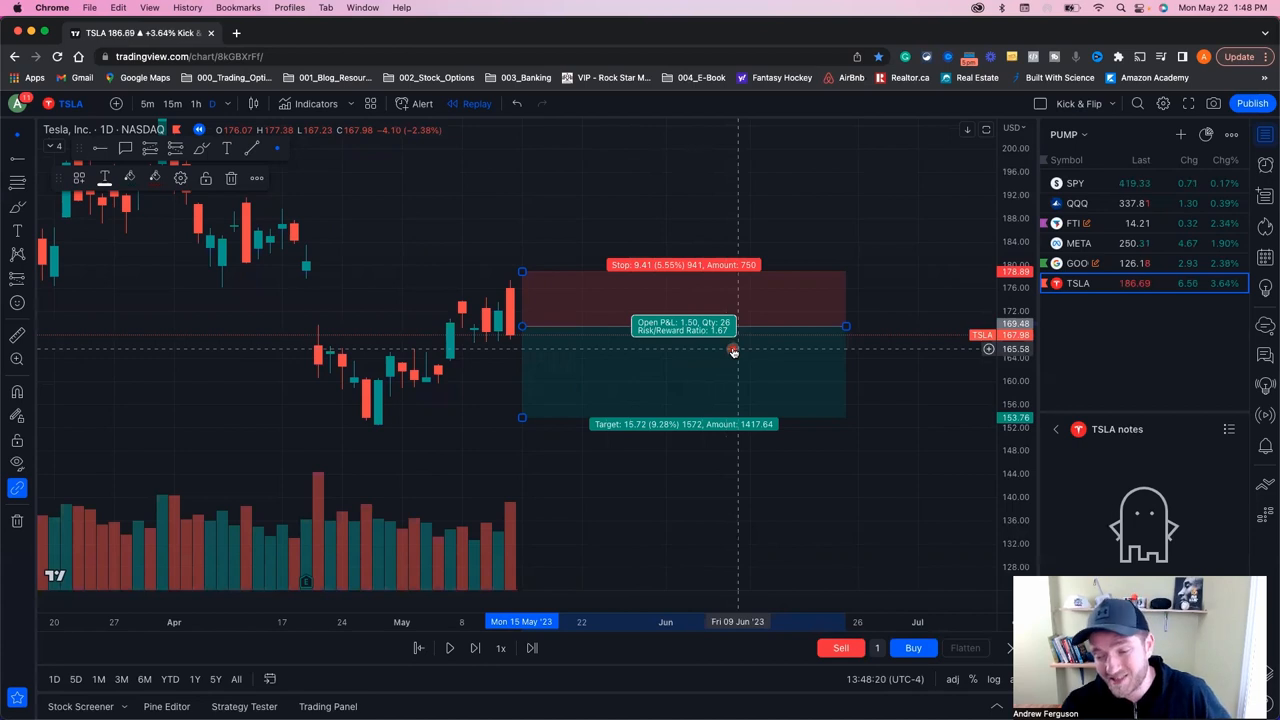
pyautogui.moveTo(744, 356)
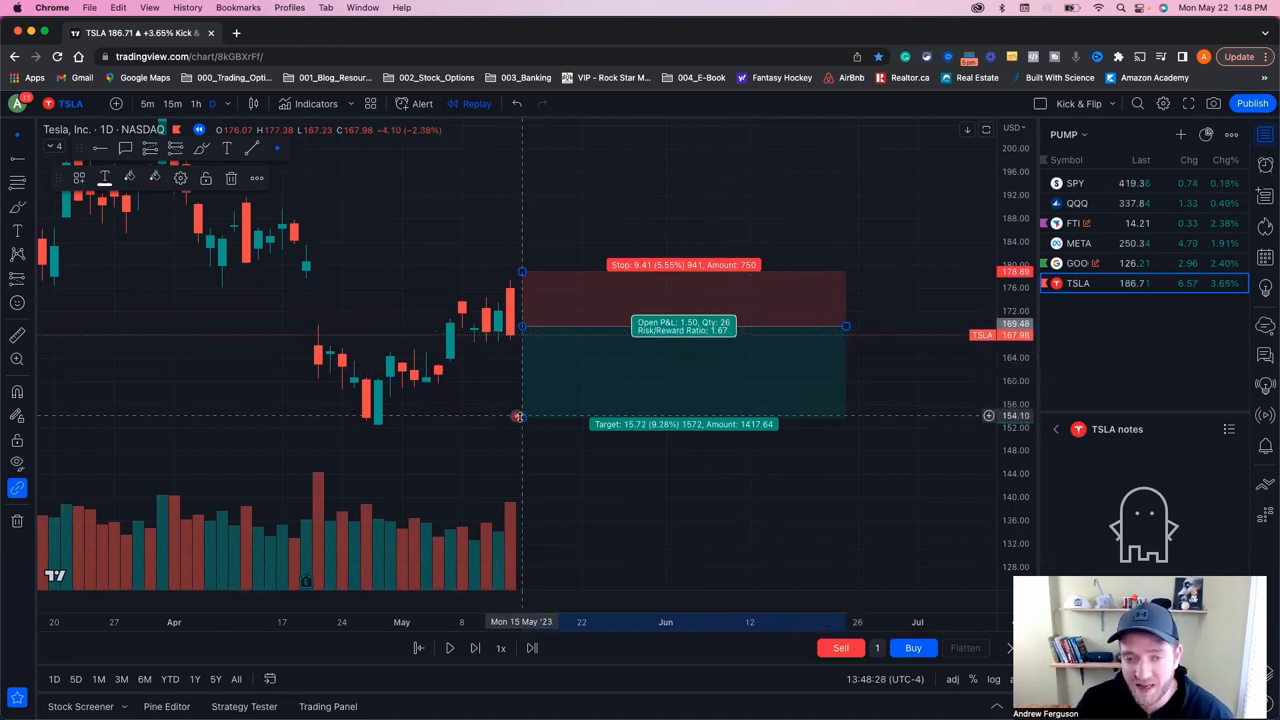
pyautogui.moveTo(518, 414); pyautogui.dragTo(524, 444)
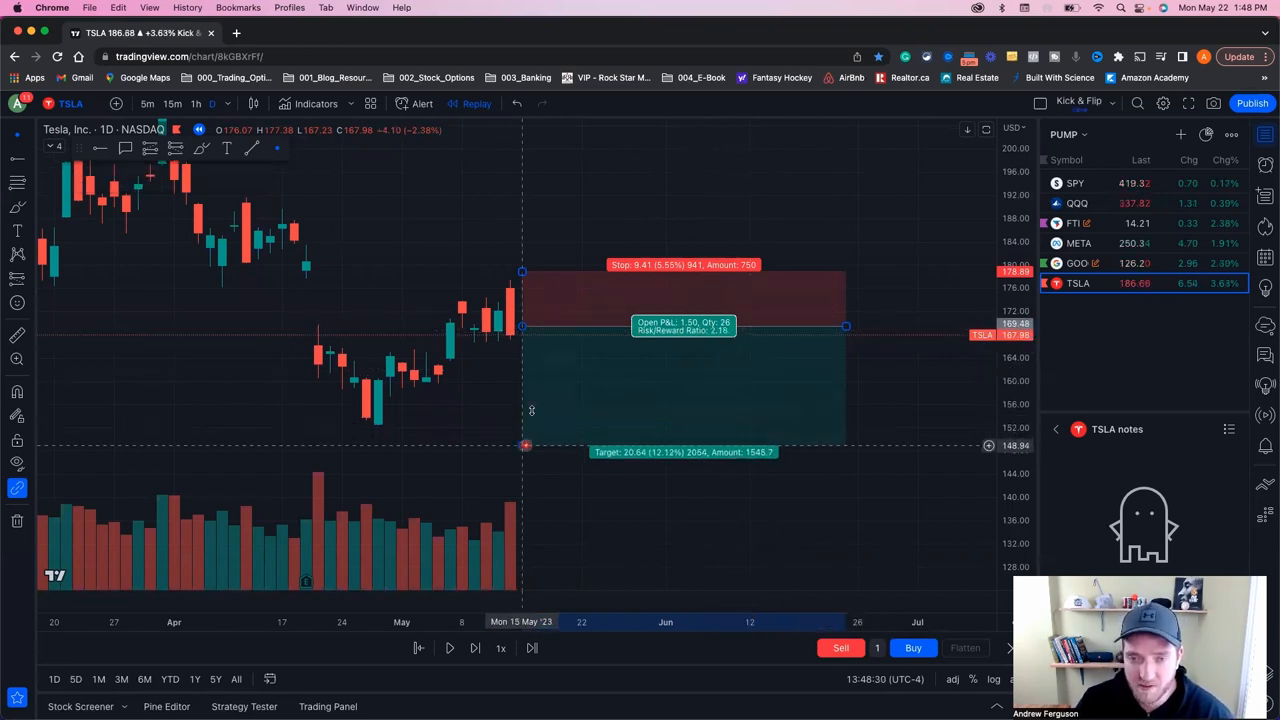
pyautogui.moveTo(520, 270); pyautogui.dragTo(520, 284)
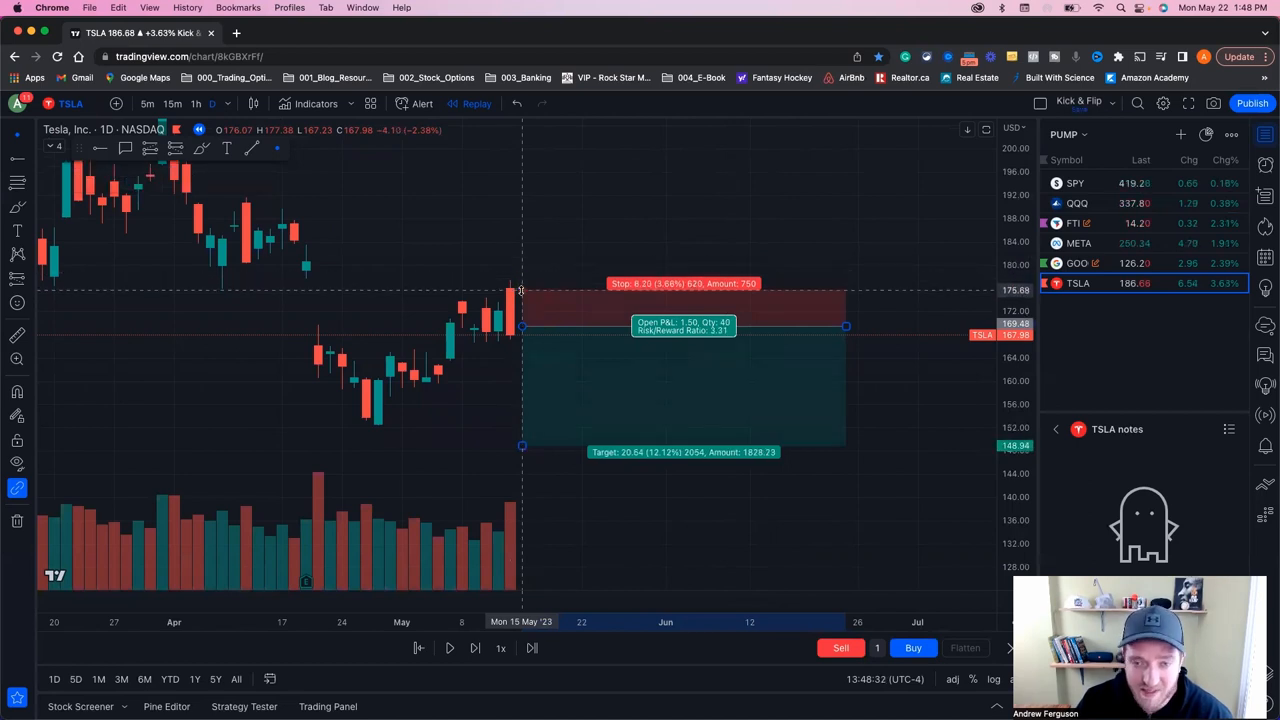
pyautogui.moveTo(520, 290); pyautogui.dragTo(520, 296)
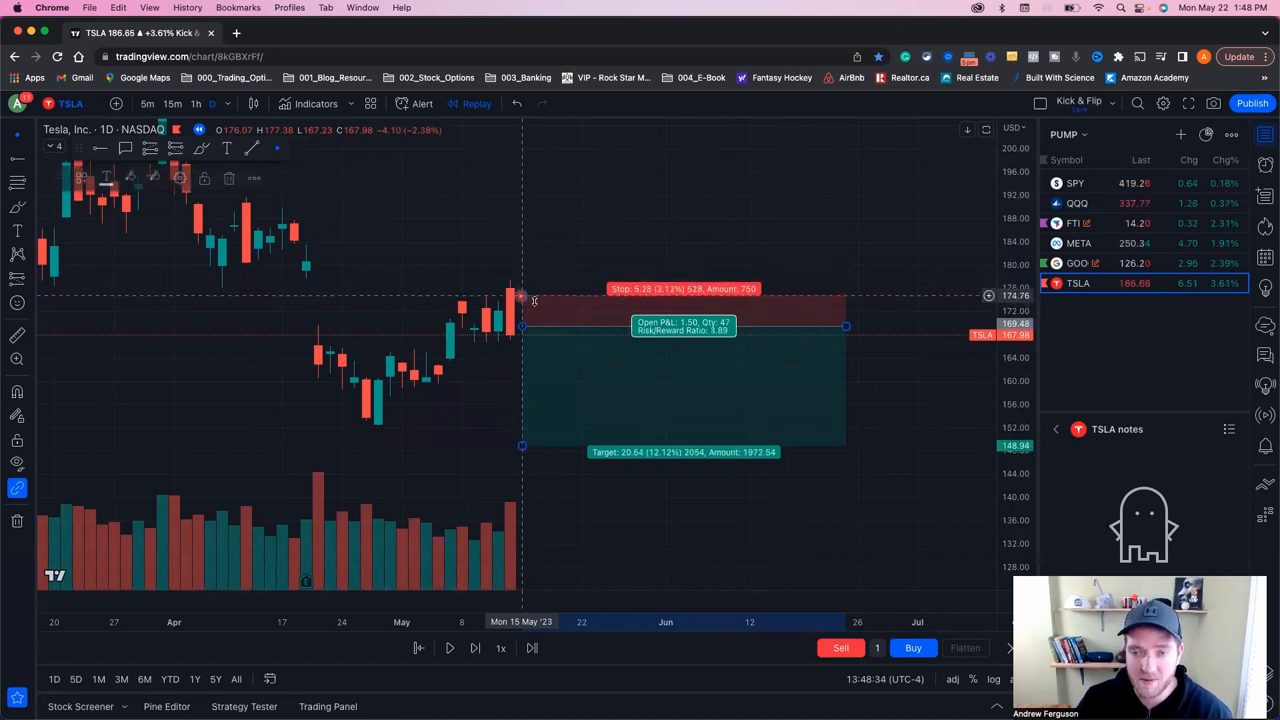
pyautogui.moveTo(584, 388)
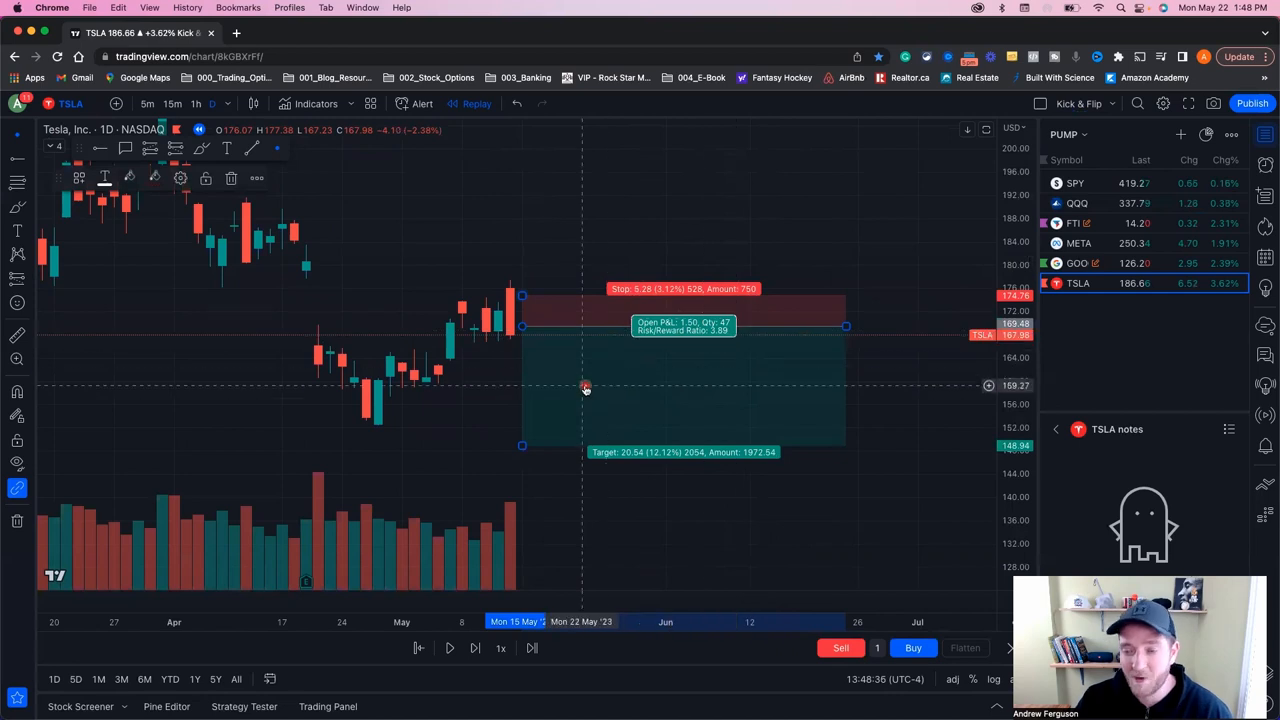
pyautogui.moveTo(522, 296)
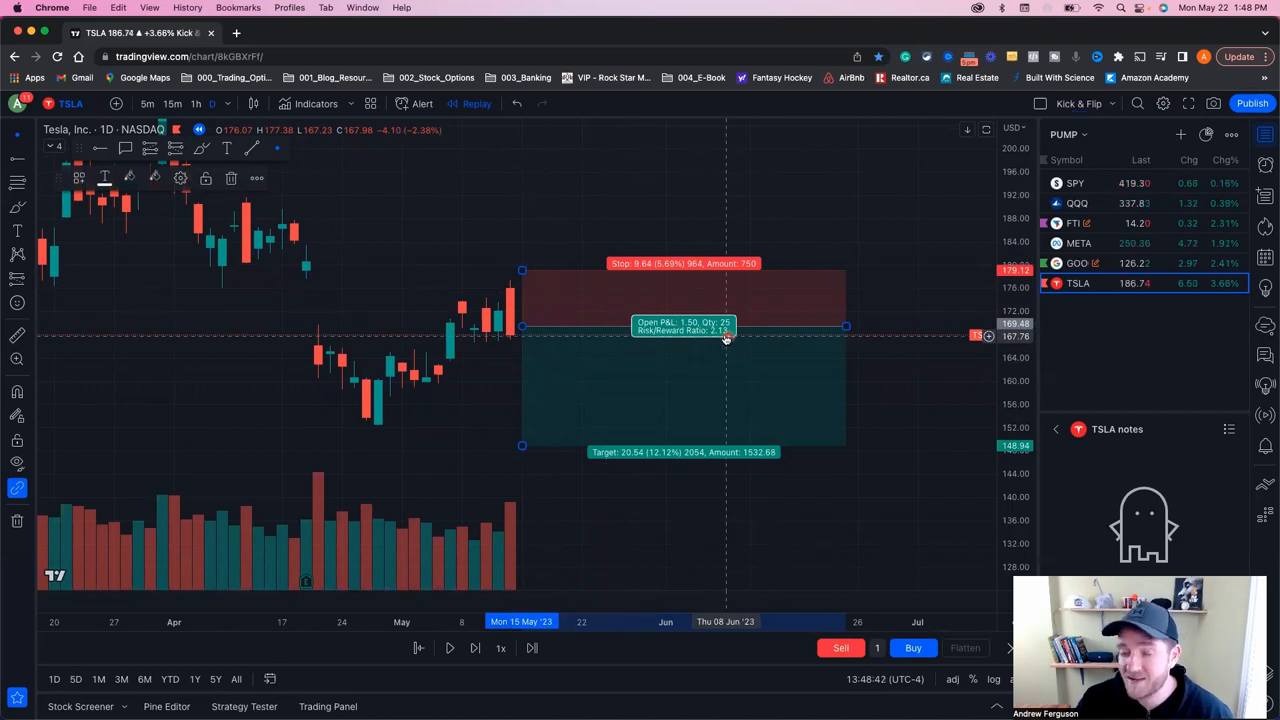
pyautogui.moveTo(520, 442); pyautogui.dragTo(520, 412)
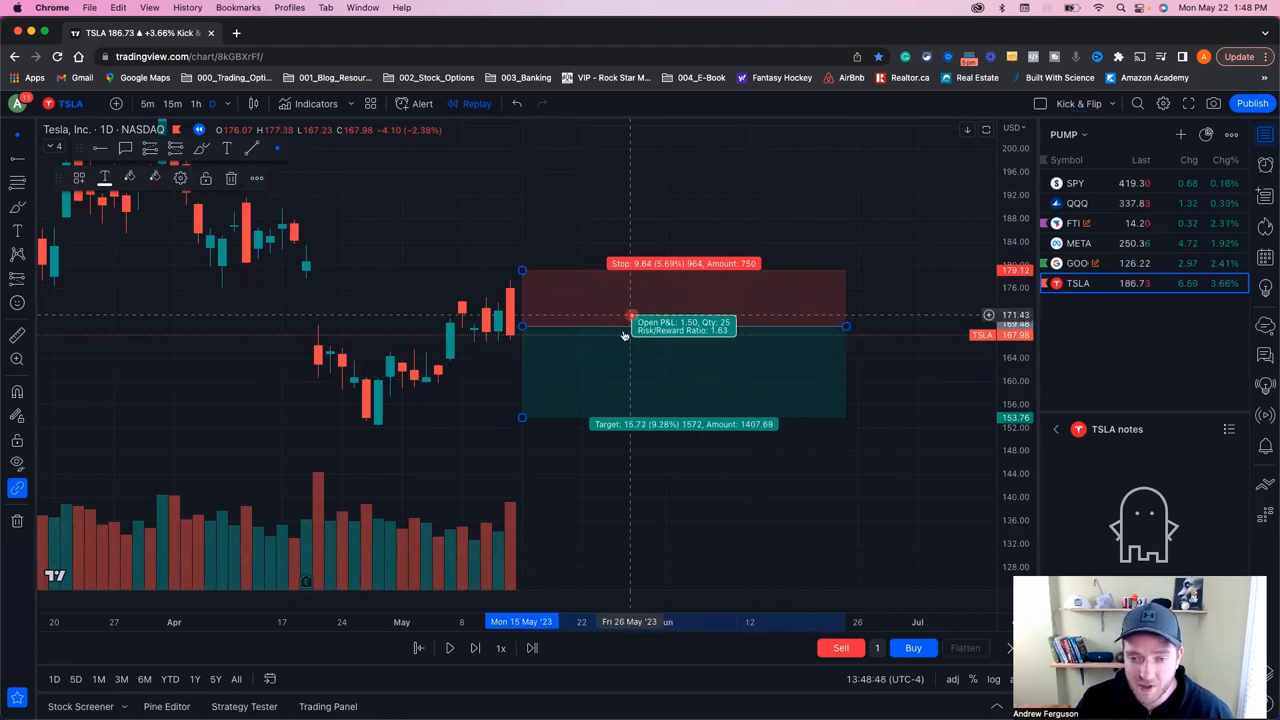
pyautogui.moveTo(772, 362)
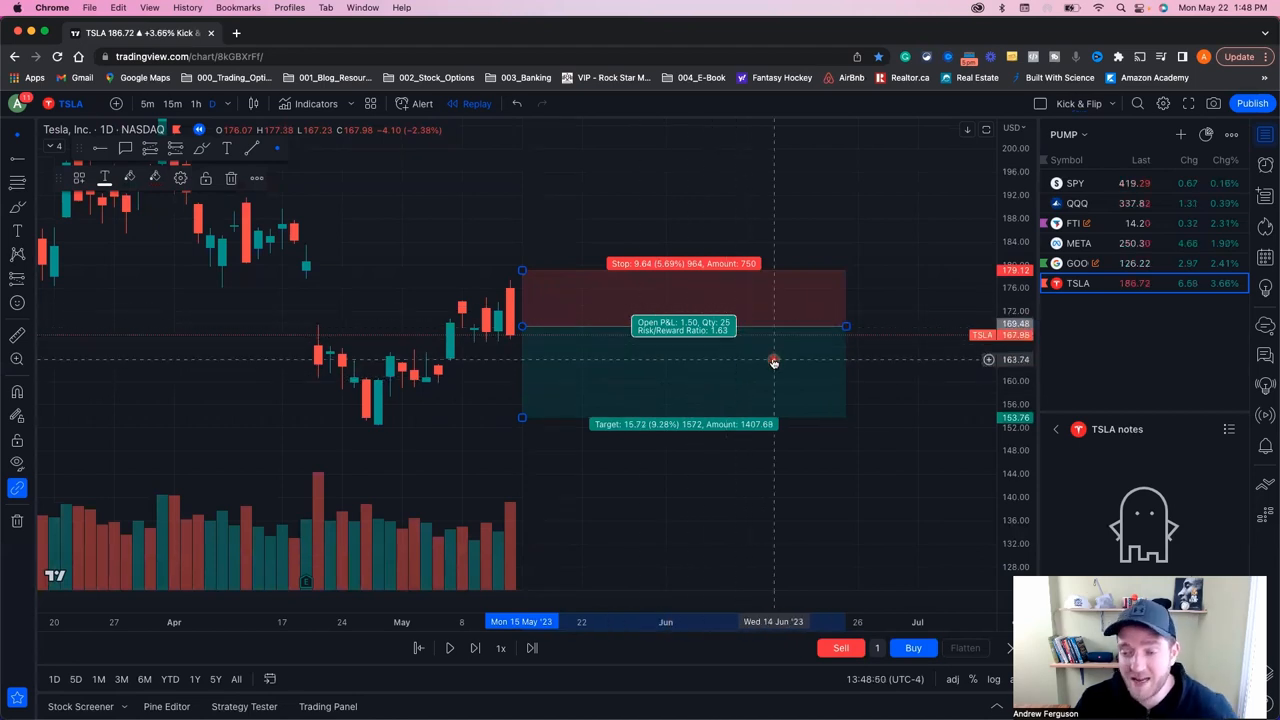
pyautogui.moveTo(732, 400)
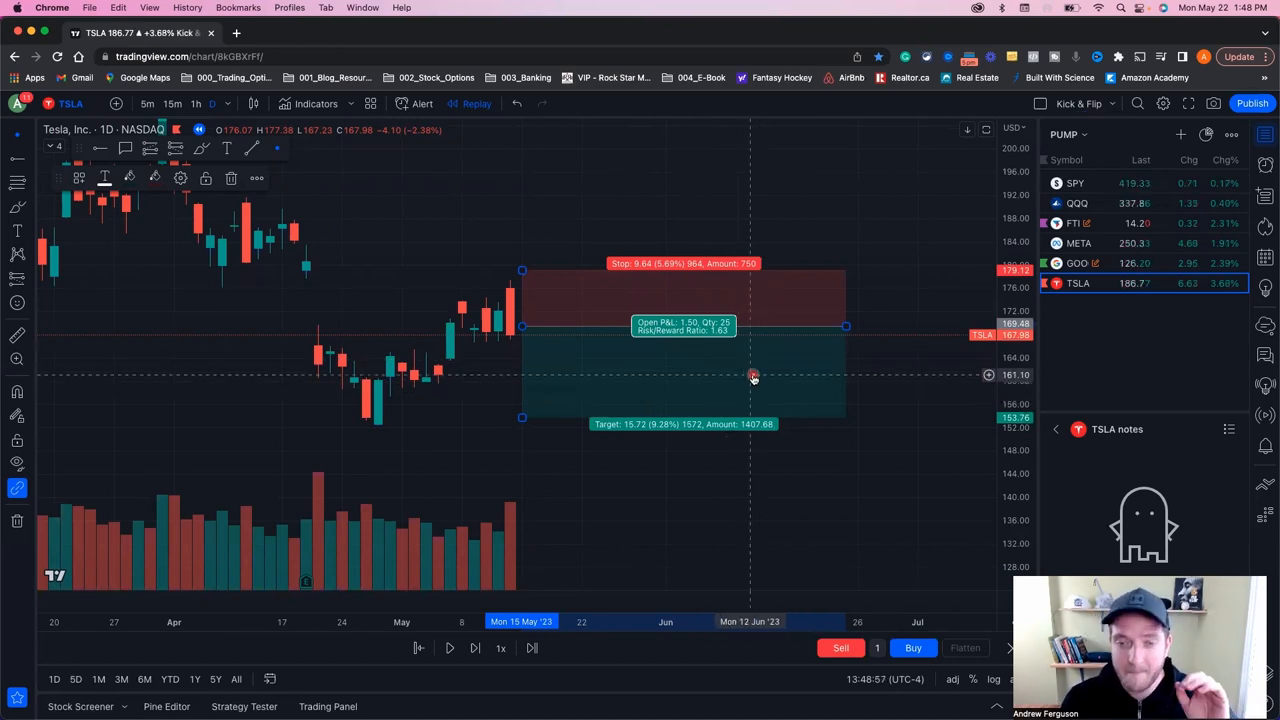
pyautogui.moveTo(700, 308)
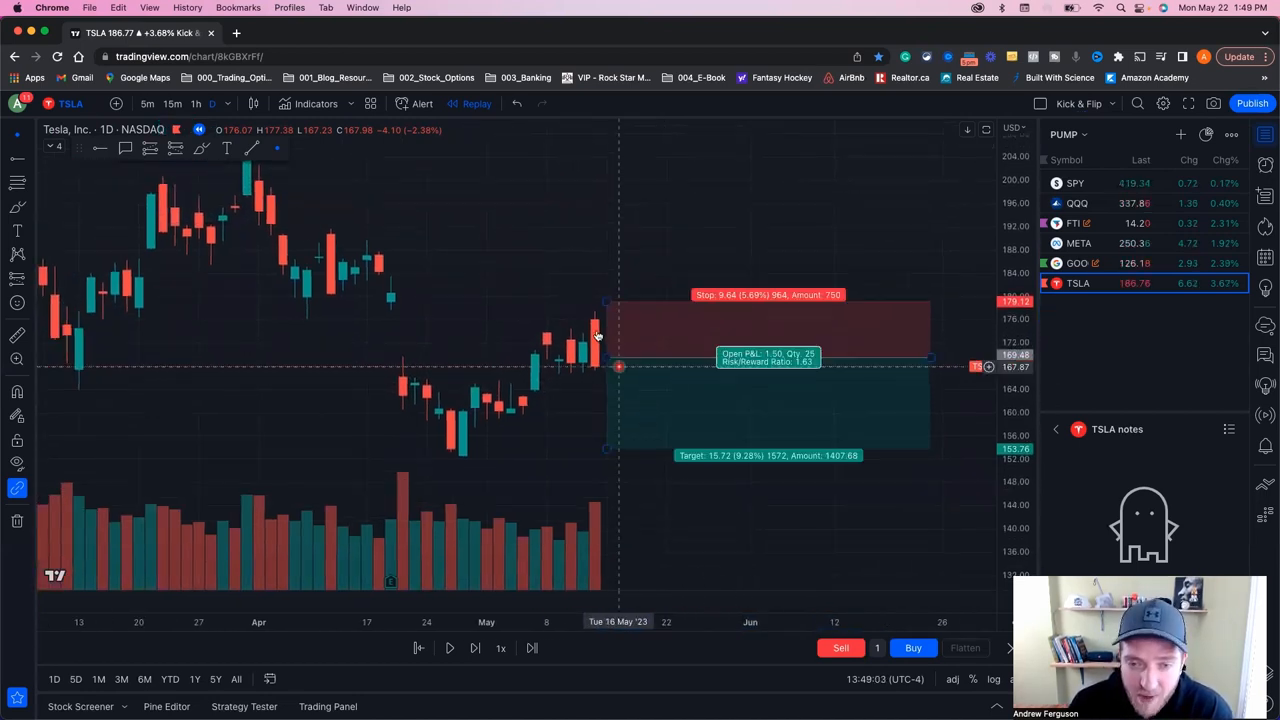
pyautogui.moveTo(604, 358)
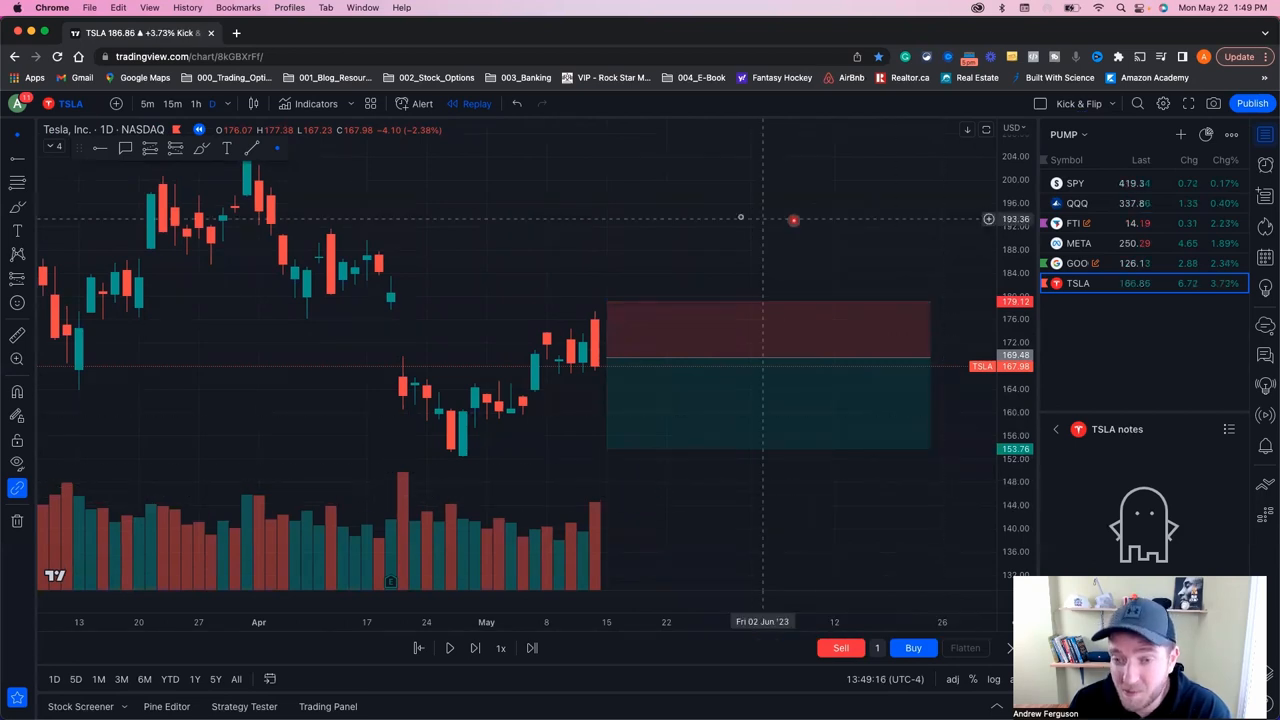
# Step the bar replay forward so the first candle after the short entry appears
pyautogui.click(448, 648)
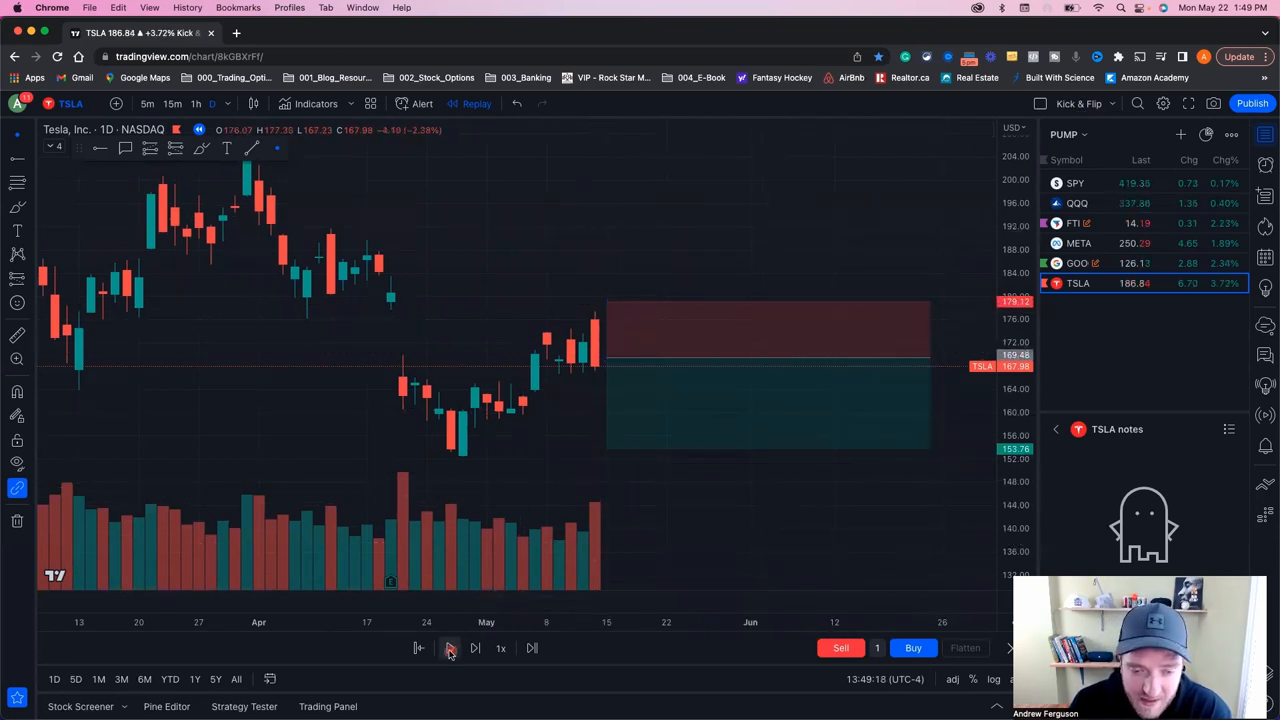
pyautogui.click(448, 648)
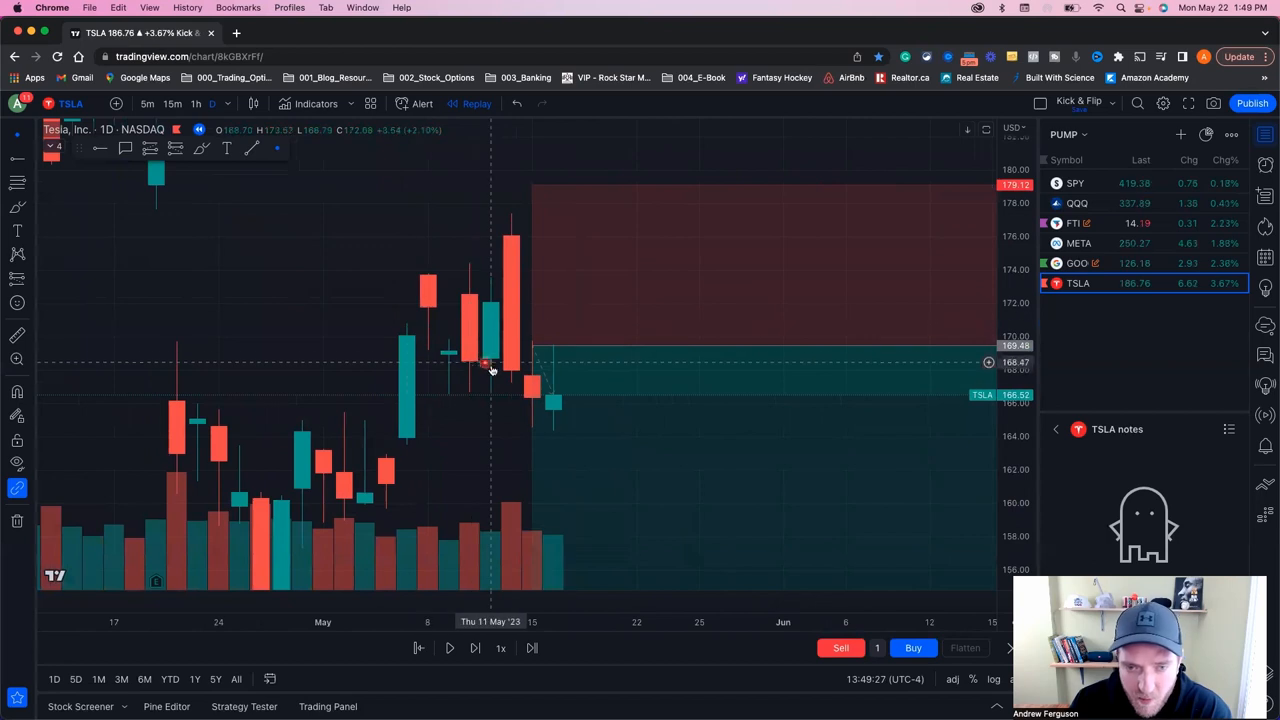
pyautogui.moveTo(504, 340)
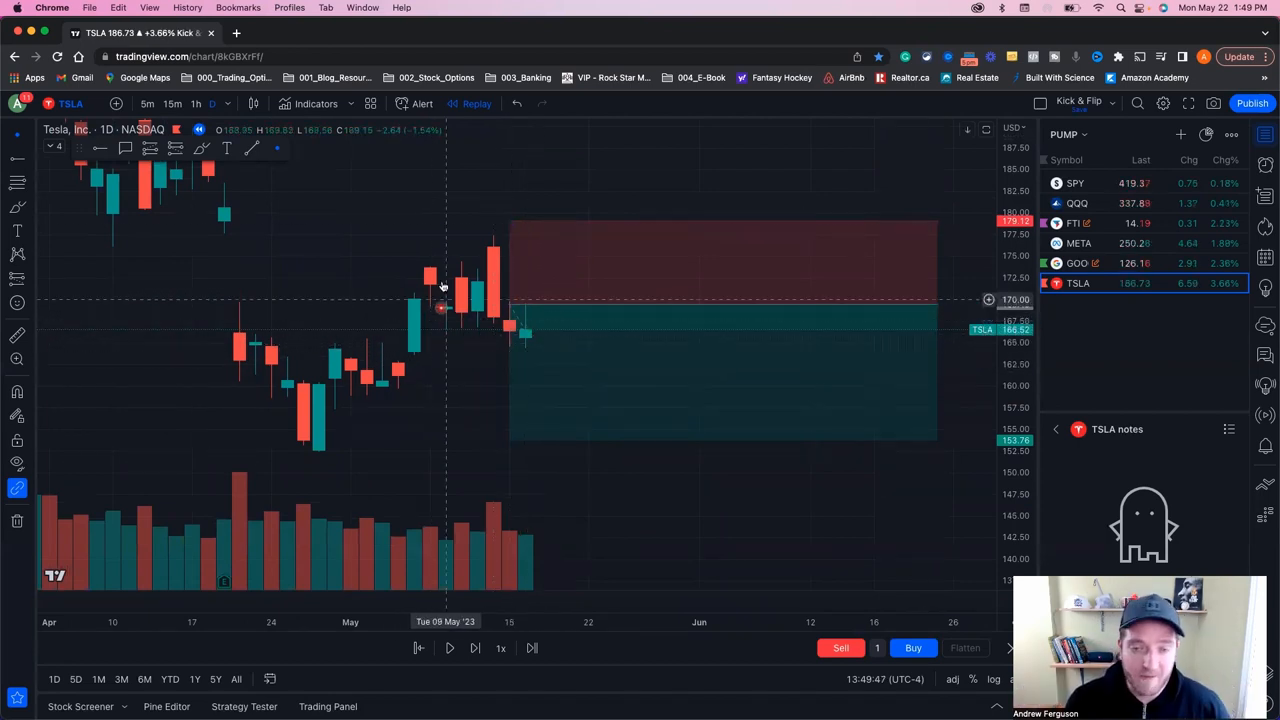
pyautogui.moveTo(530, 446)
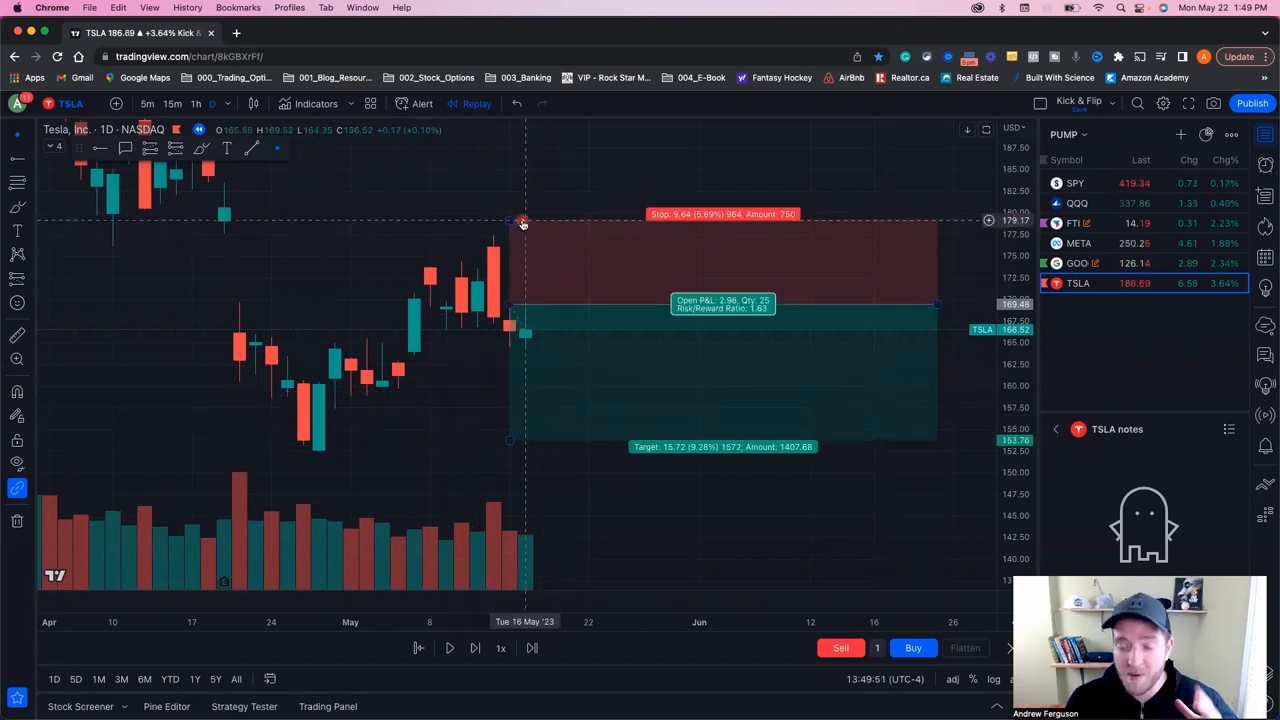
pyautogui.moveTo(460, 336)
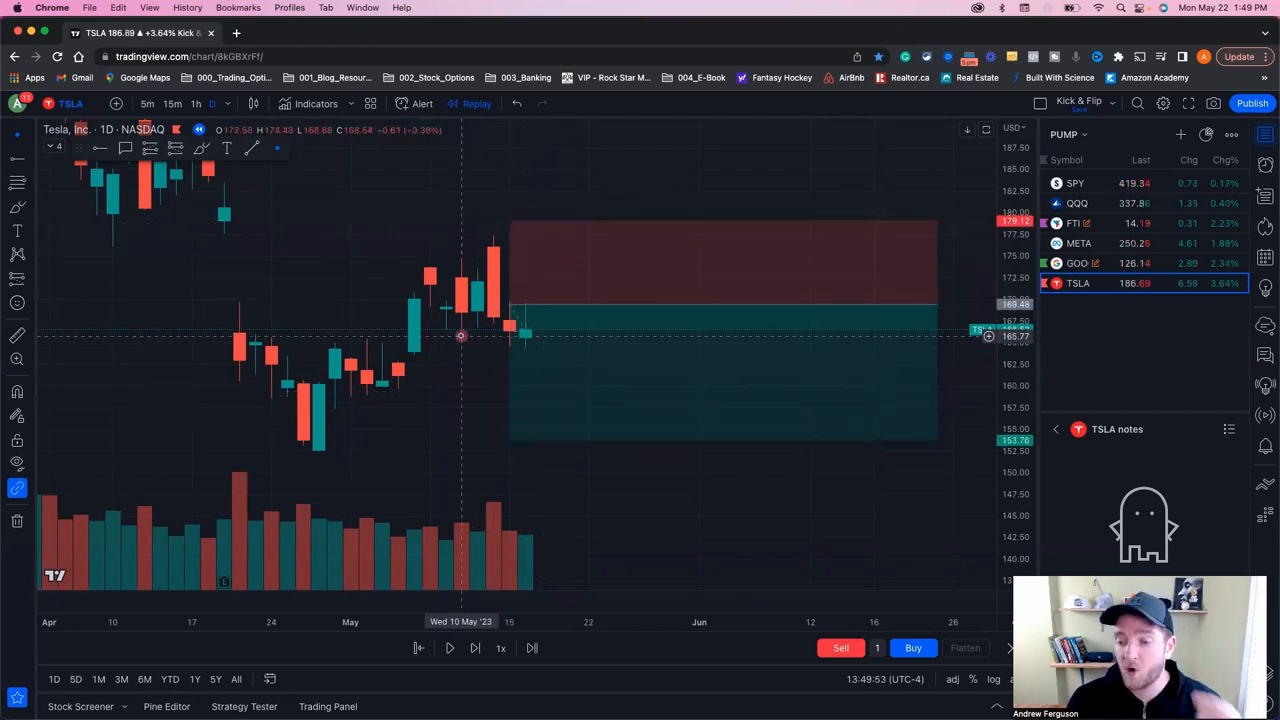
pyautogui.moveTo(458, 352)
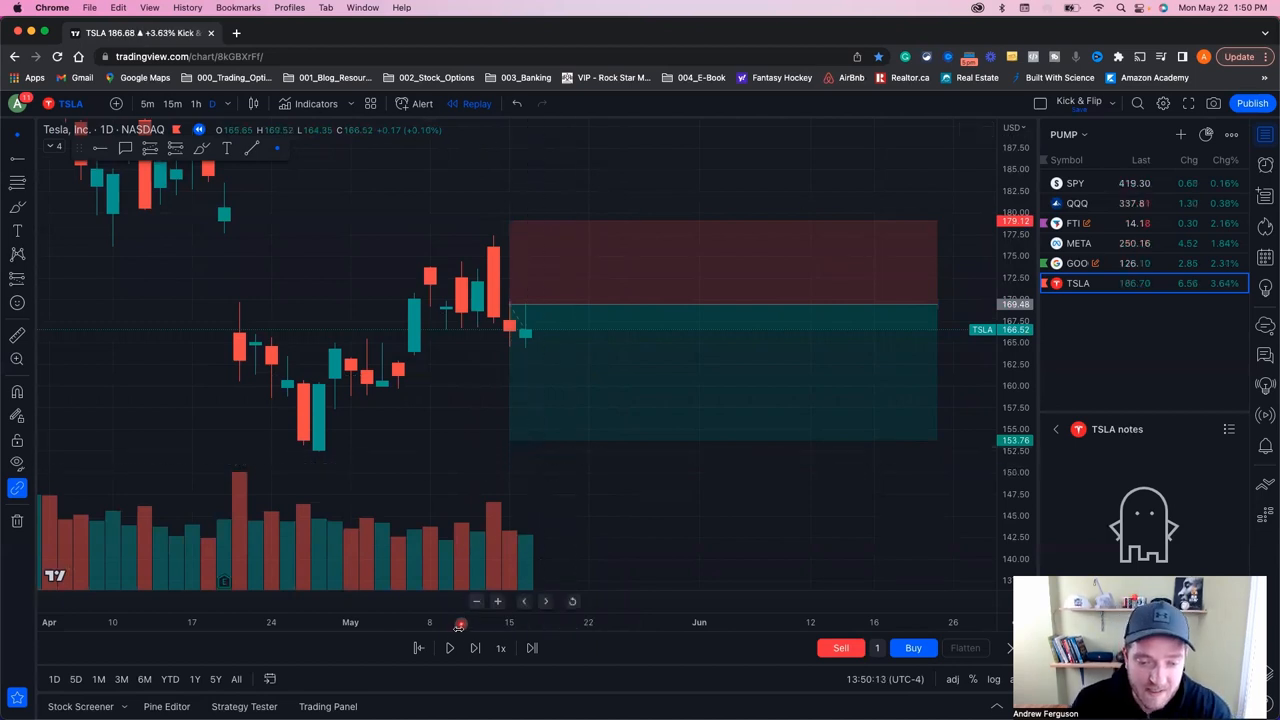
# Advance the TSLA daily replay bar by bar until price runs through the position
pyautogui.click(450, 648)
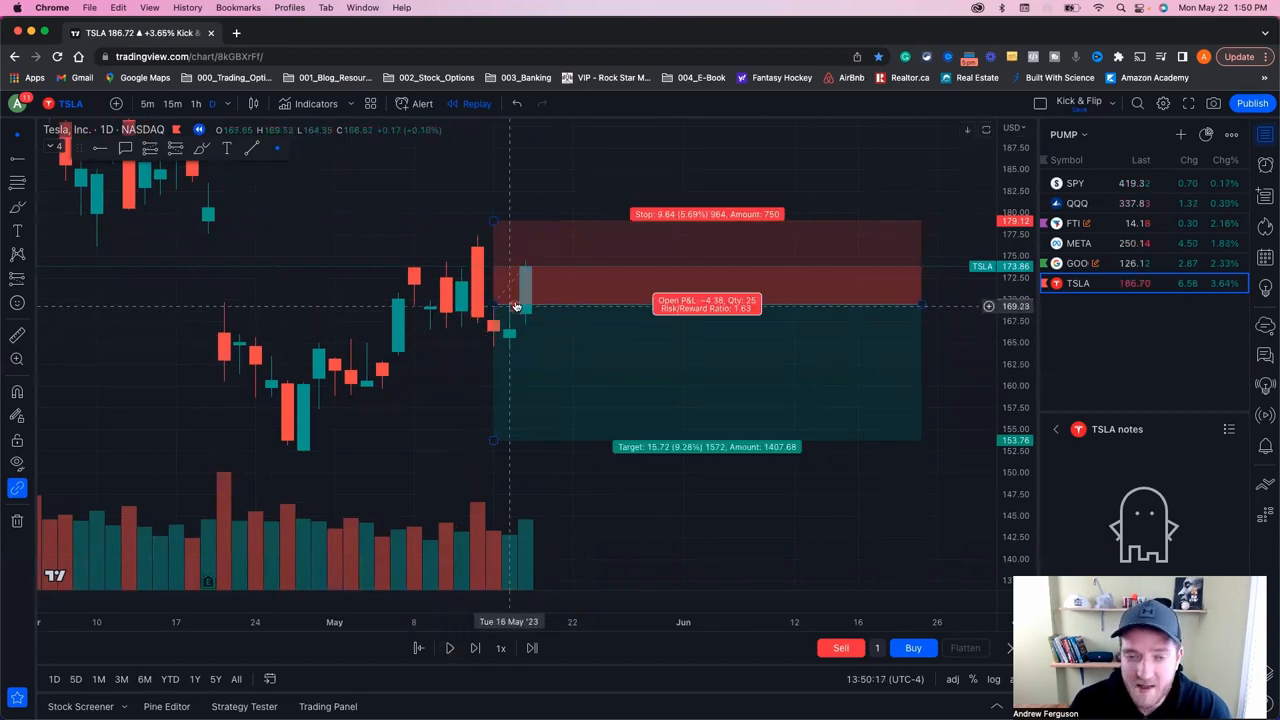
pyautogui.moveTo(530, 276)
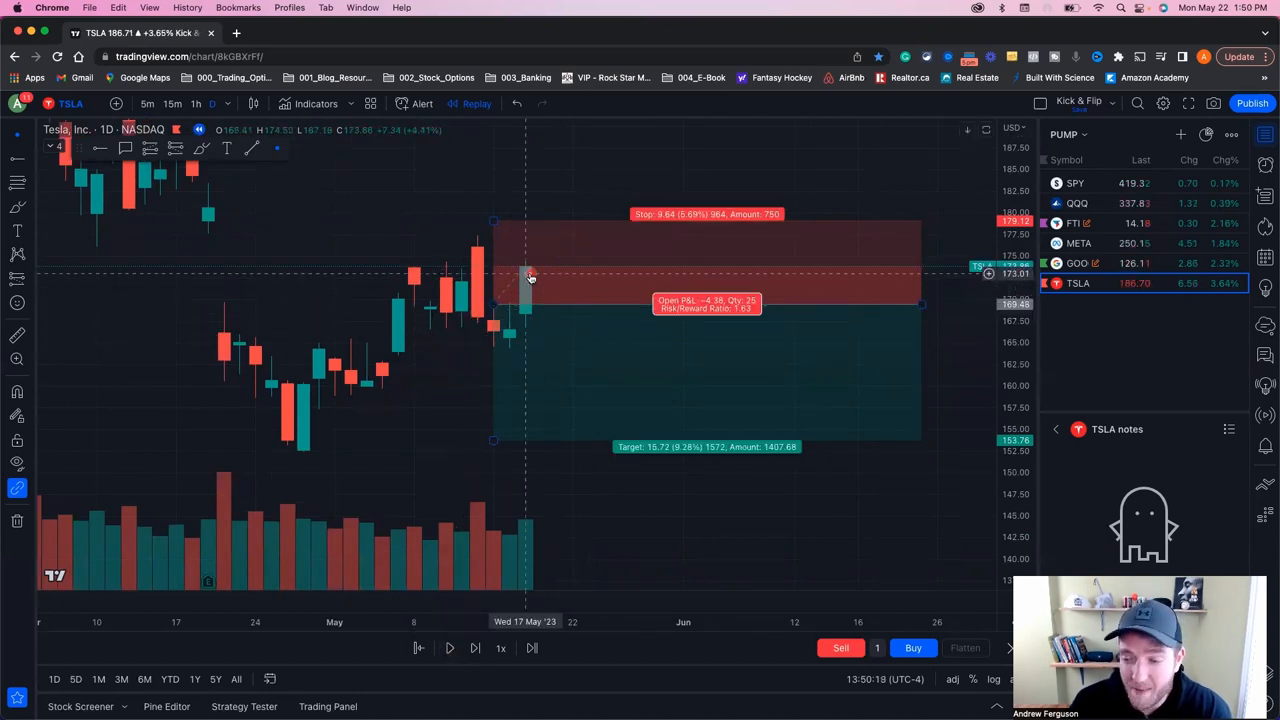
pyautogui.moveTo(516, 248)
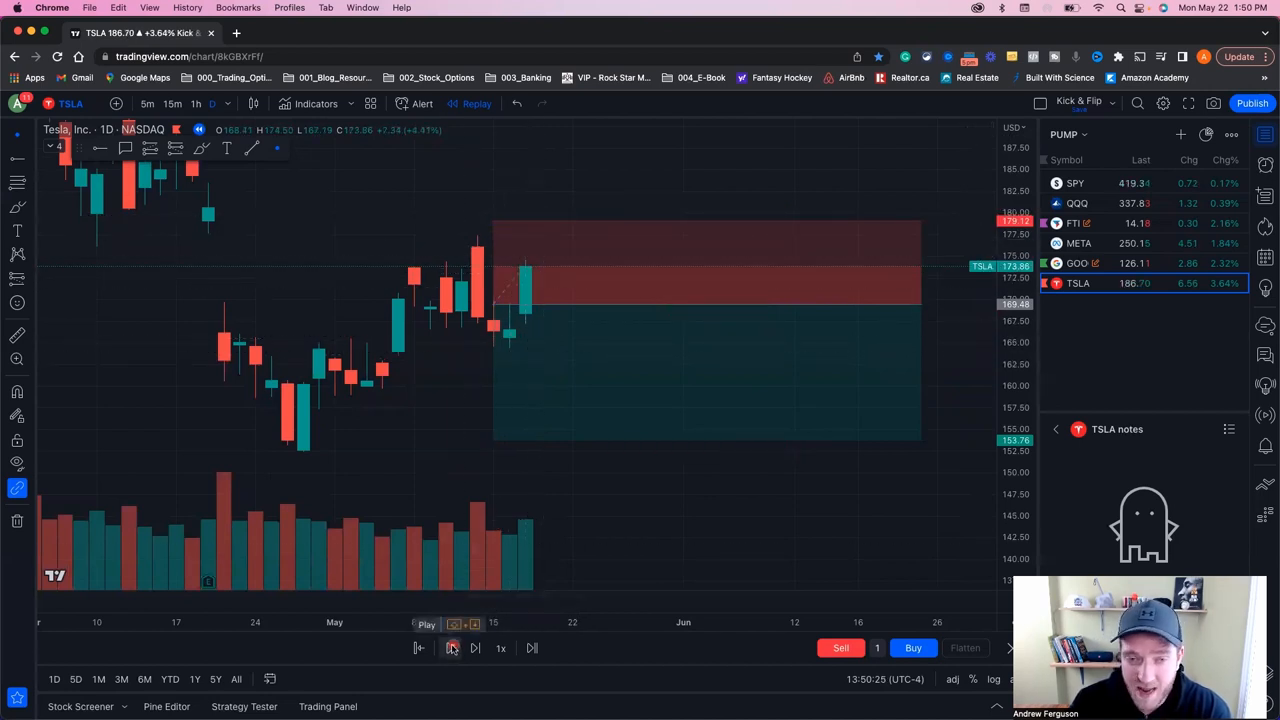
pyautogui.click(452, 648)
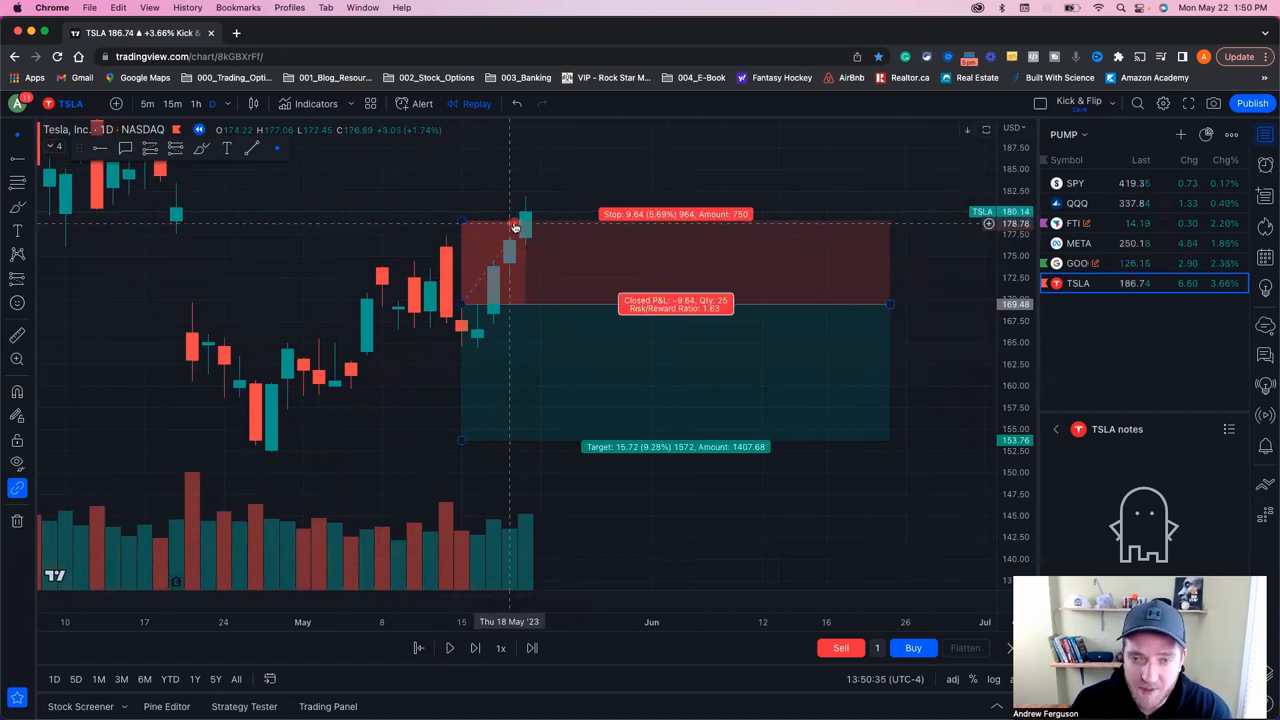
pyautogui.moveTo(684, 220)
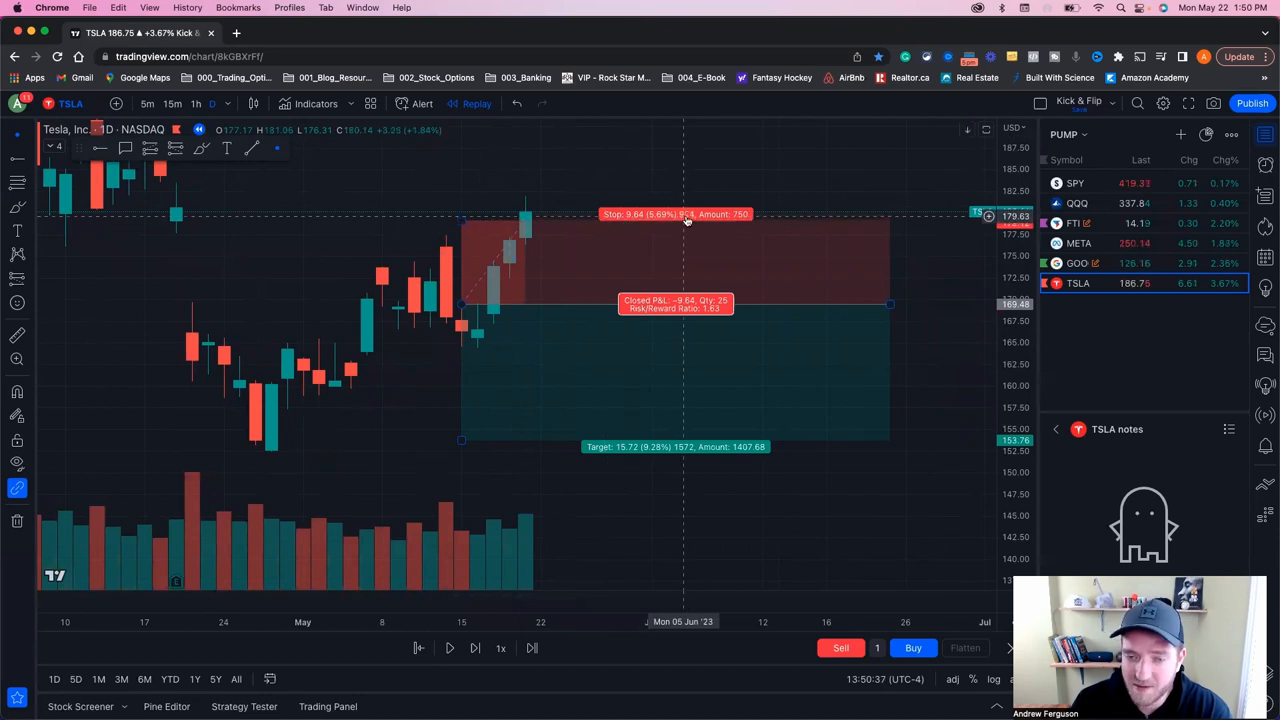
pyautogui.moveTo(680, 440)
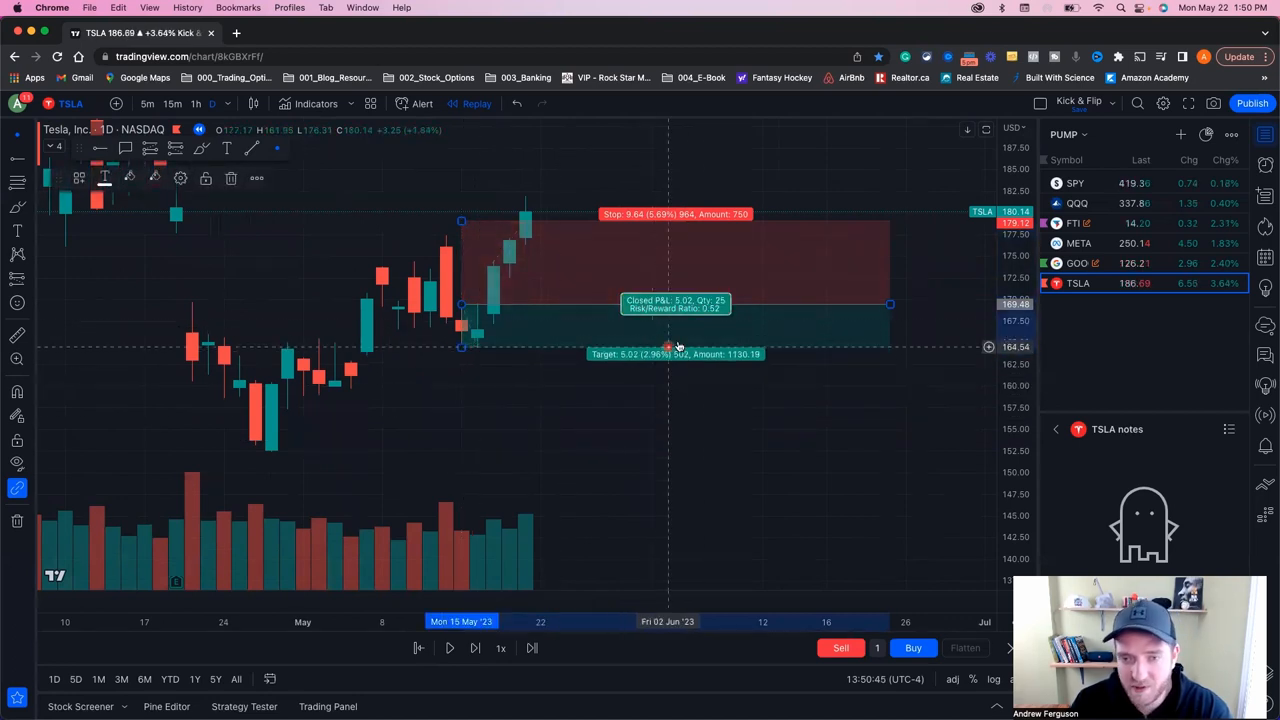
pyautogui.moveTo(460, 344)
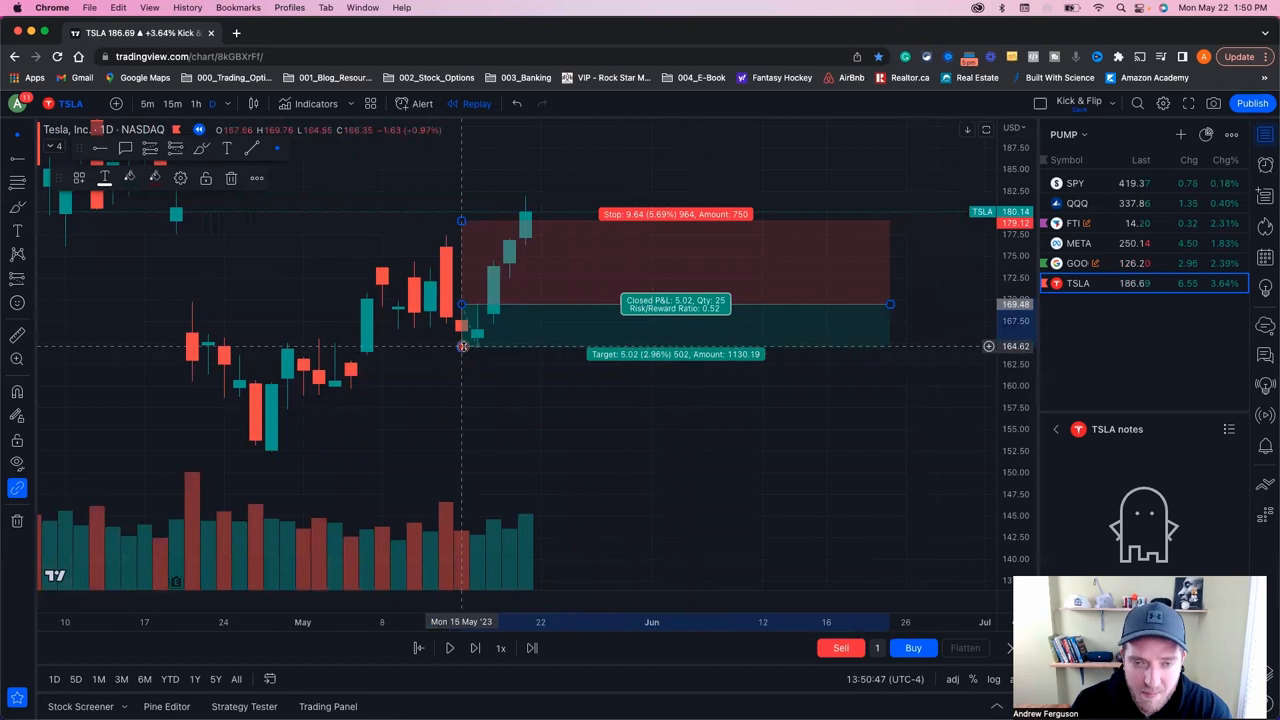
# Pause the replay, return to live bars, and settle the TSLA stop at 7.63 above entry
pyautogui.click(448, 648)
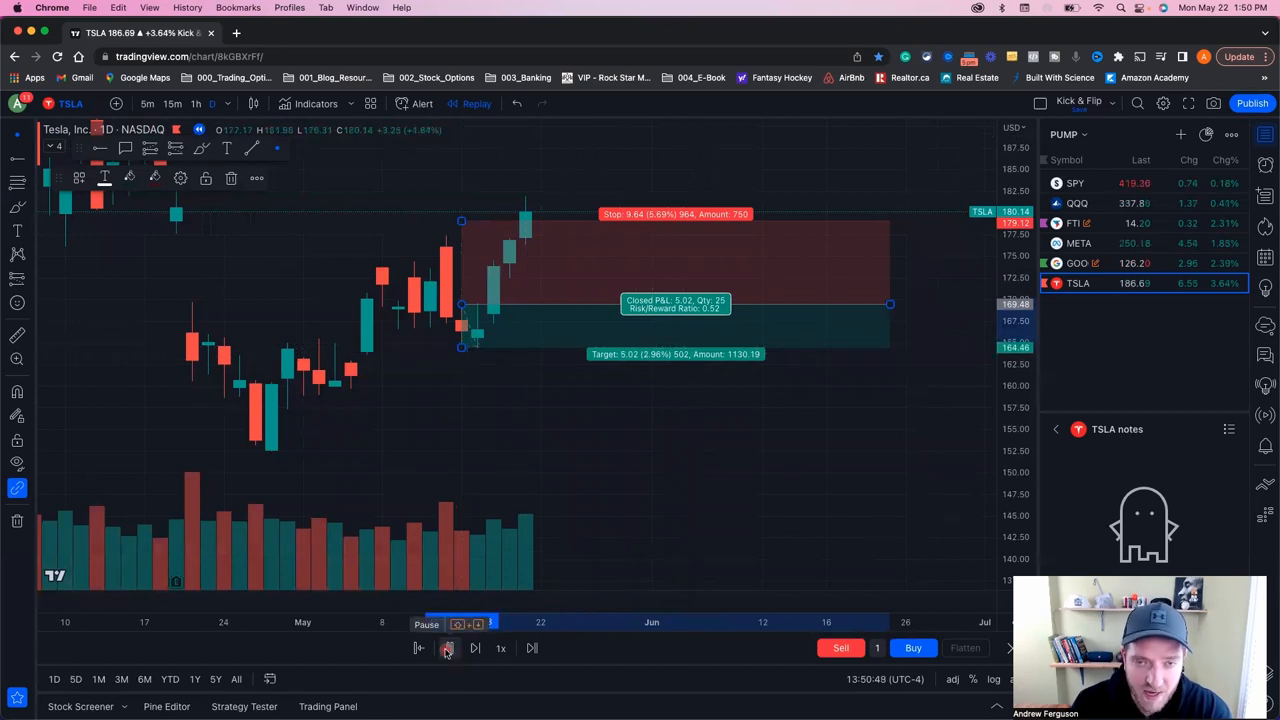
pyautogui.click(448, 648)
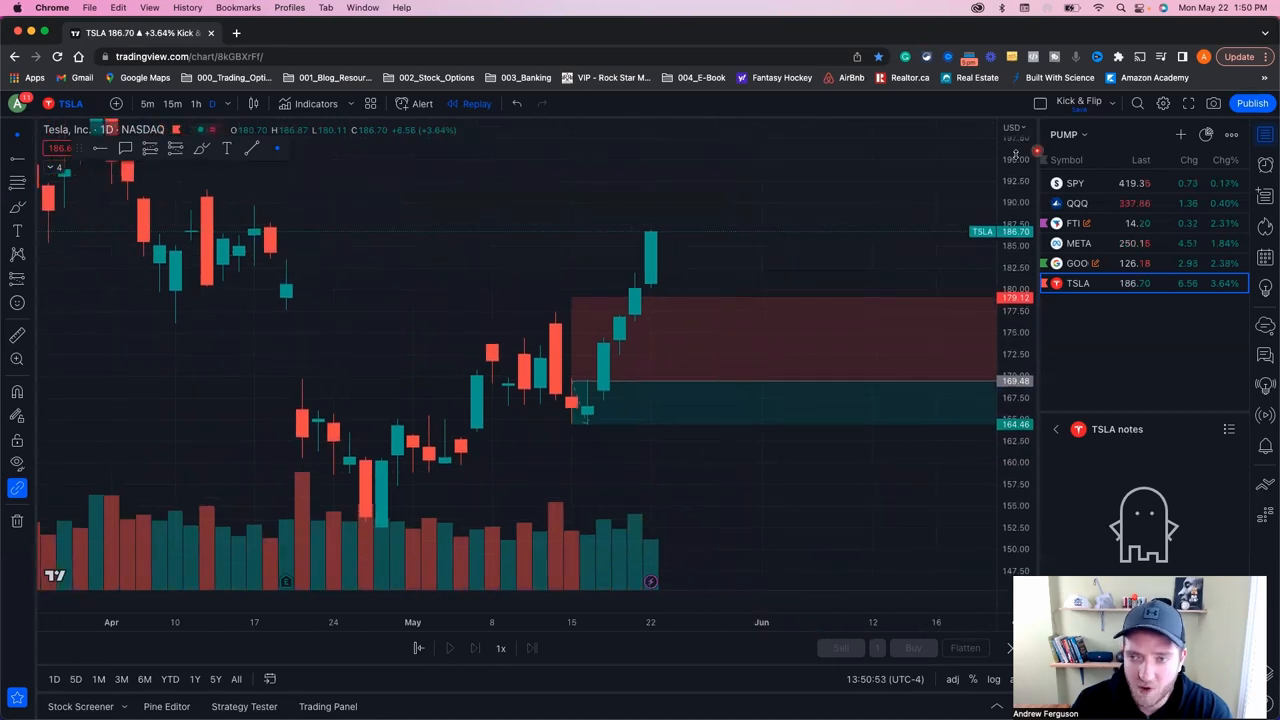
pyautogui.moveTo(616, 408)
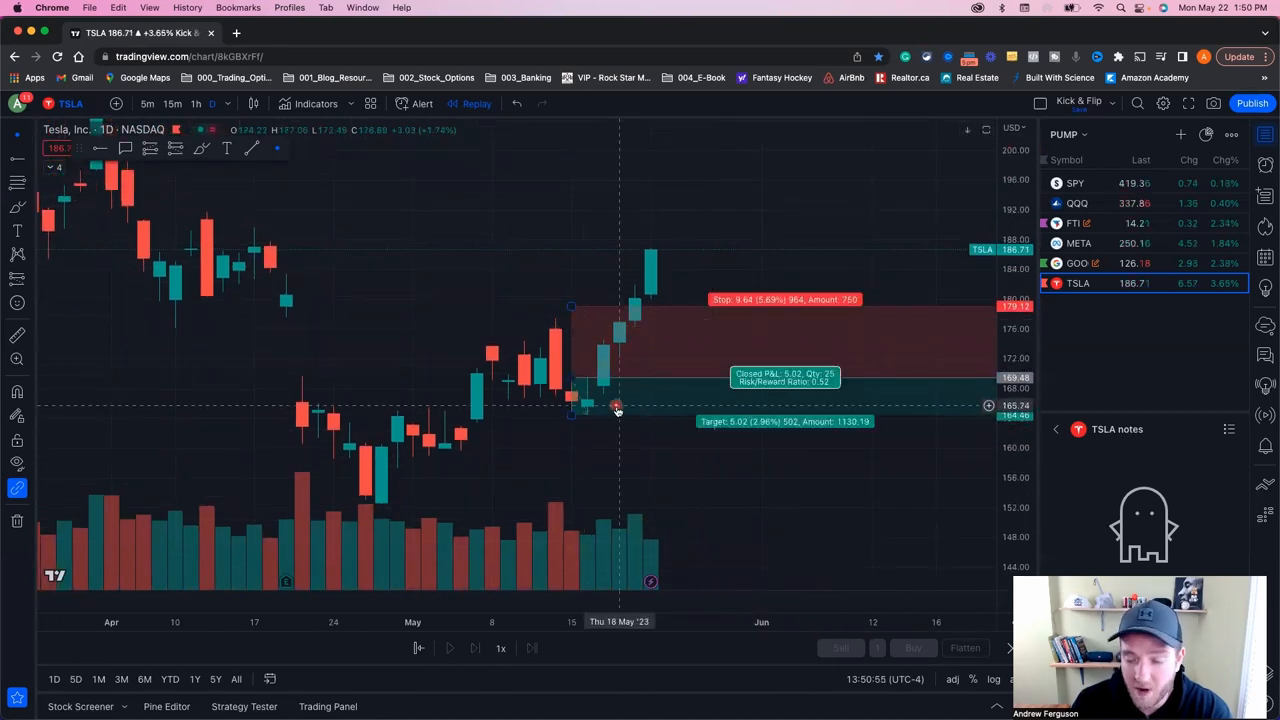
pyautogui.moveTo(616, 308)
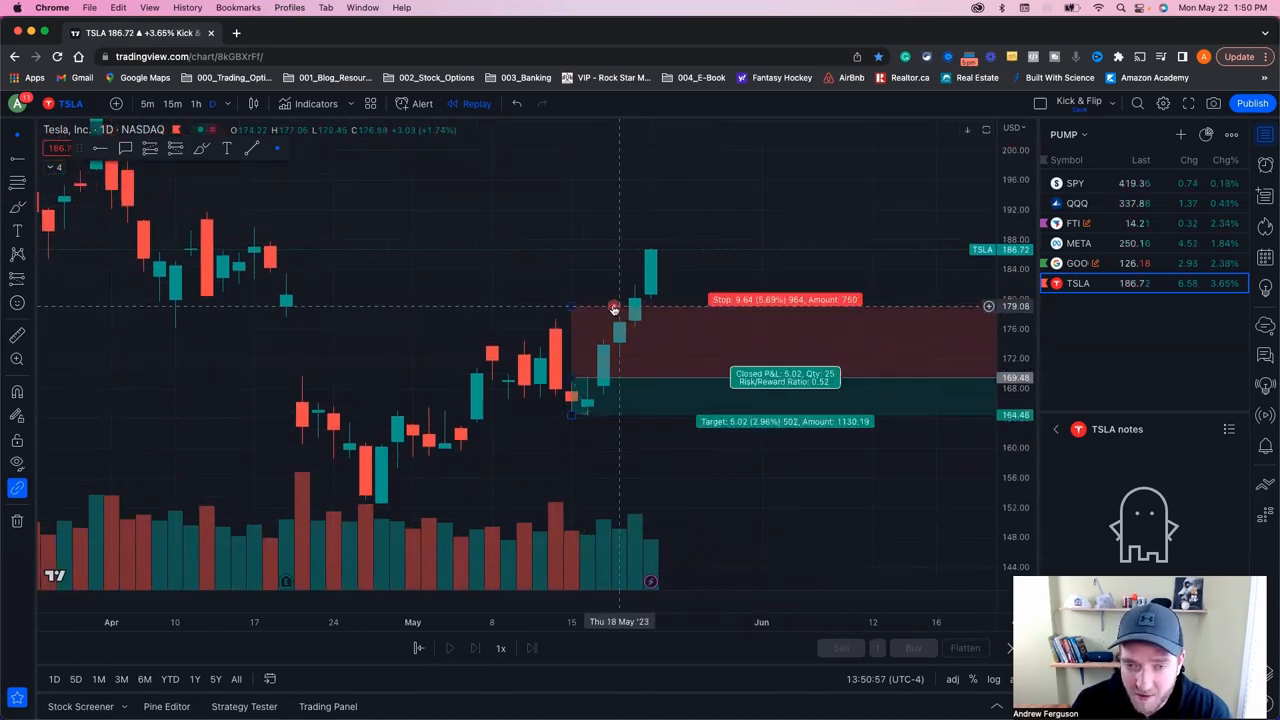
pyautogui.moveTo(792, 308)
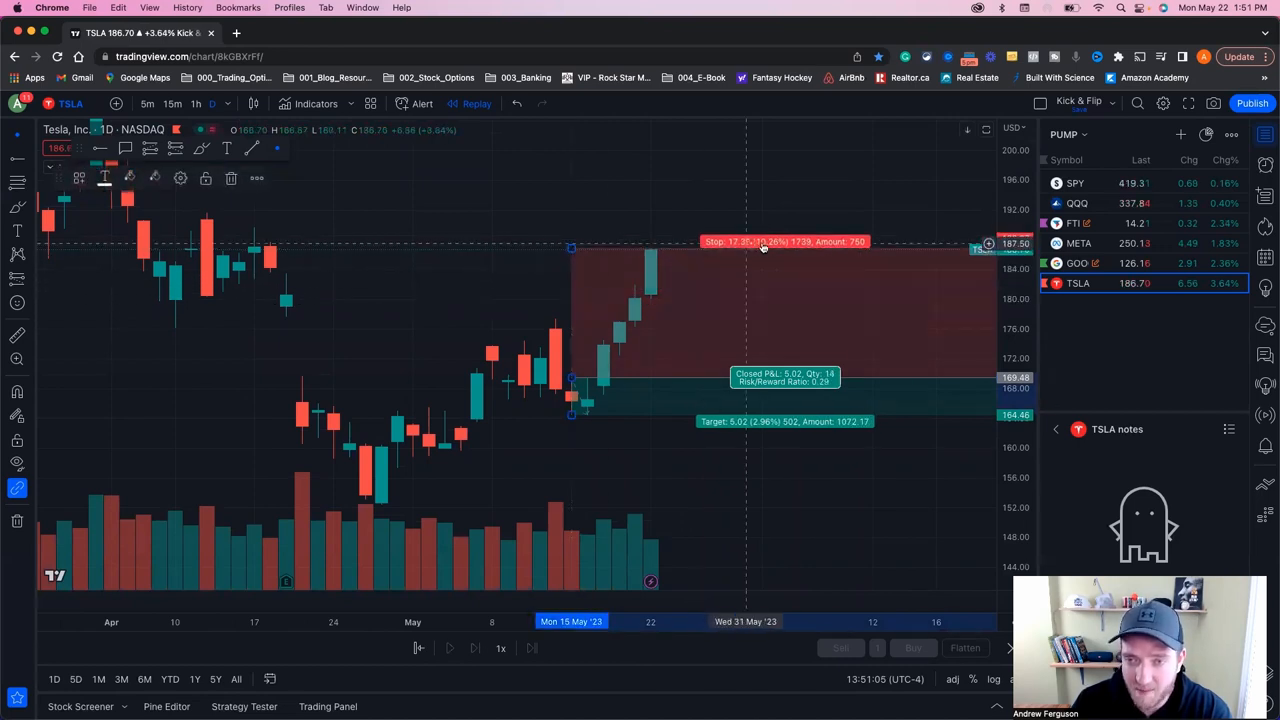
pyautogui.moveTo(688, 272)
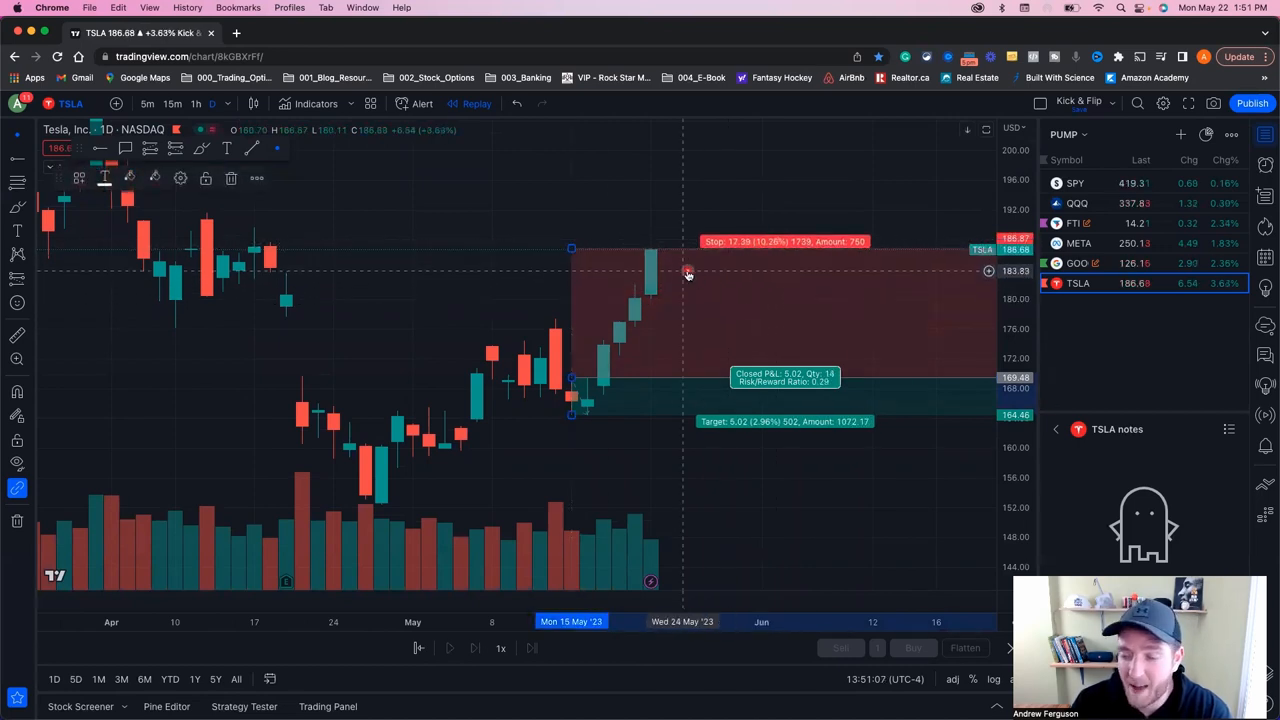
pyautogui.moveTo(692, 288)
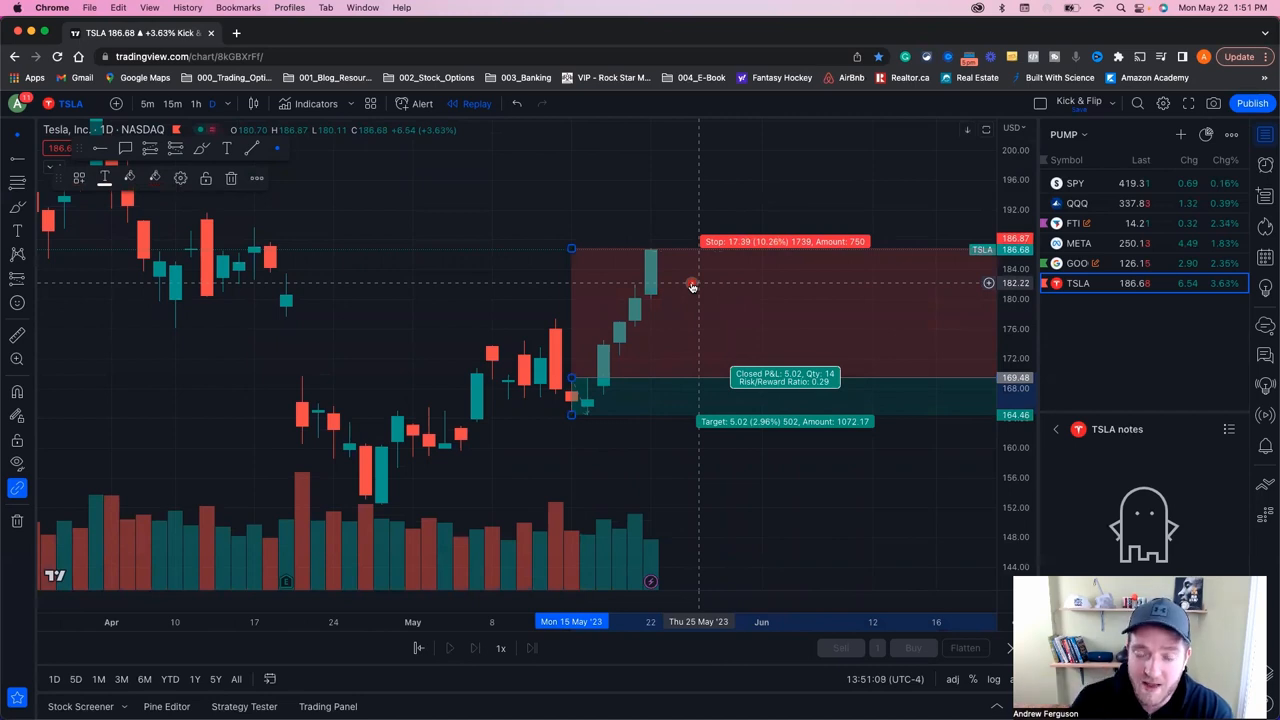
pyautogui.moveTo(602, 256)
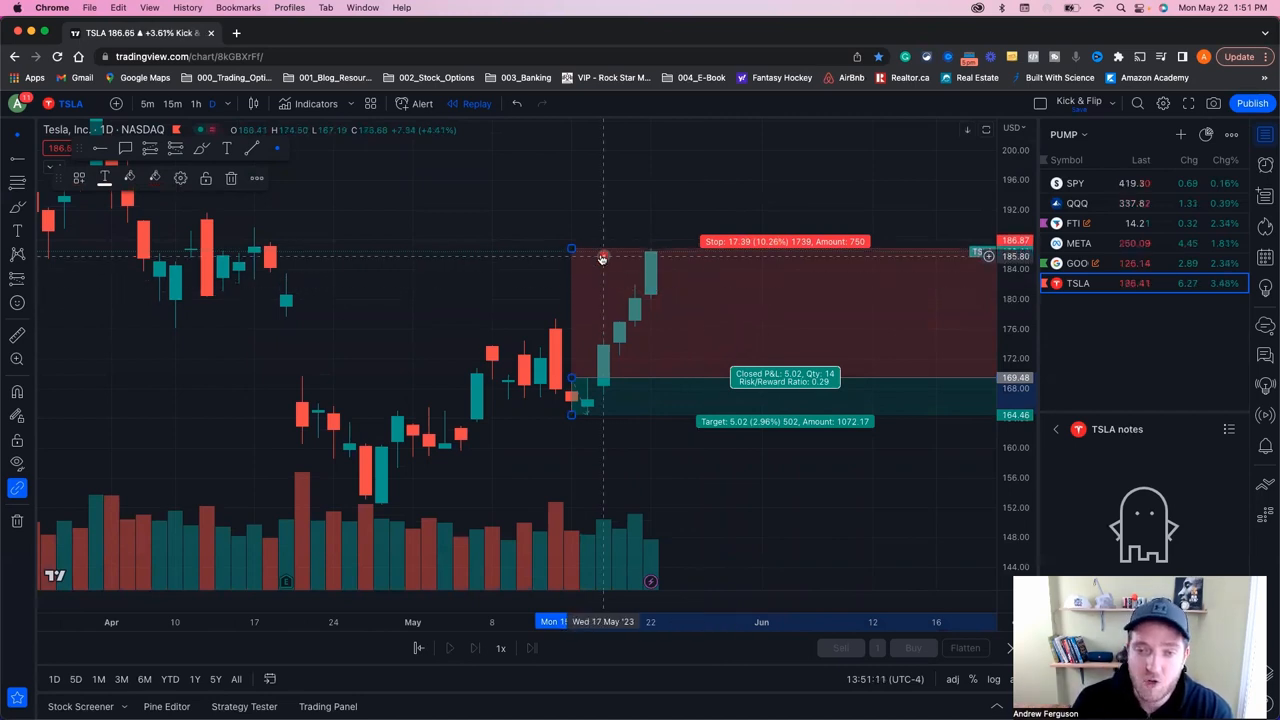
pyautogui.moveTo(570, 250); pyautogui.dragTo(570, 318)
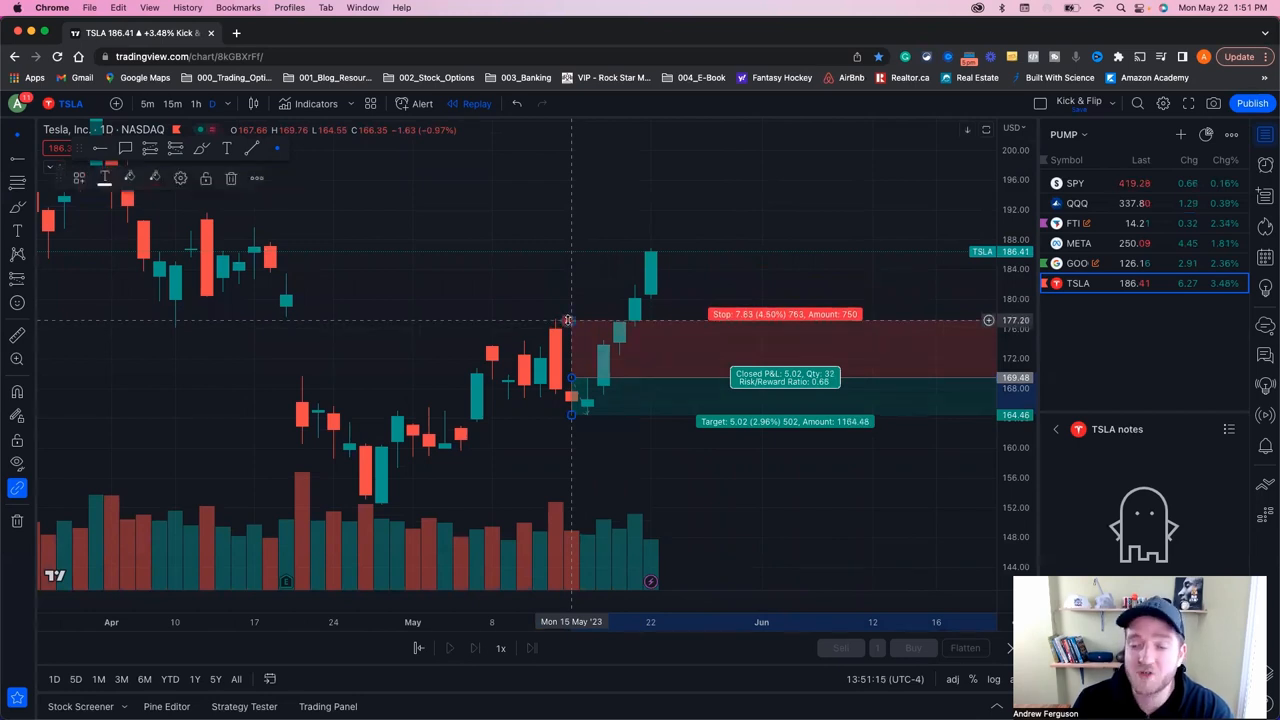
pyautogui.moveTo(724, 356)
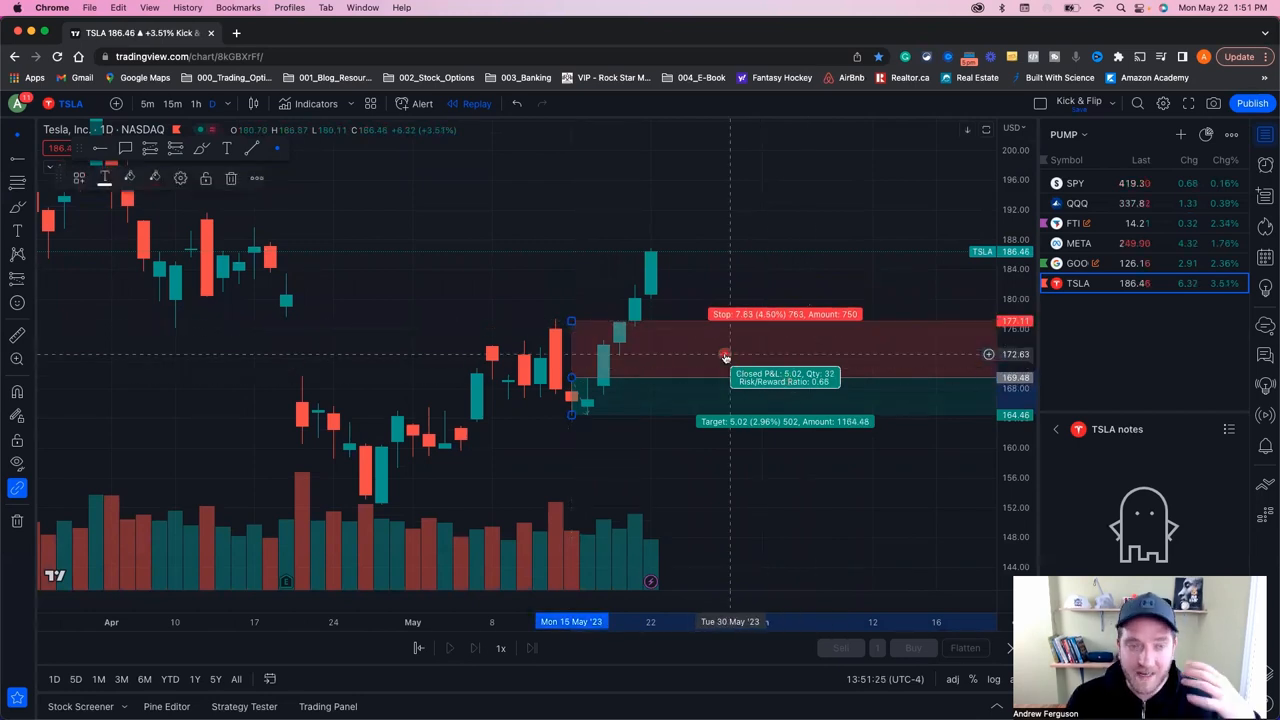
pyautogui.moveTo(708, 358)
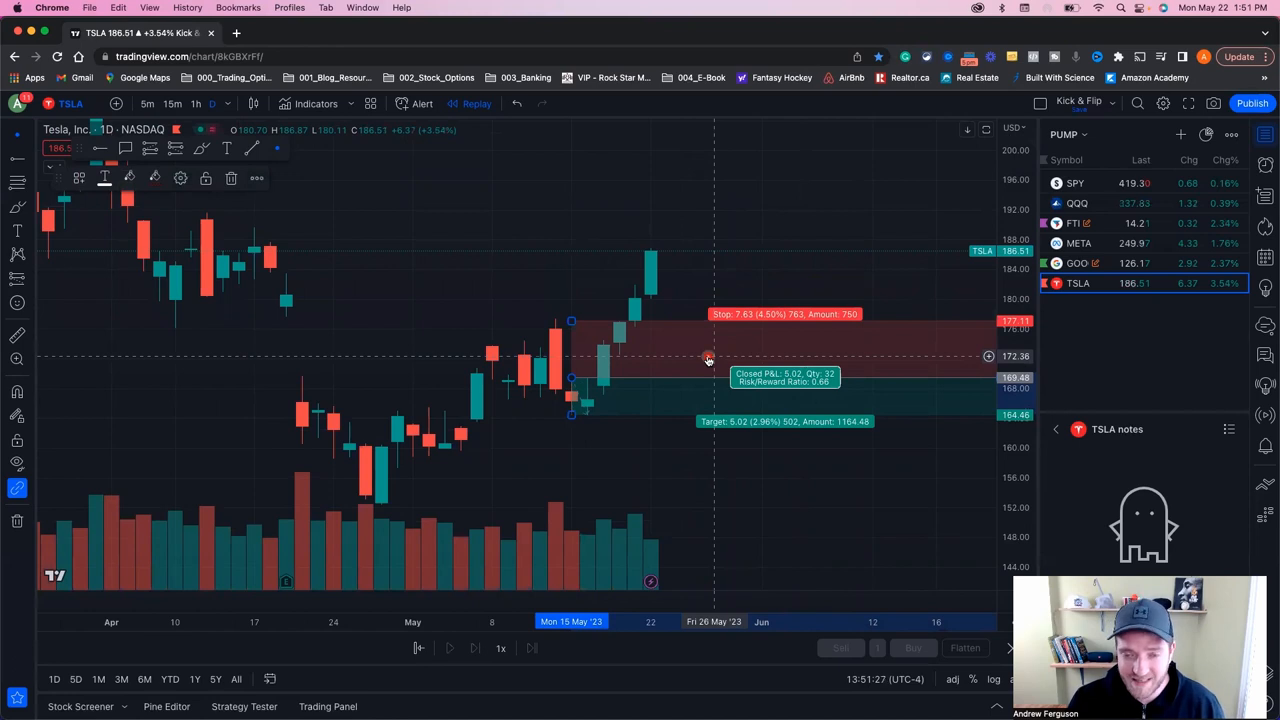
pyautogui.moveTo(732, 352)
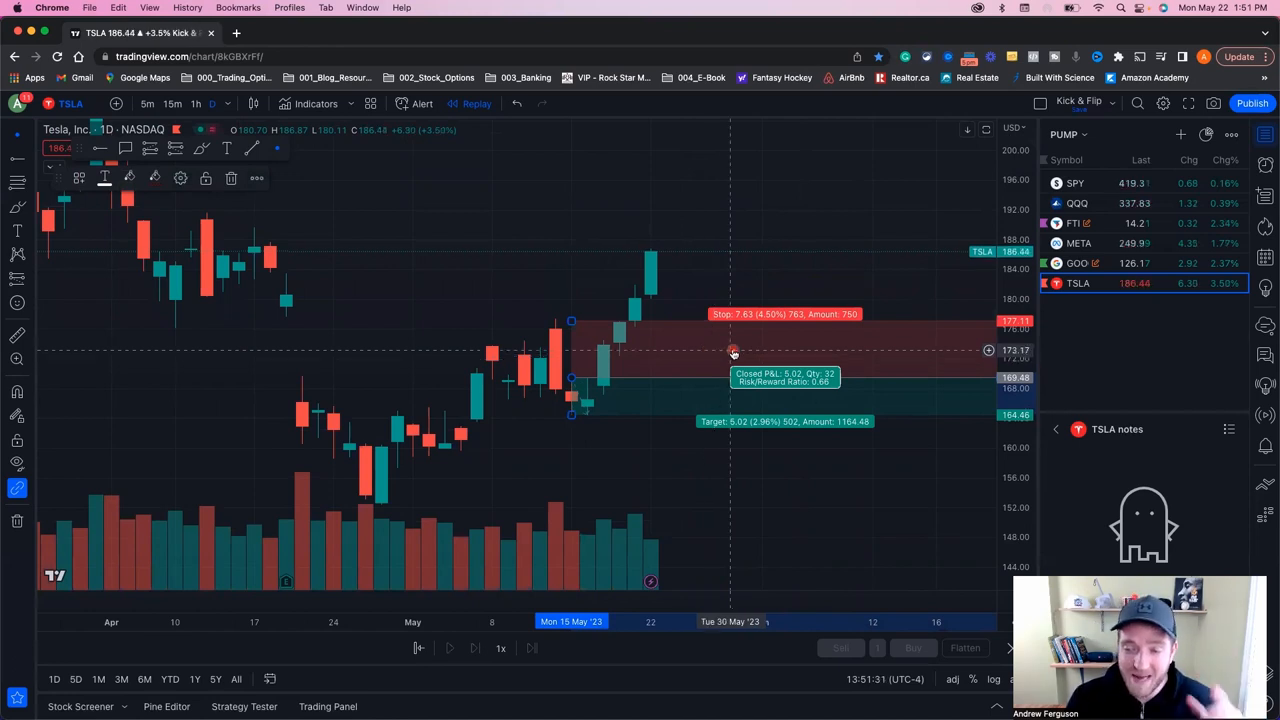
# Switch the chart to FTI from the watchlist to show its daily bars and trade notes
pyautogui.click(1076, 224)
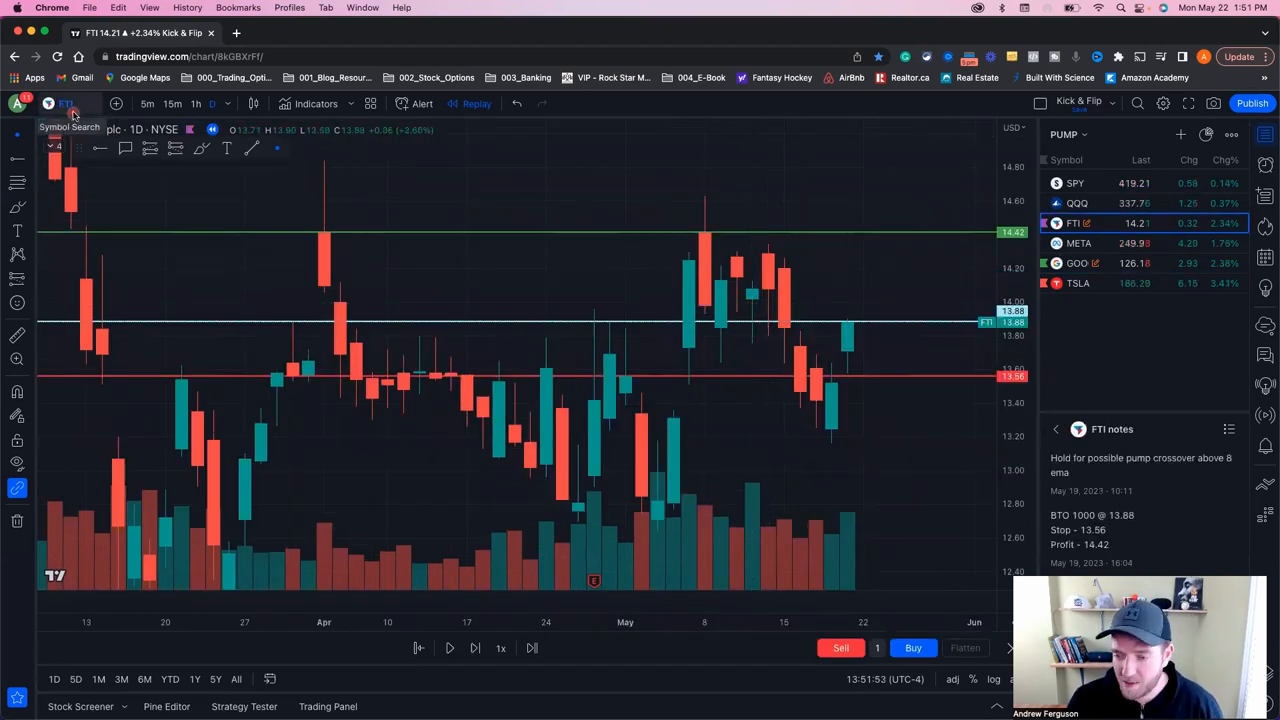
pyautogui.moveTo(848, 340)
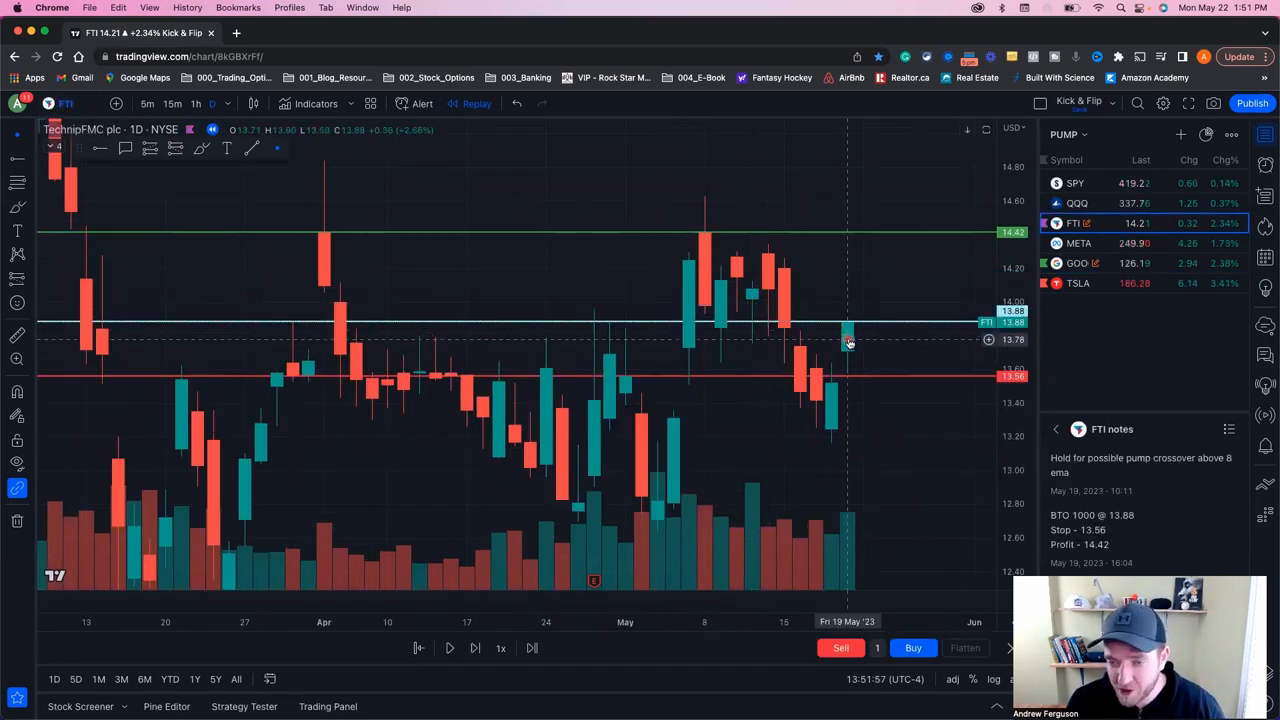
pyautogui.moveTo(872, 428)
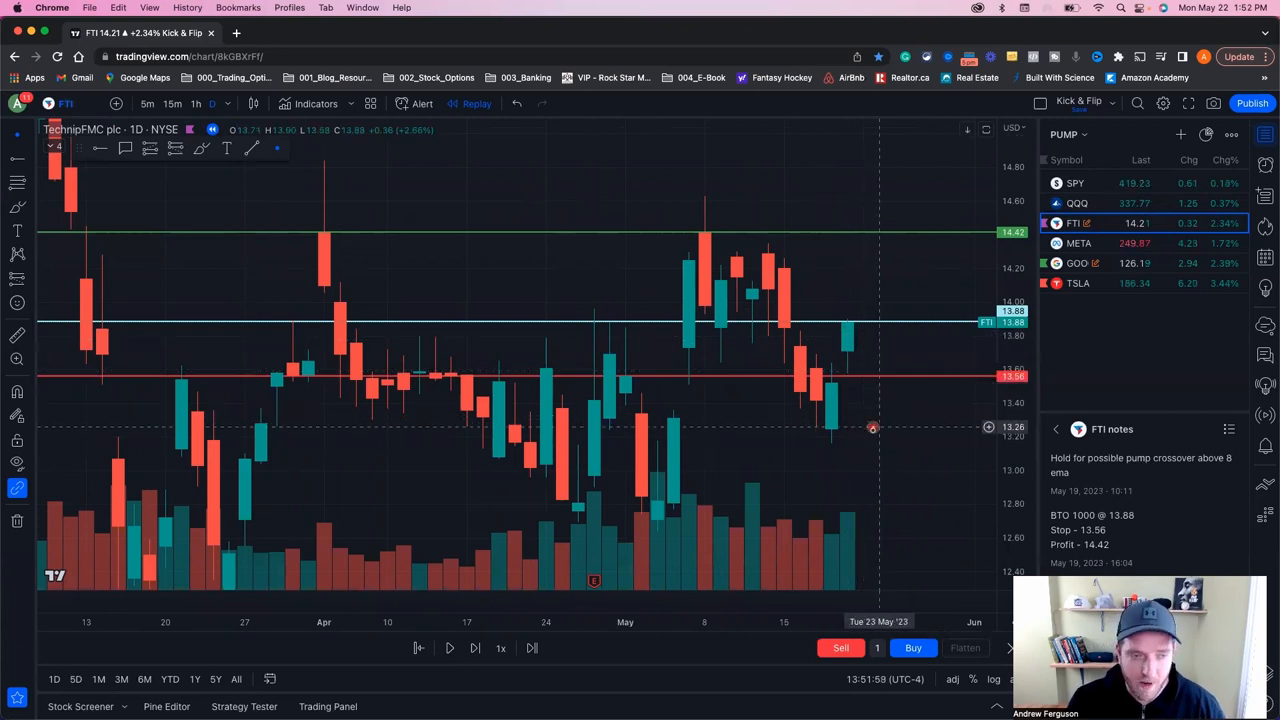
pyautogui.moveTo(820, 456)
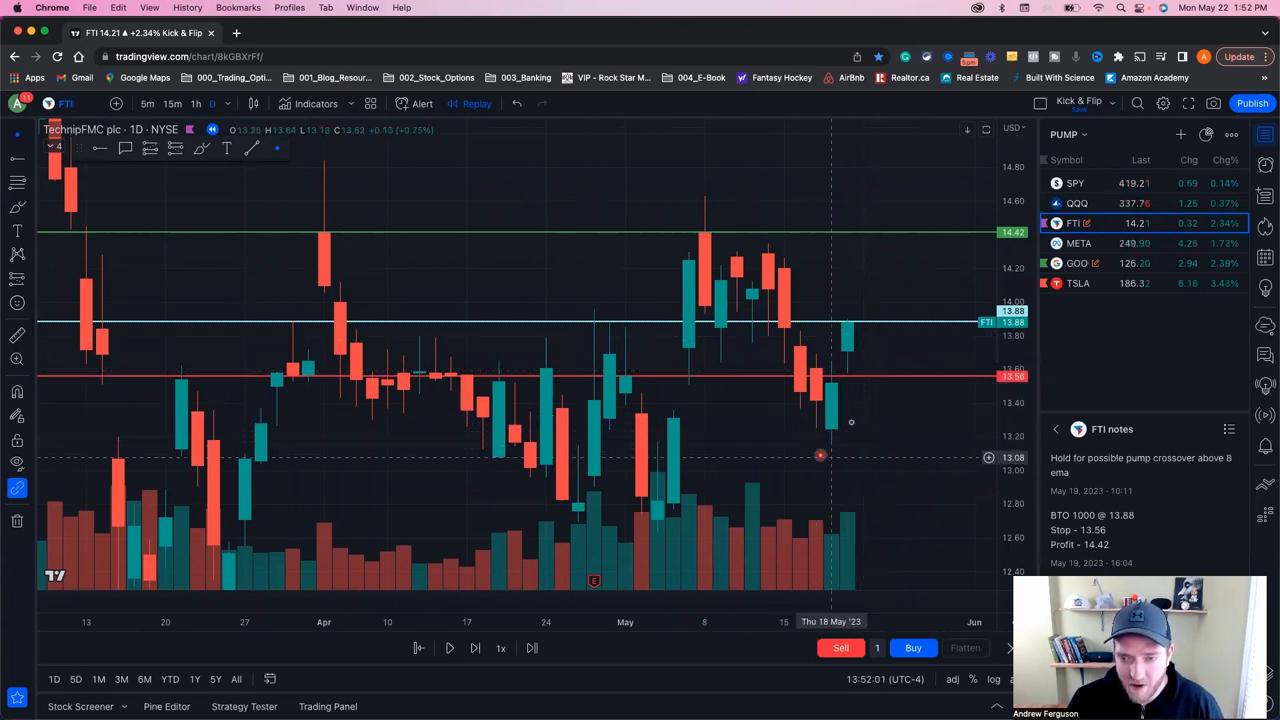
pyautogui.moveTo(848, 346)
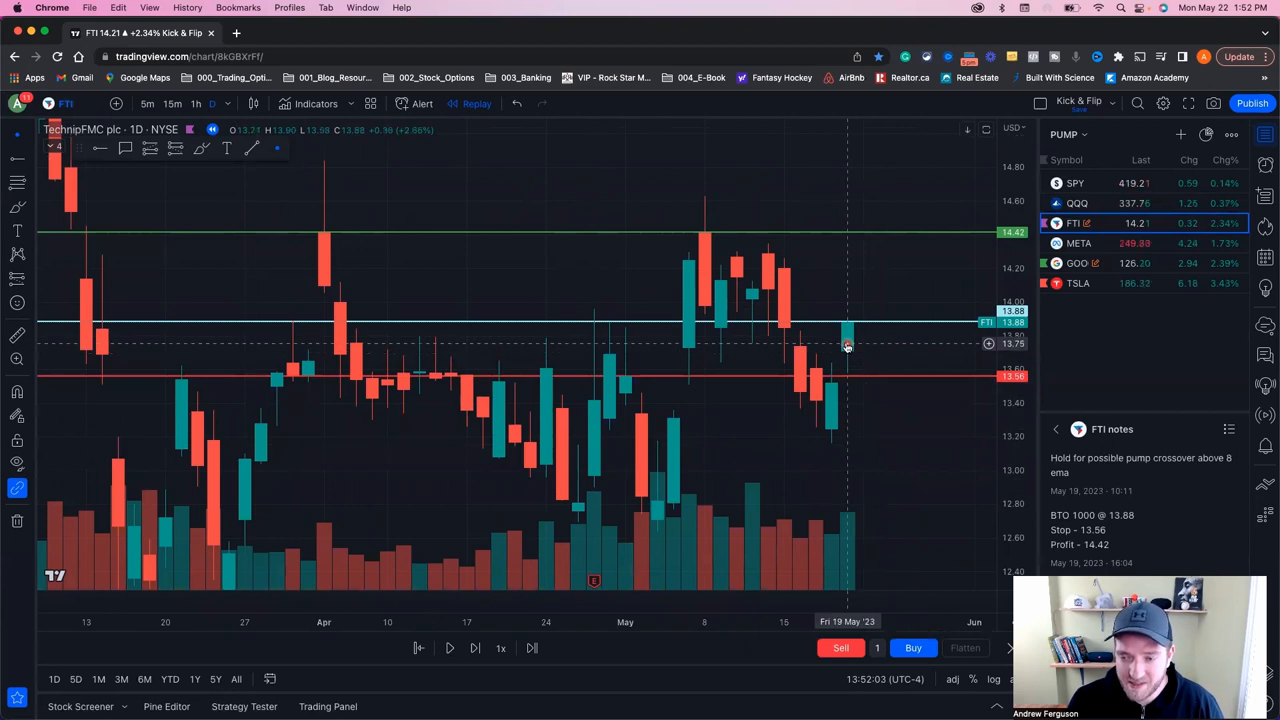
pyautogui.moveTo(838, 404)
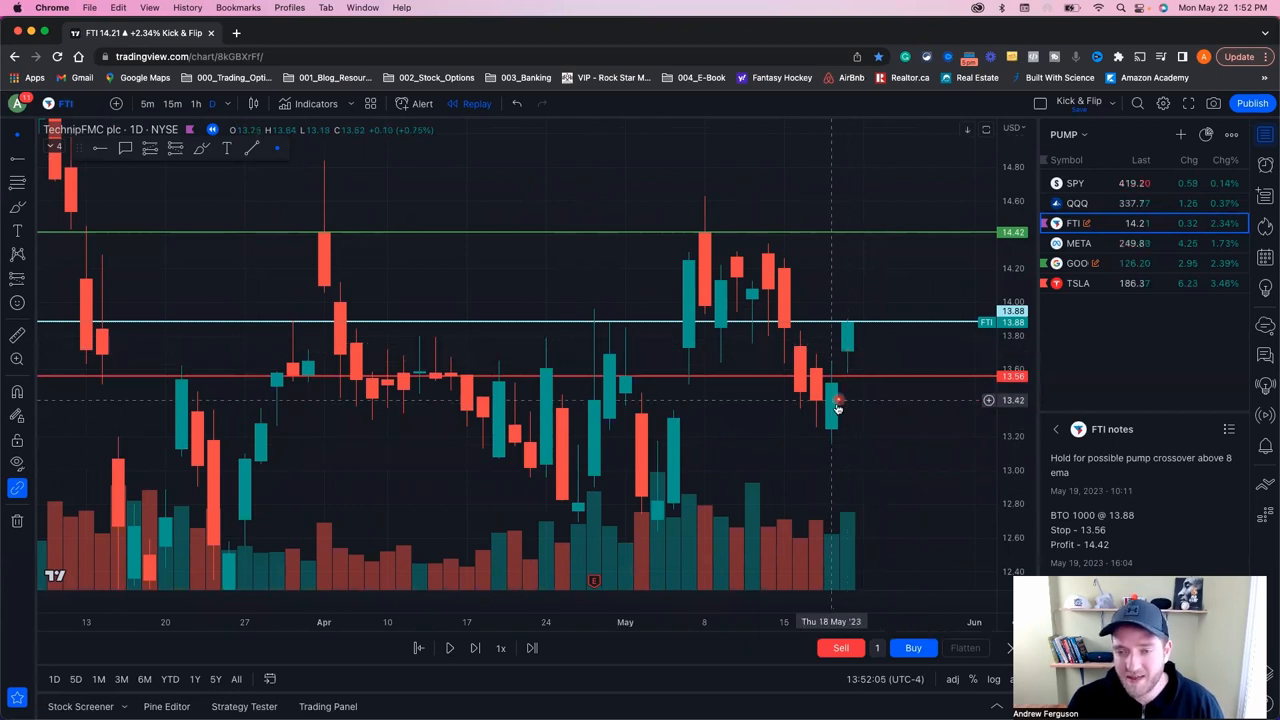
pyautogui.moveTo(860, 410)
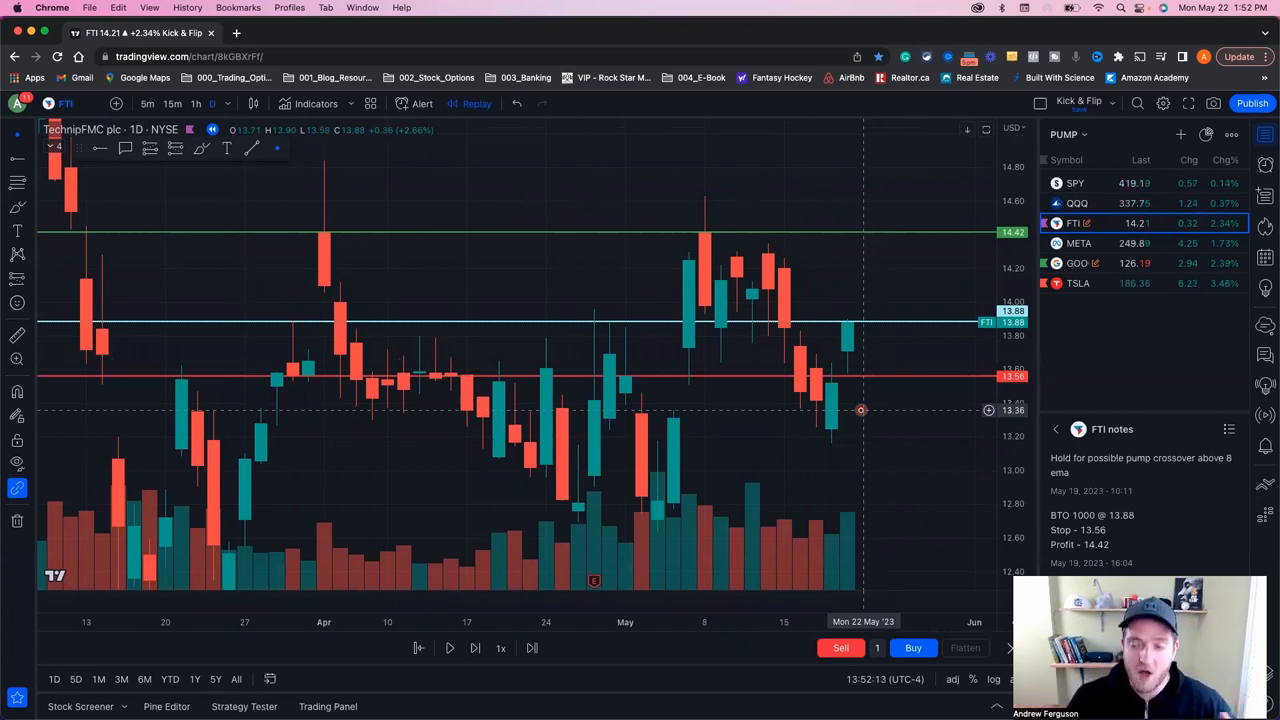
pyautogui.moveTo(836, 398)
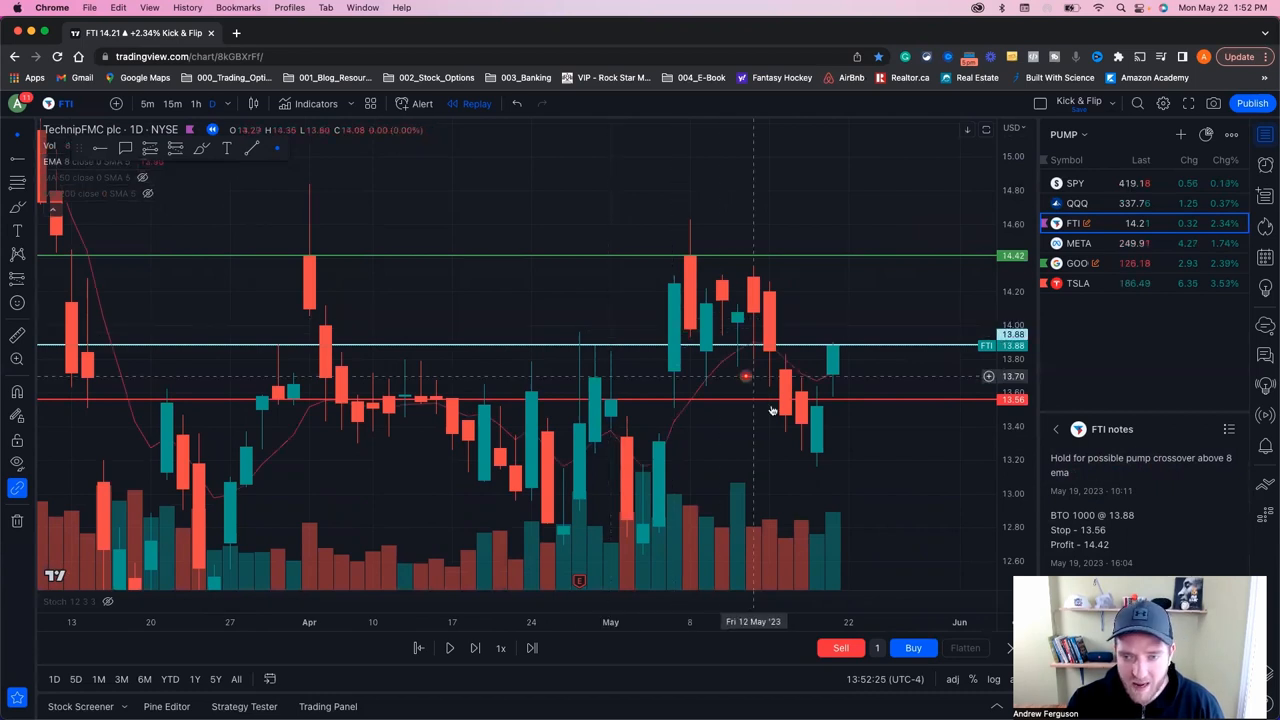
pyautogui.moveTo(836, 360)
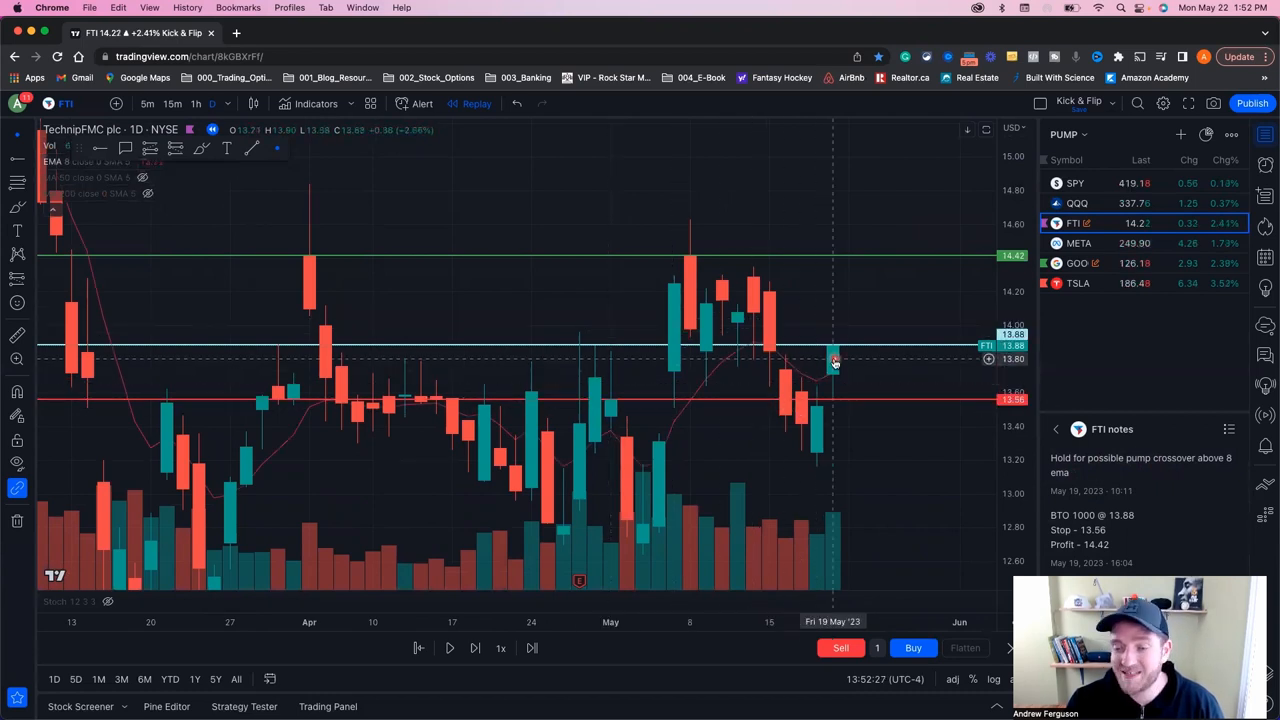
pyautogui.moveTo(858, 356)
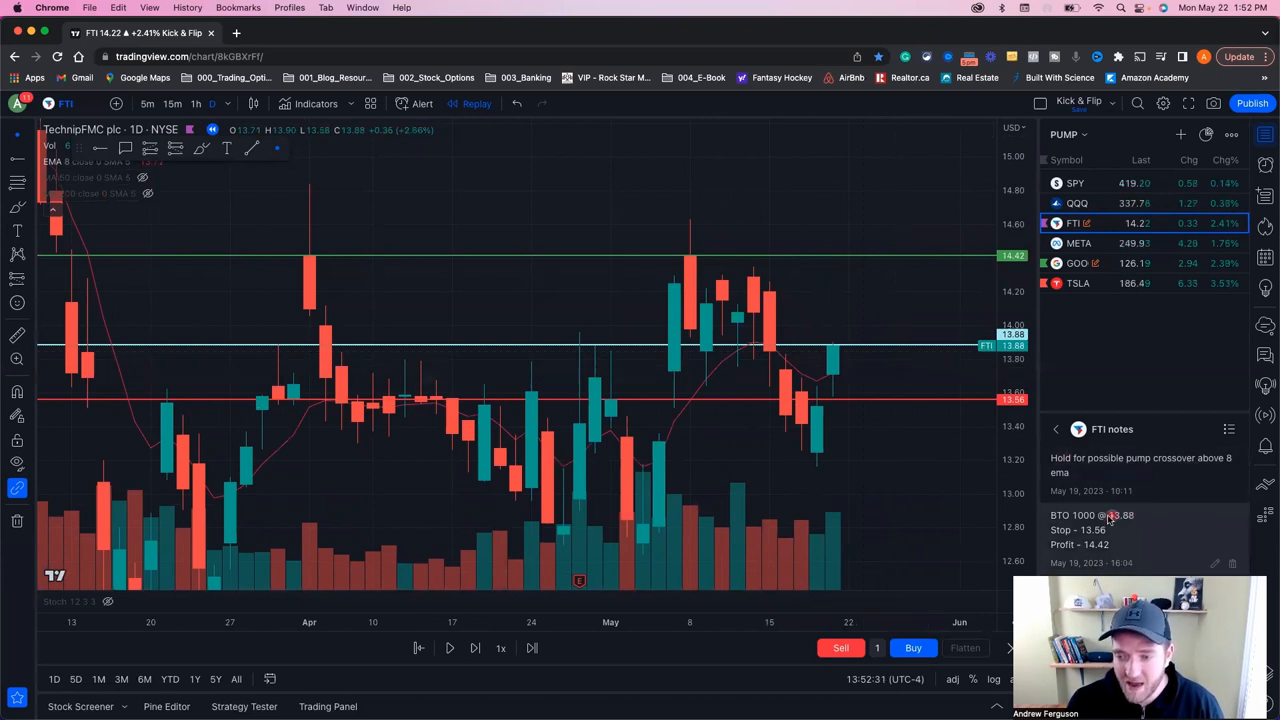
pyautogui.moveTo(1090, 546)
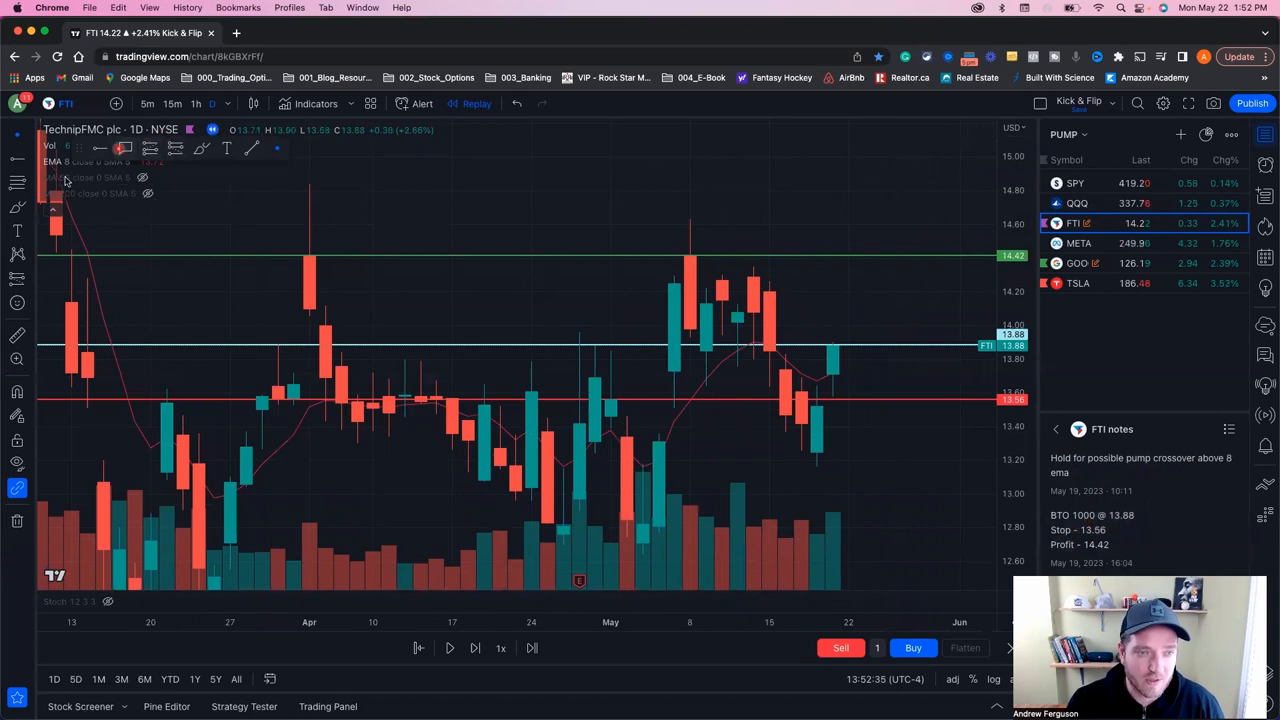
pyautogui.moveTo(878, 330)
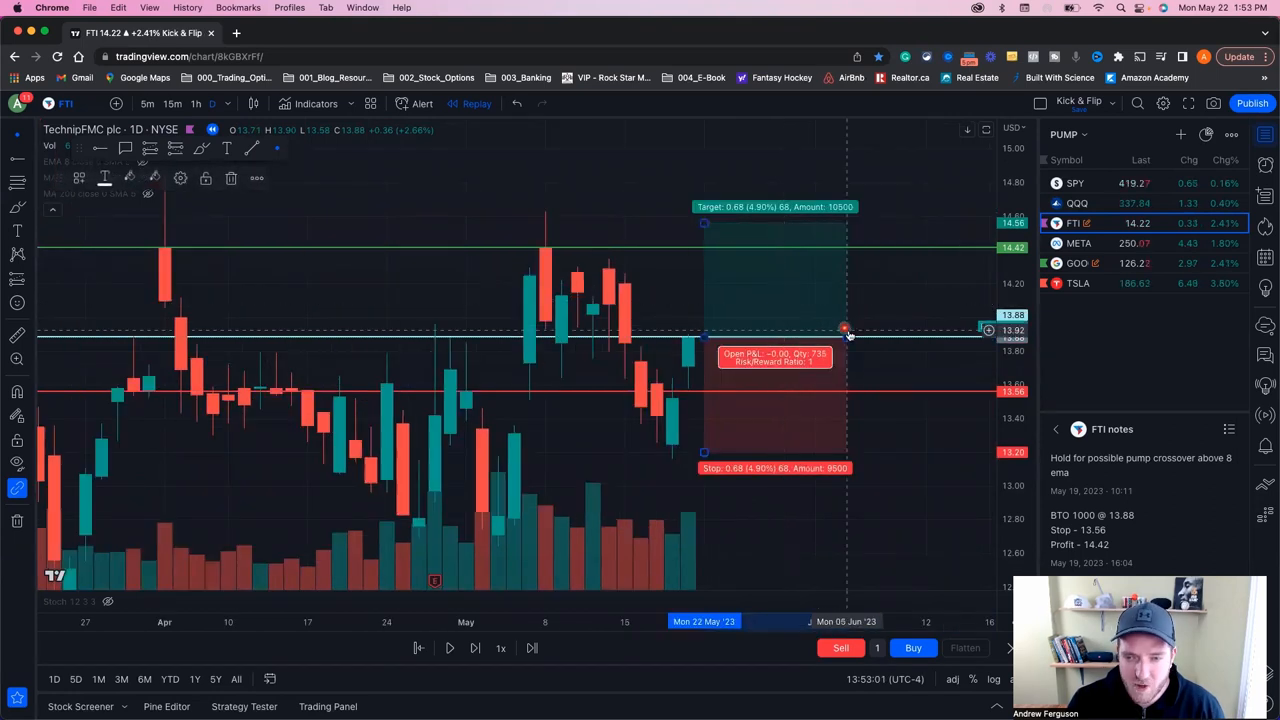
# Set the FTI long position's target to 14.42 and stop to 13.56, then move to the 5-minute chart
pyautogui.moveTo(844, 330); pyautogui.dragTo(940, 336)
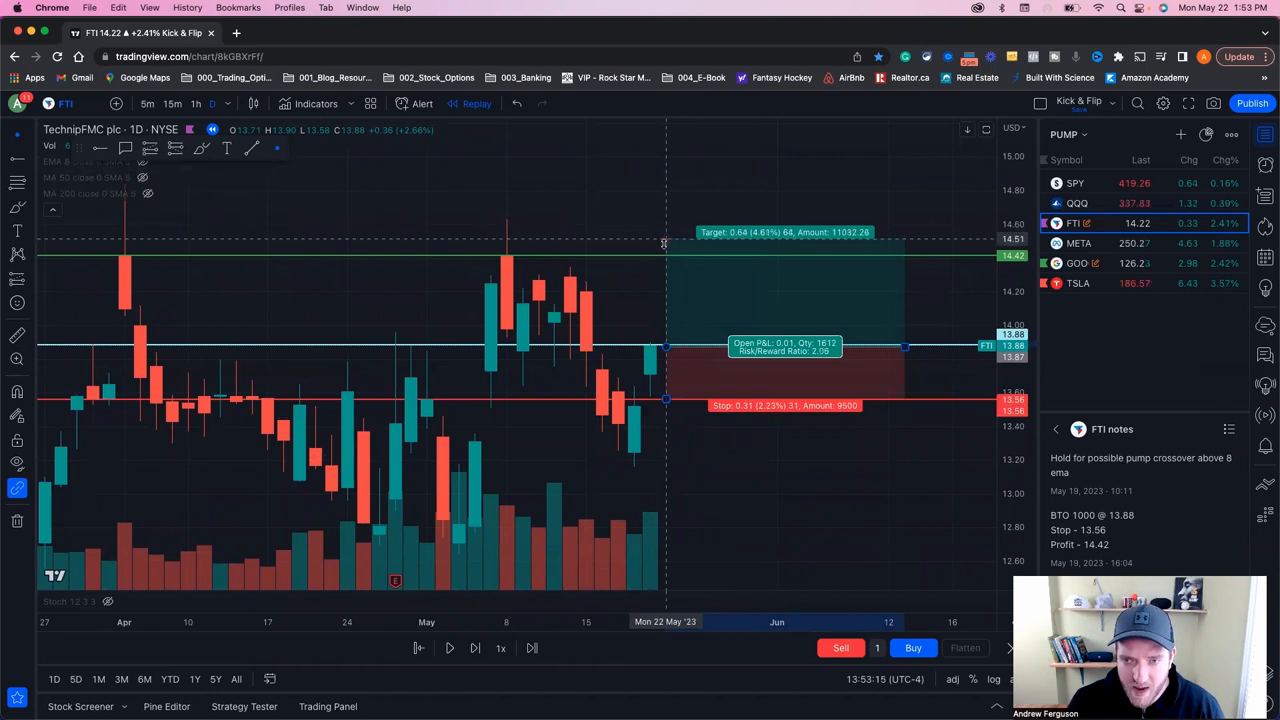
pyautogui.moveTo(664, 232); pyautogui.dragTo(664, 248)
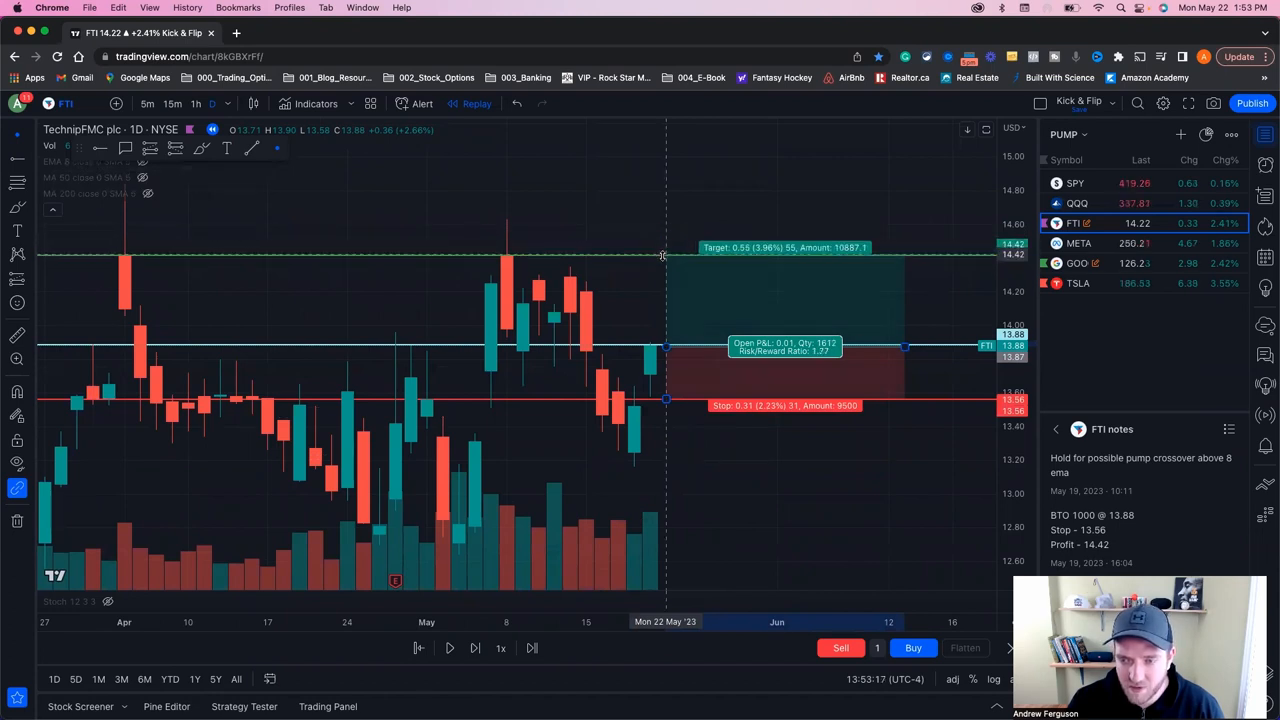
pyautogui.click(148, 104)
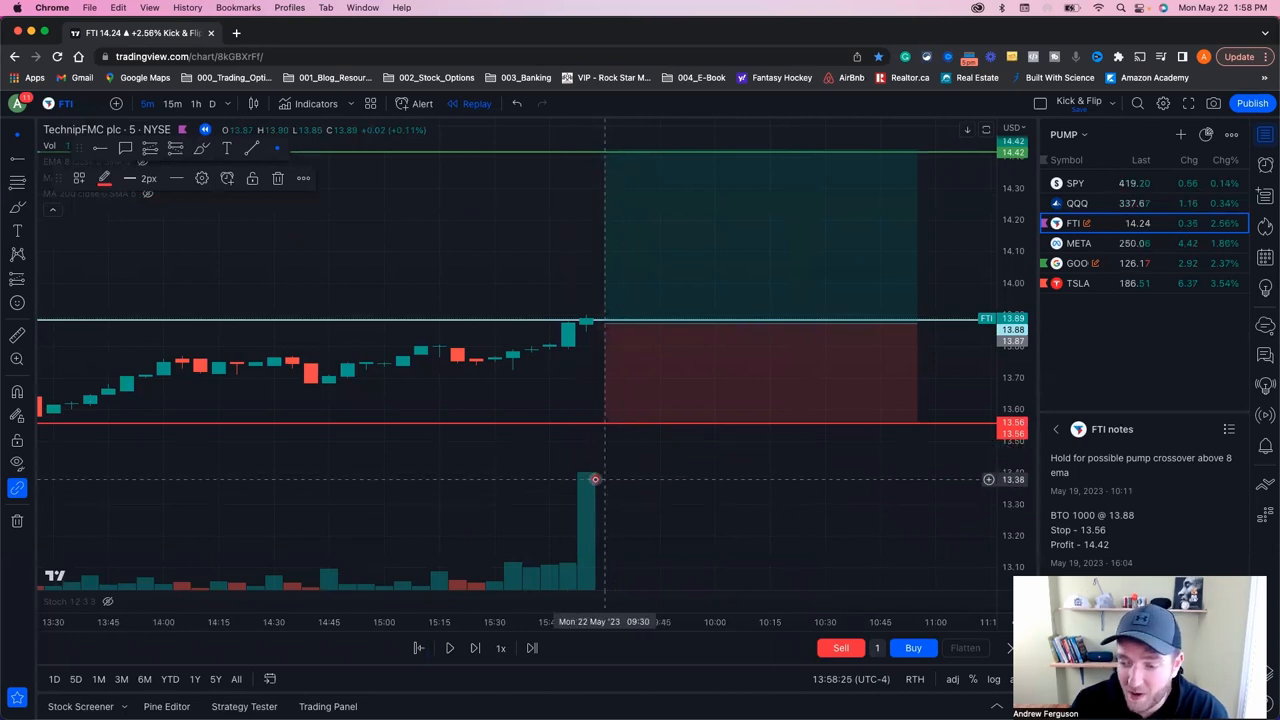
pyautogui.moveTo(600, 468)
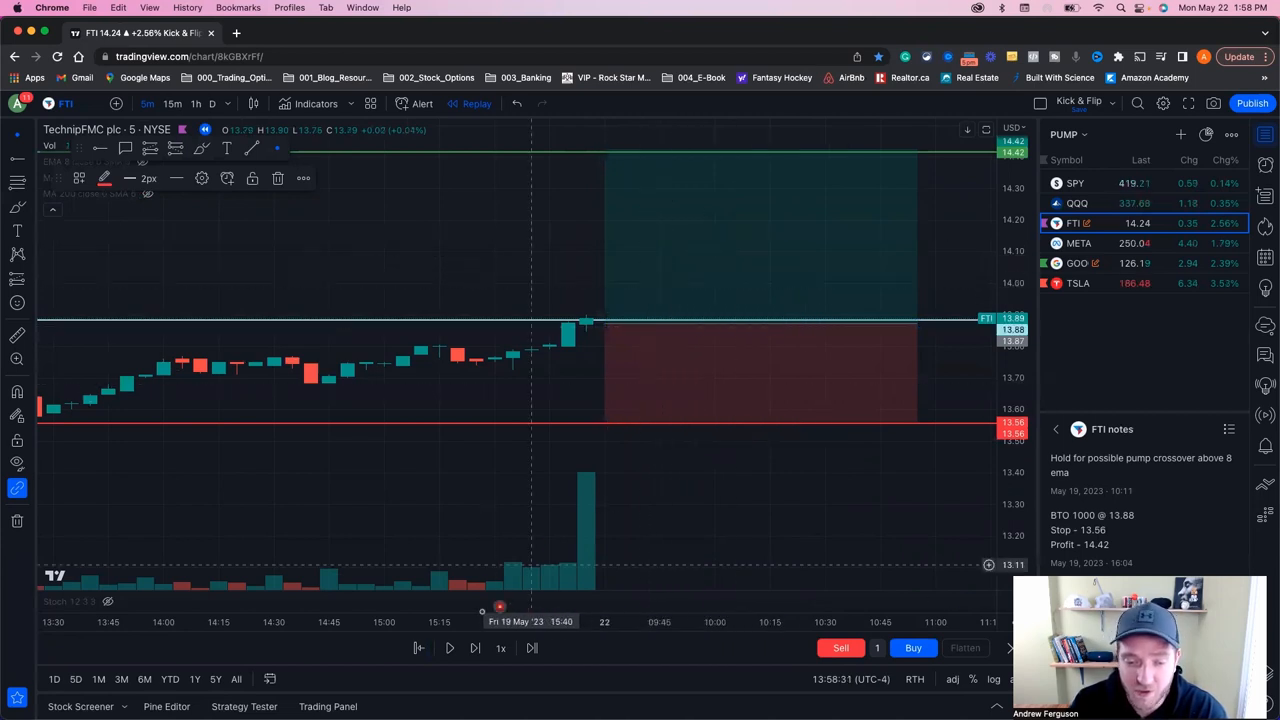
# Step the 5-minute replay into the open and trail the red stop line up under the new candles near 14.04
pyautogui.click(448, 648)
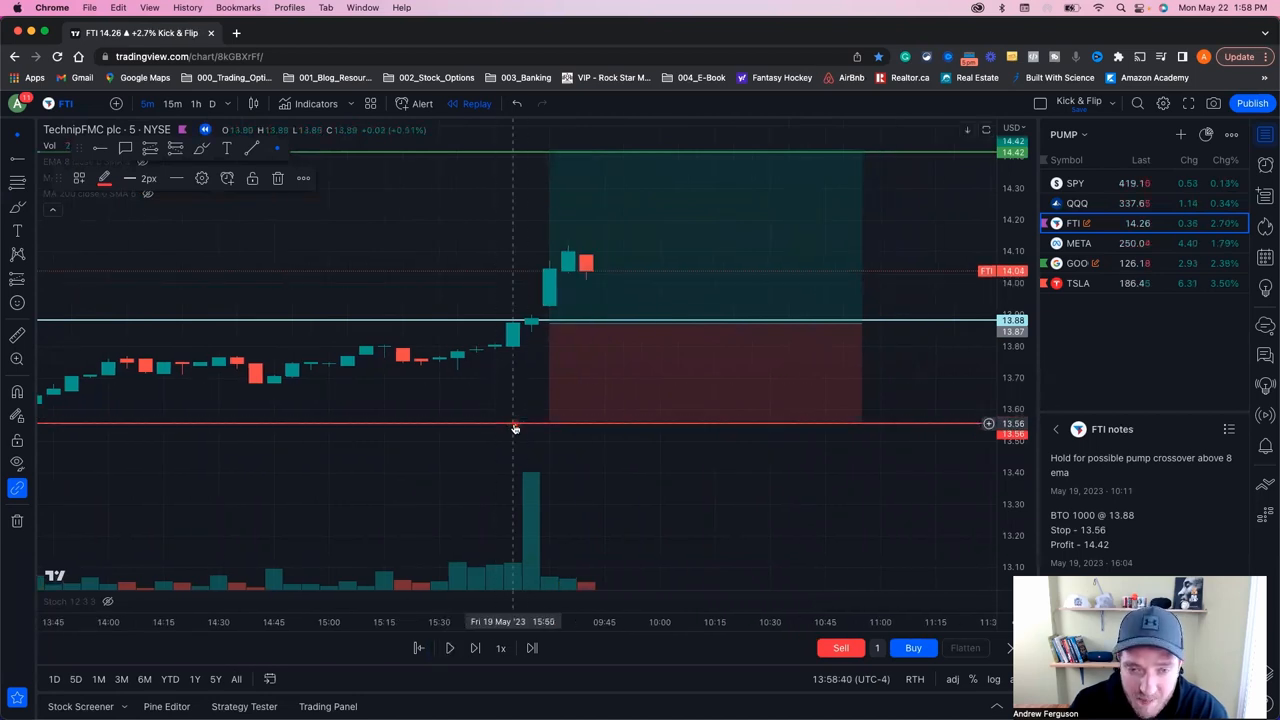
pyautogui.moveTo(516, 428); pyautogui.dragTo(518, 326)
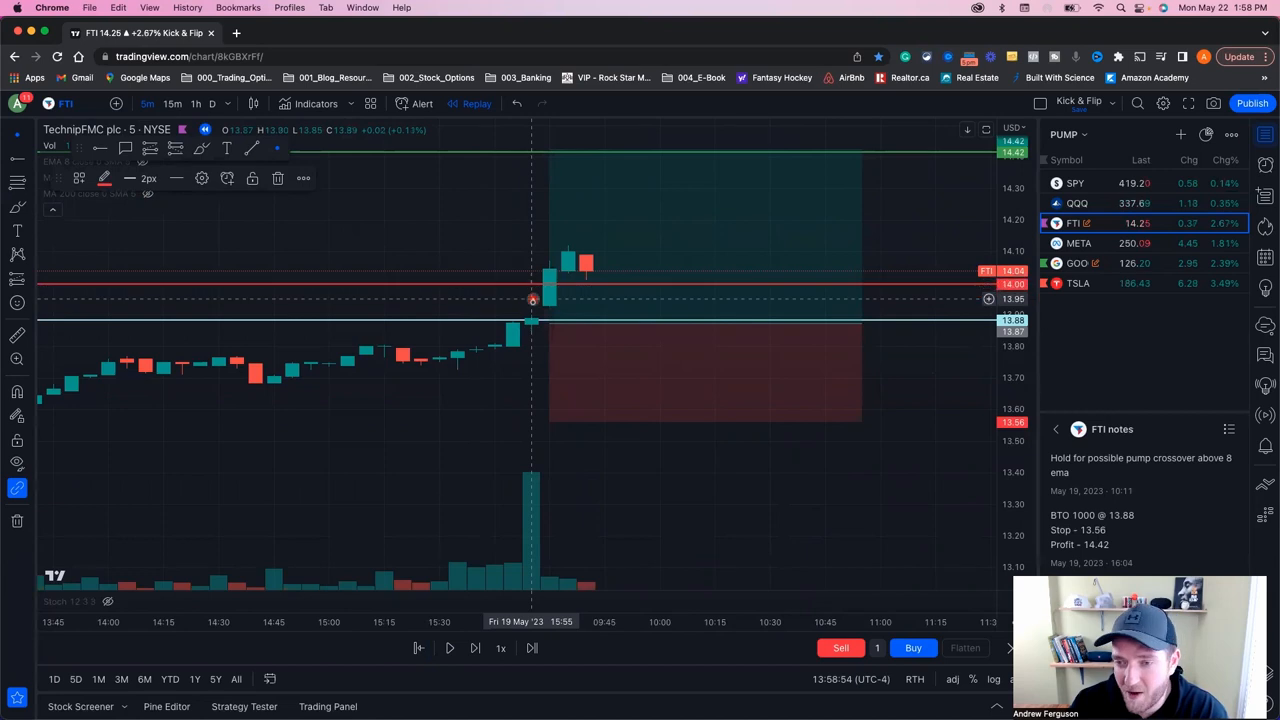
pyautogui.moveTo(532, 300); pyautogui.dragTo(538, 340)
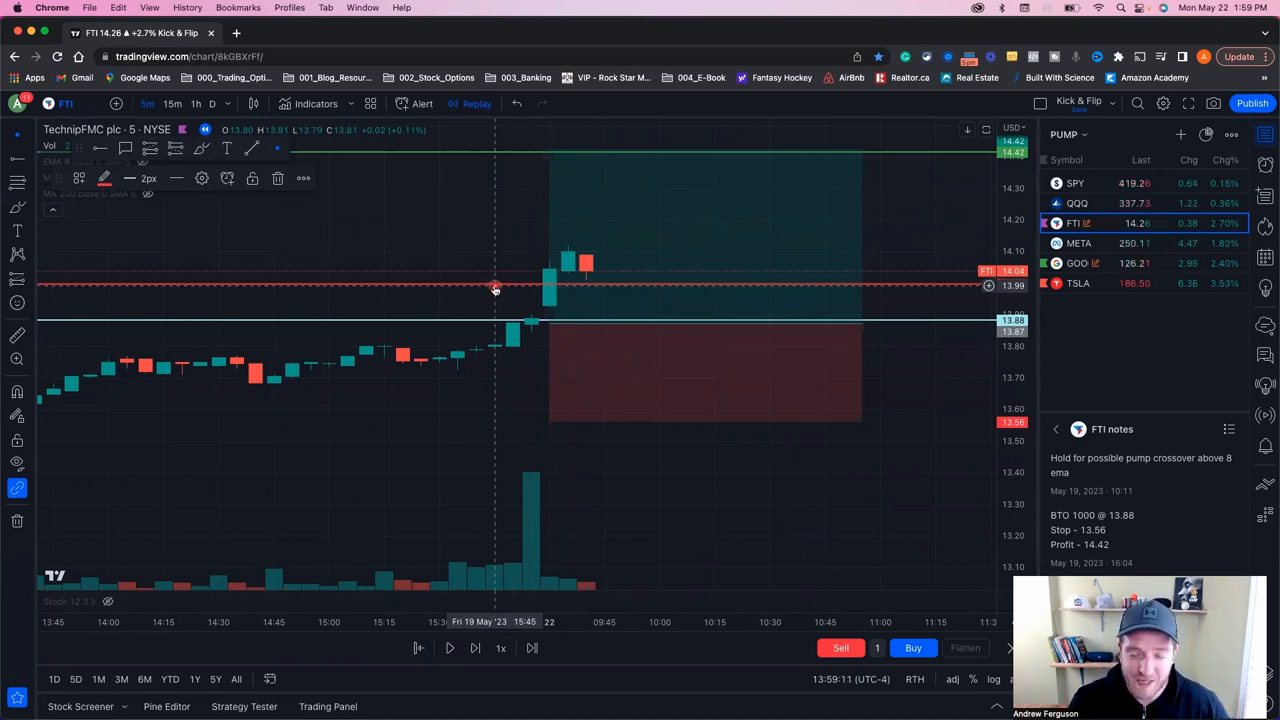
# Play and pause the replay in bursts until FTI's price climbs to the 14.42 target line
pyautogui.click(450, 648)
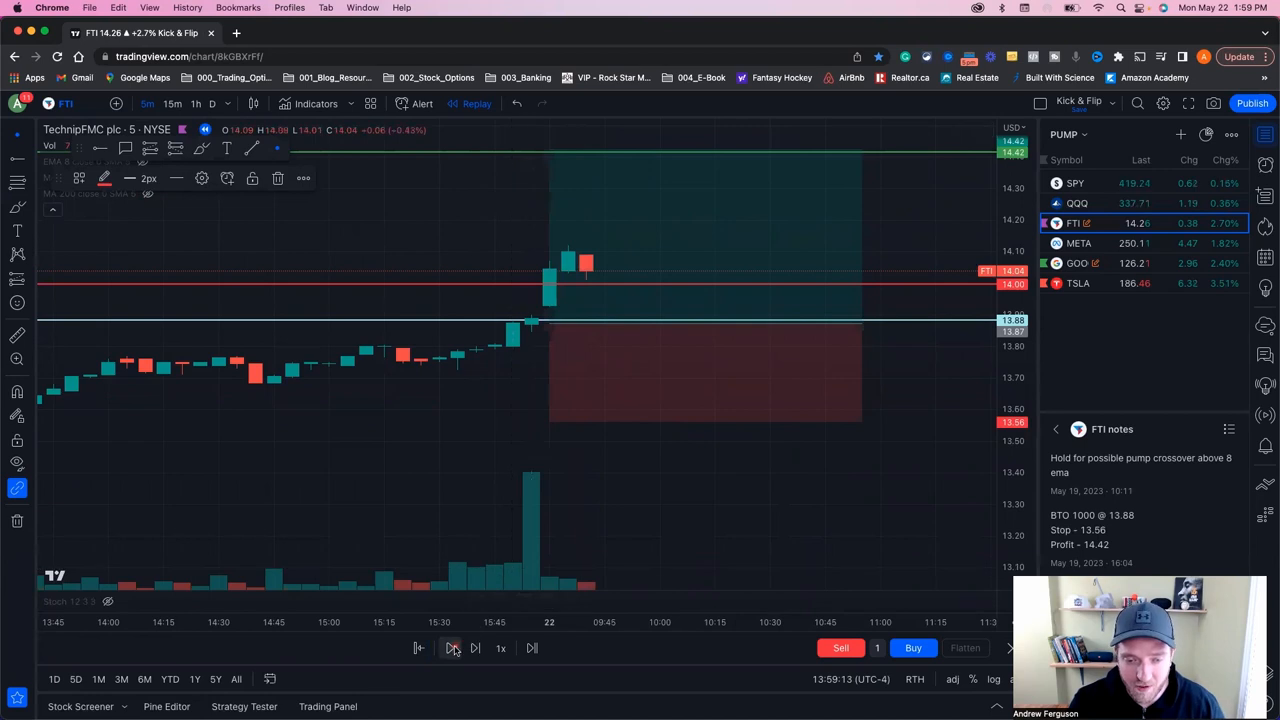
pyautogui.click(452, 648)
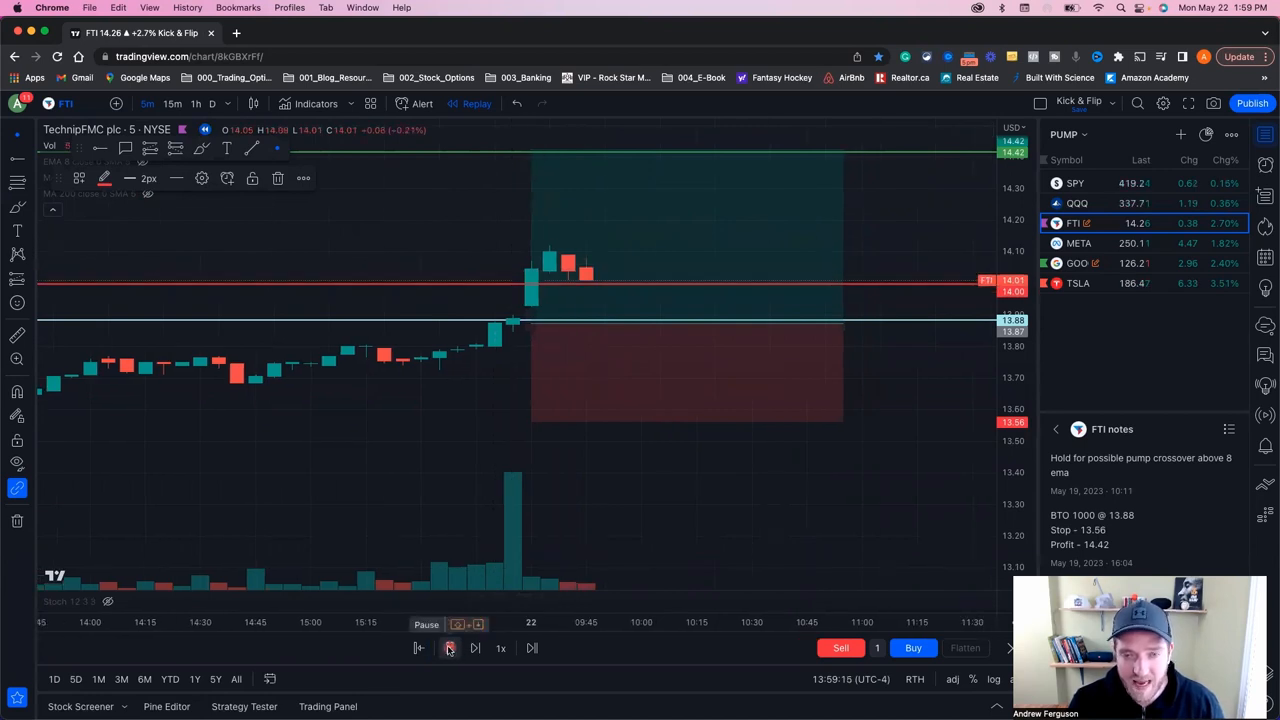
pyautogui.click(448, 648)
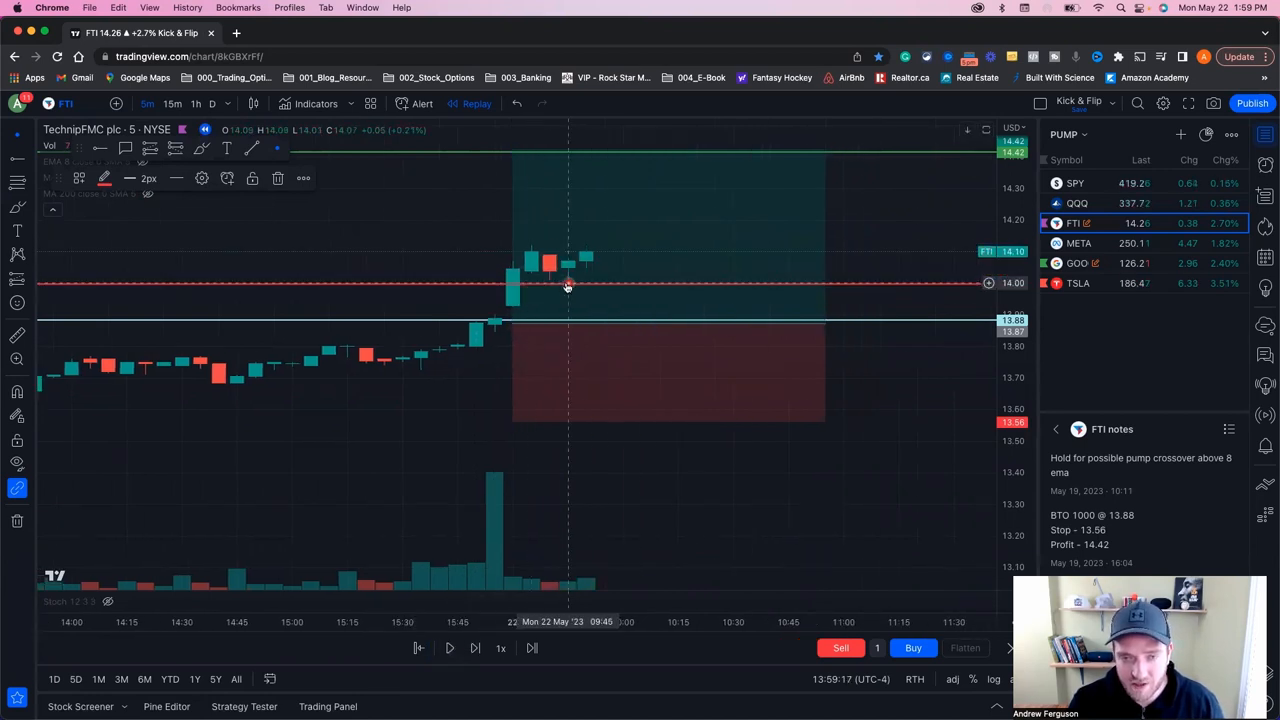
pyautogui.moveTo(492, 284)
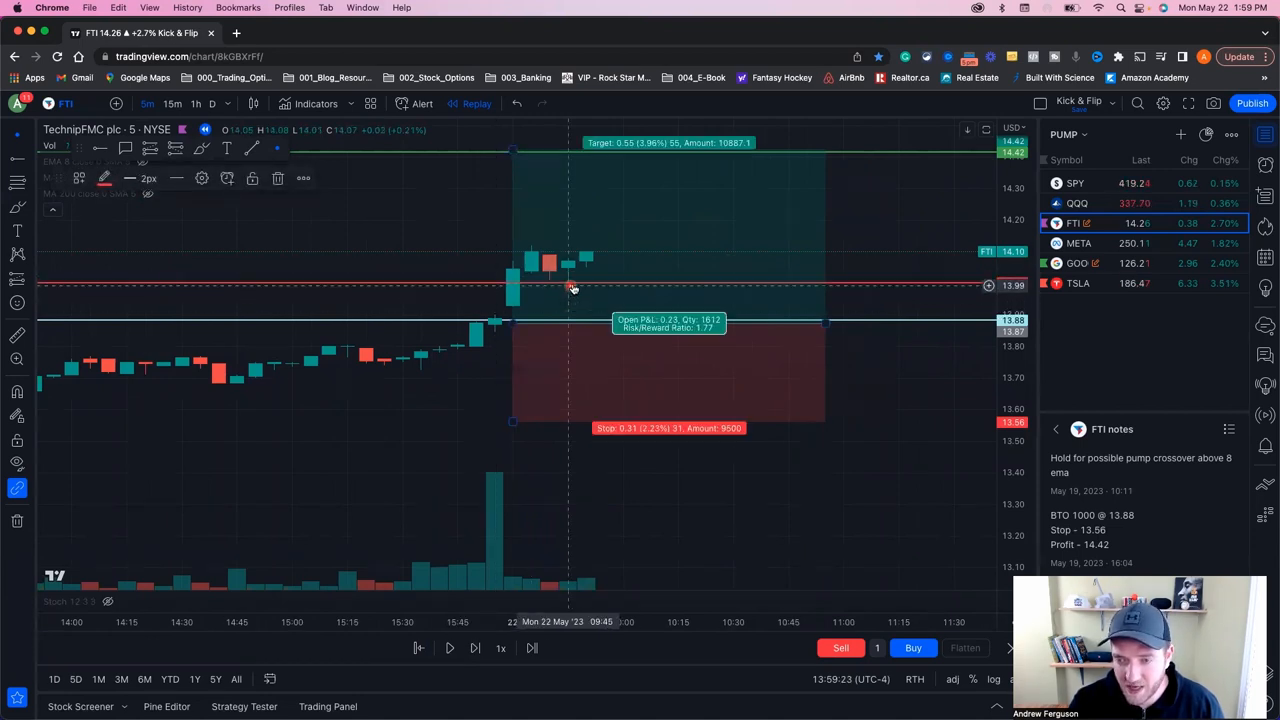
pyautogui.moveTo(496, 562)
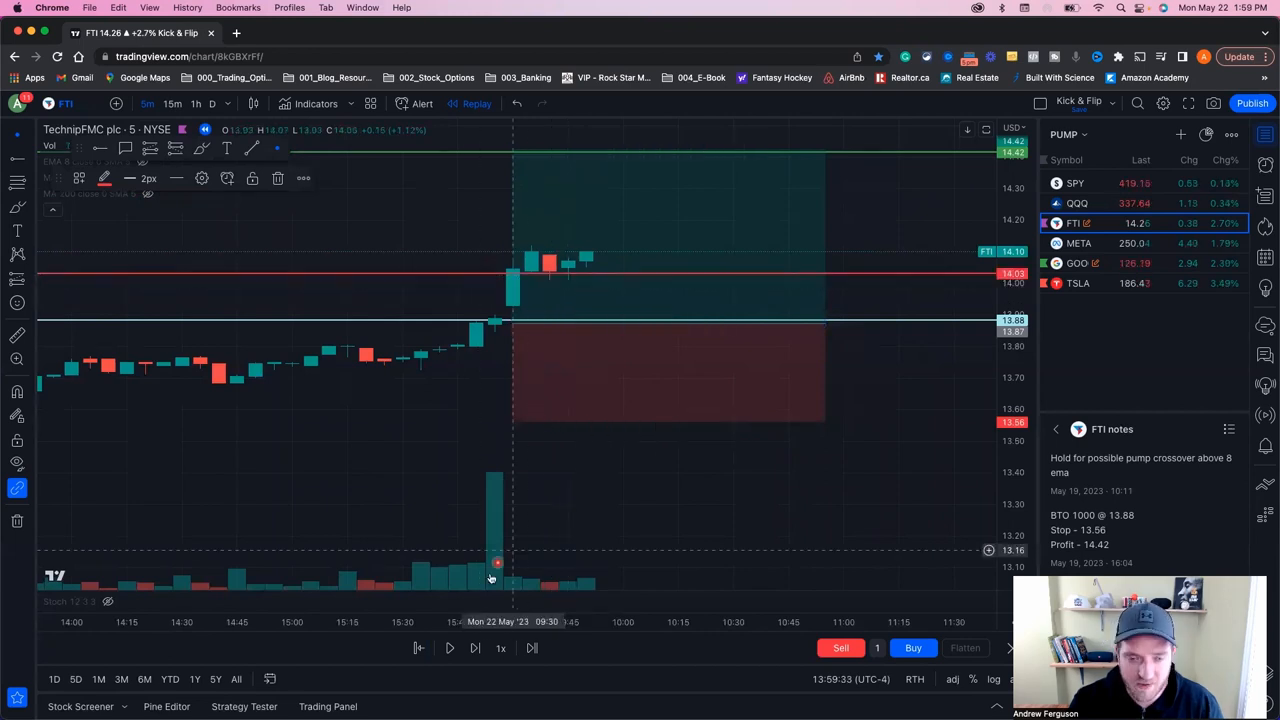
pyautogui.click(450, 648)
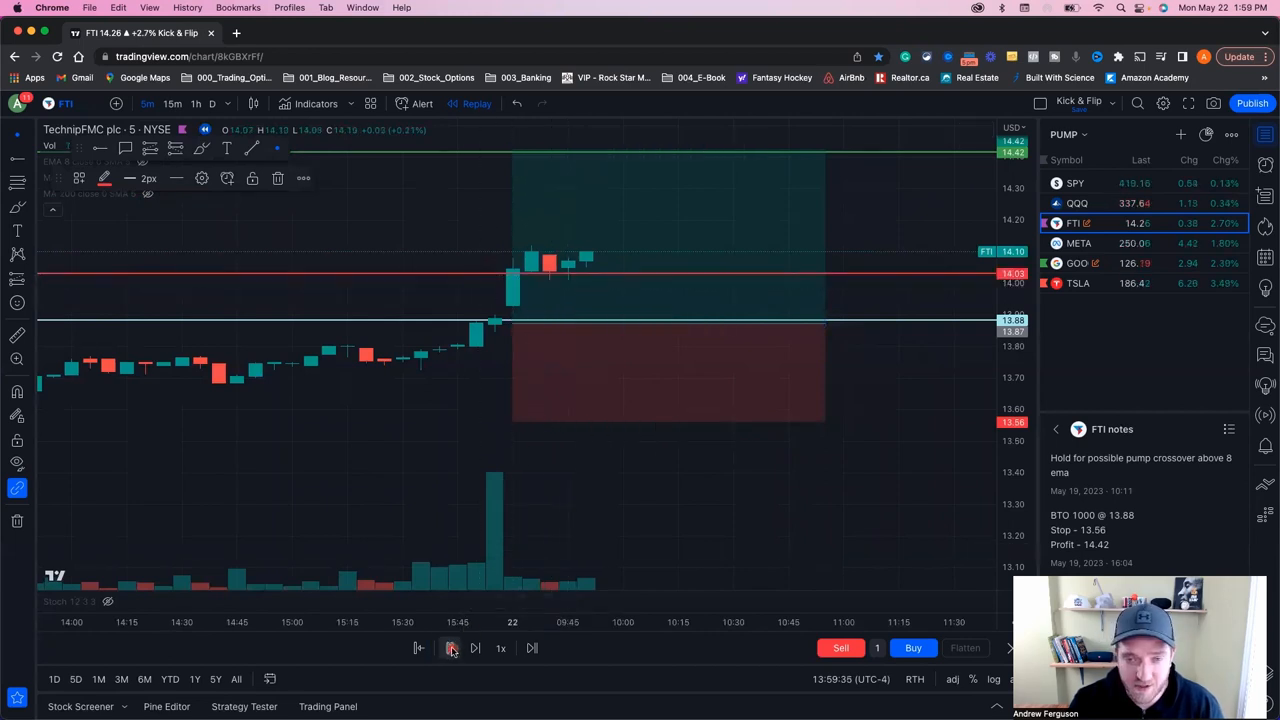
pyautogui.click(452, 648)
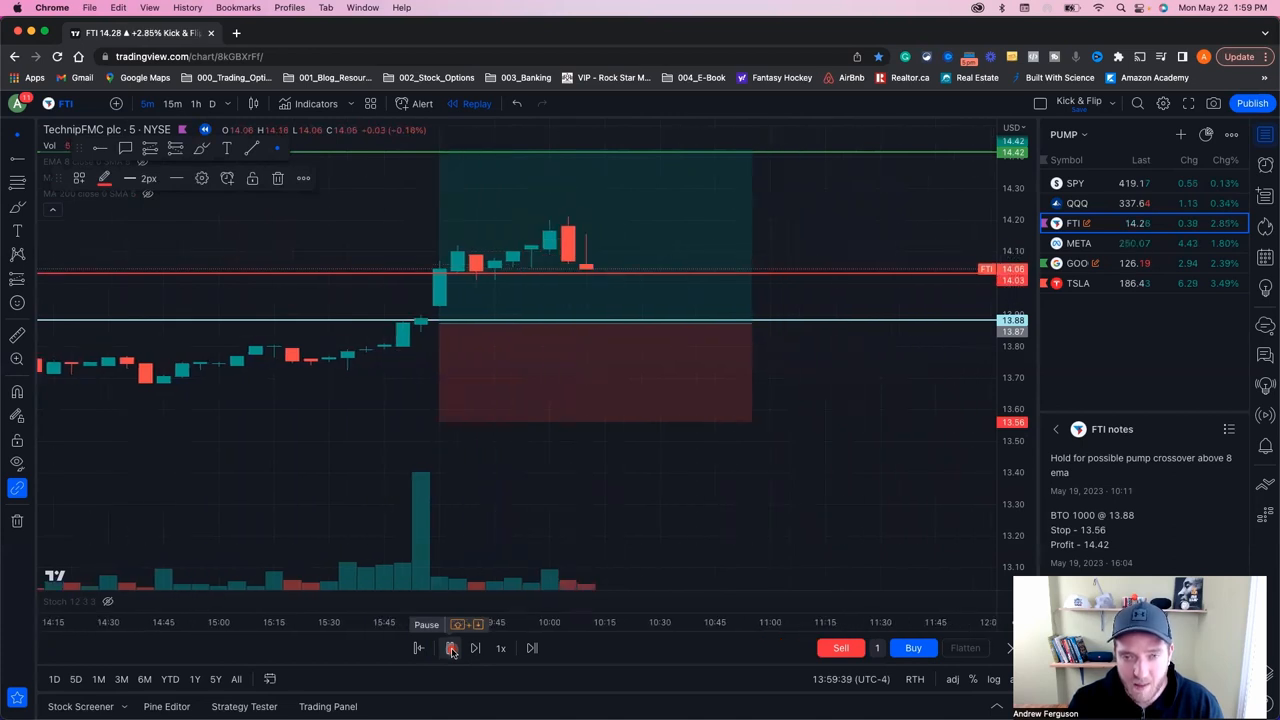
pyautogui.click(450, 648)
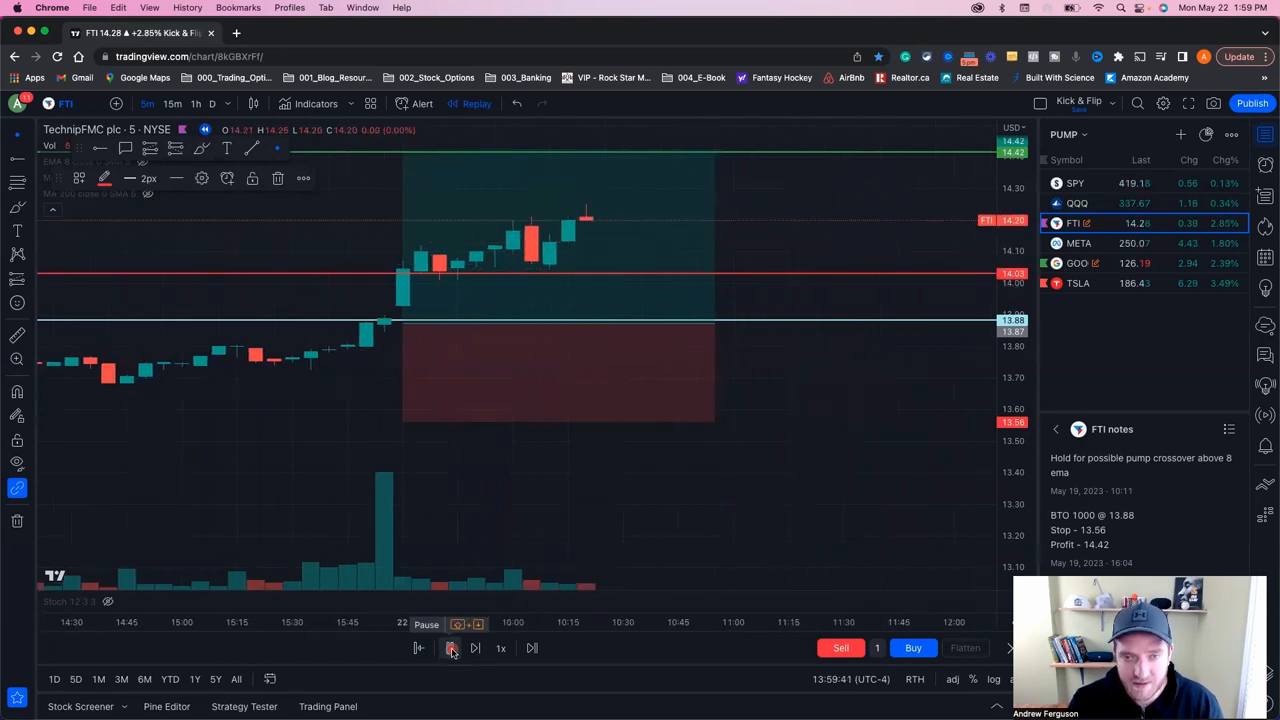
pyautogui.click(452, 648)
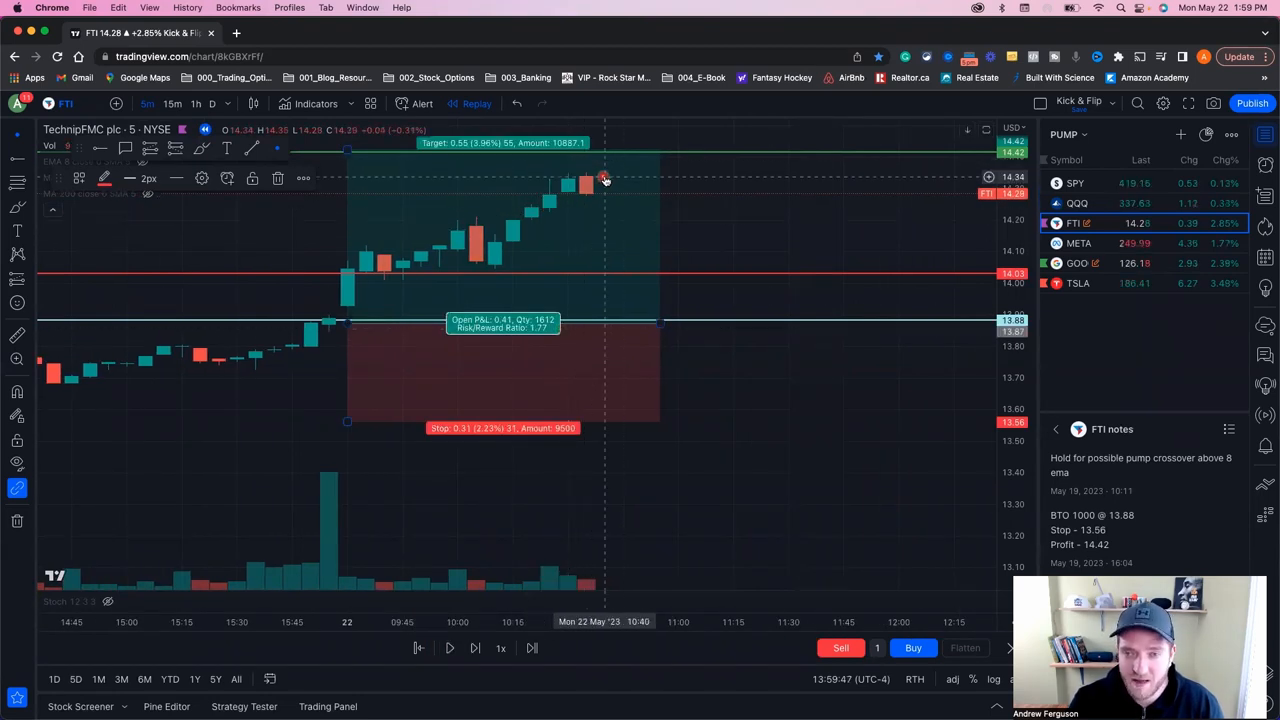
pyautogui.moveTo(448, 256)
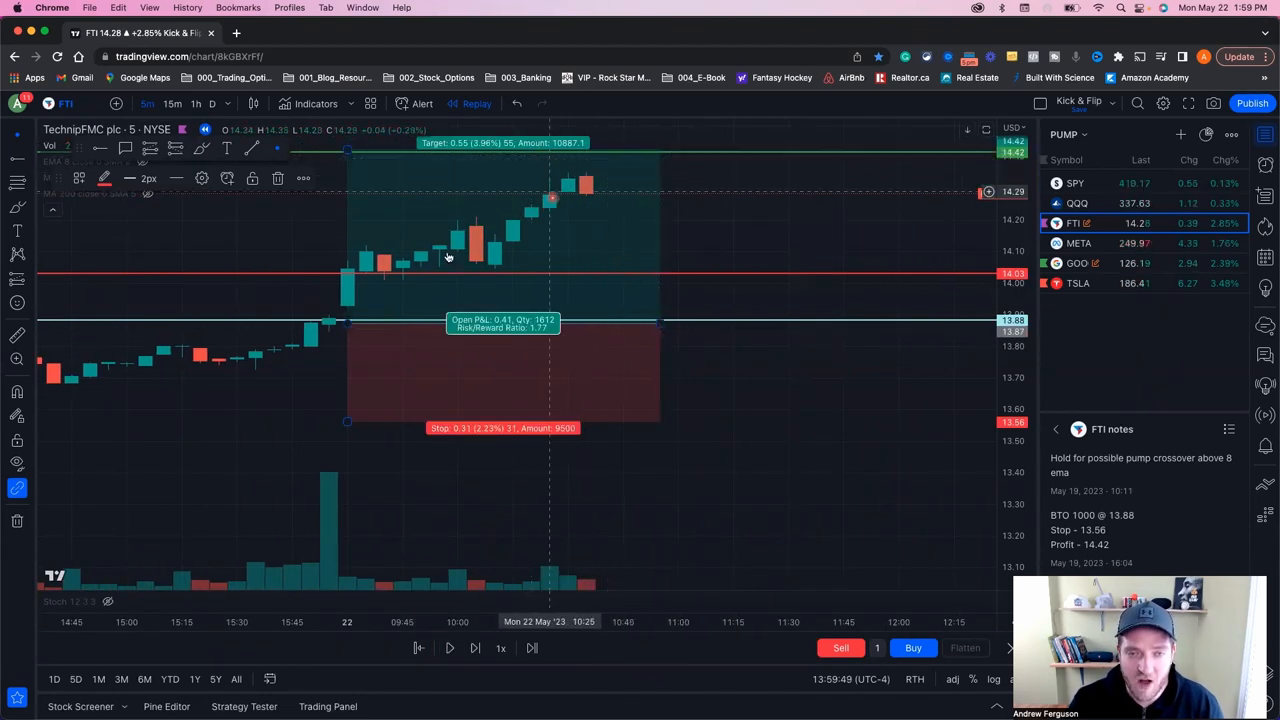
pyautogui.moveTo(570, 180)
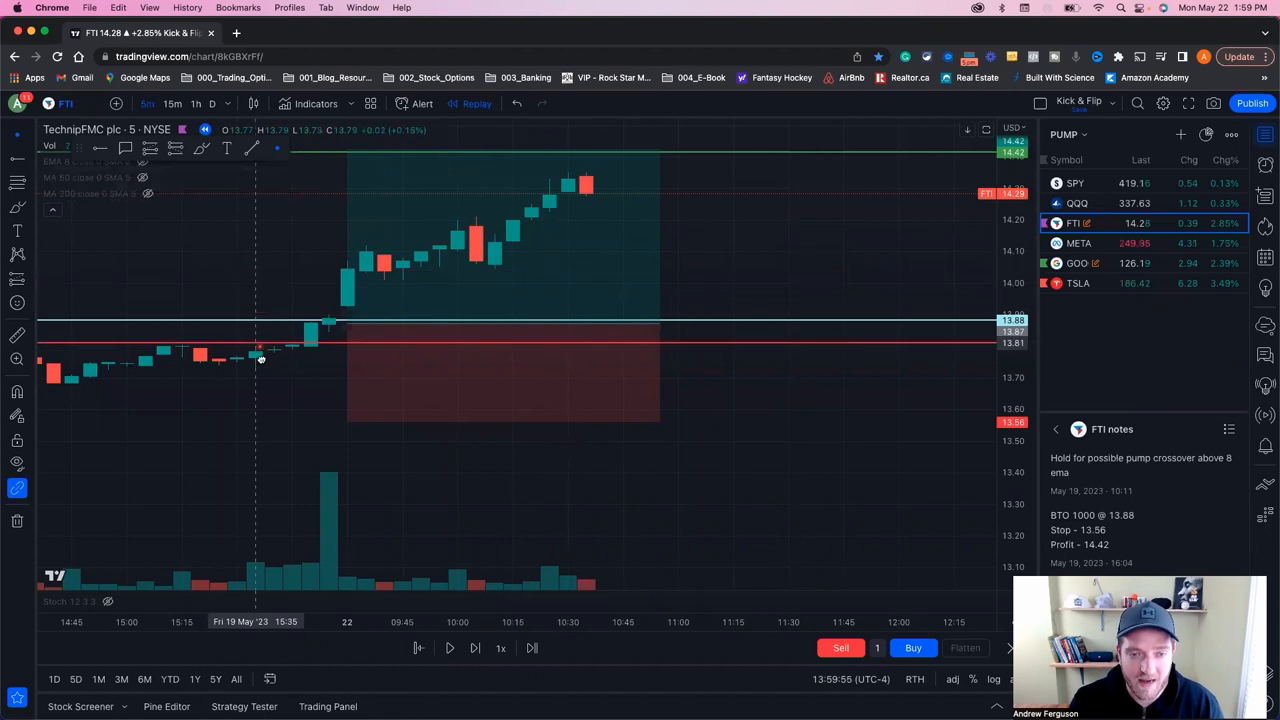
pyautogui.click(520, 390)
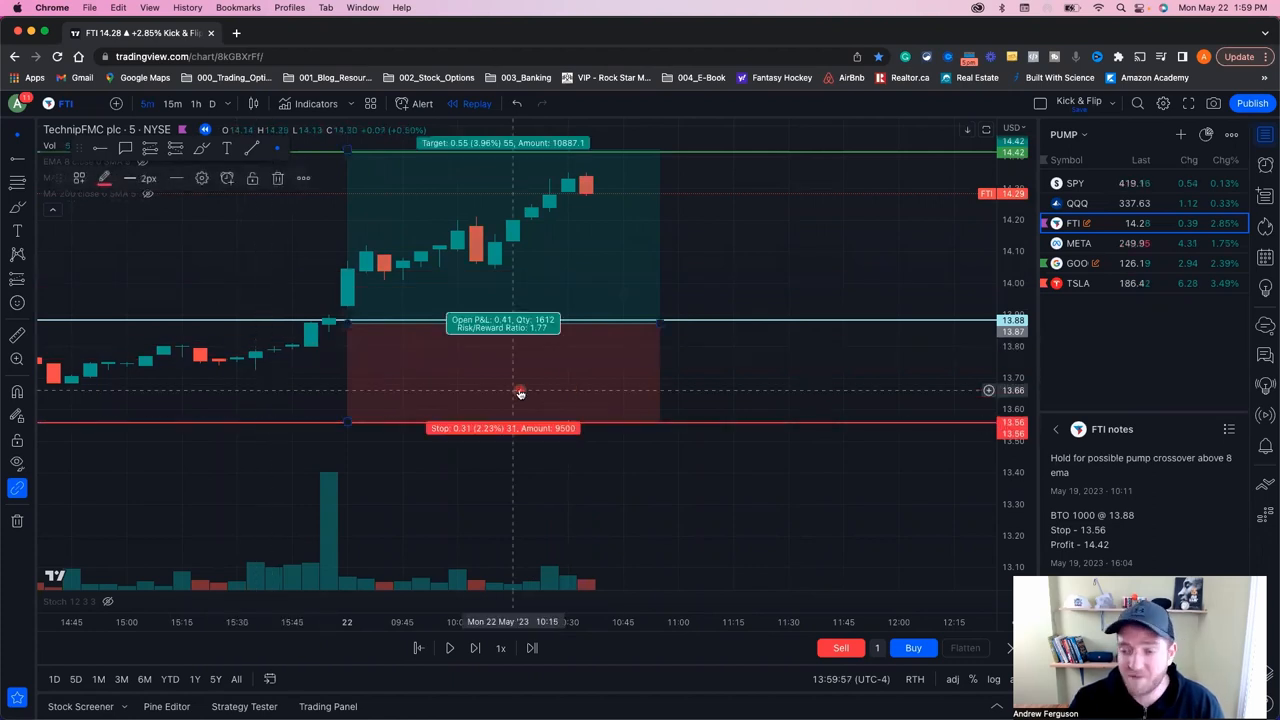
pyautogui.moveTo(578, 344)
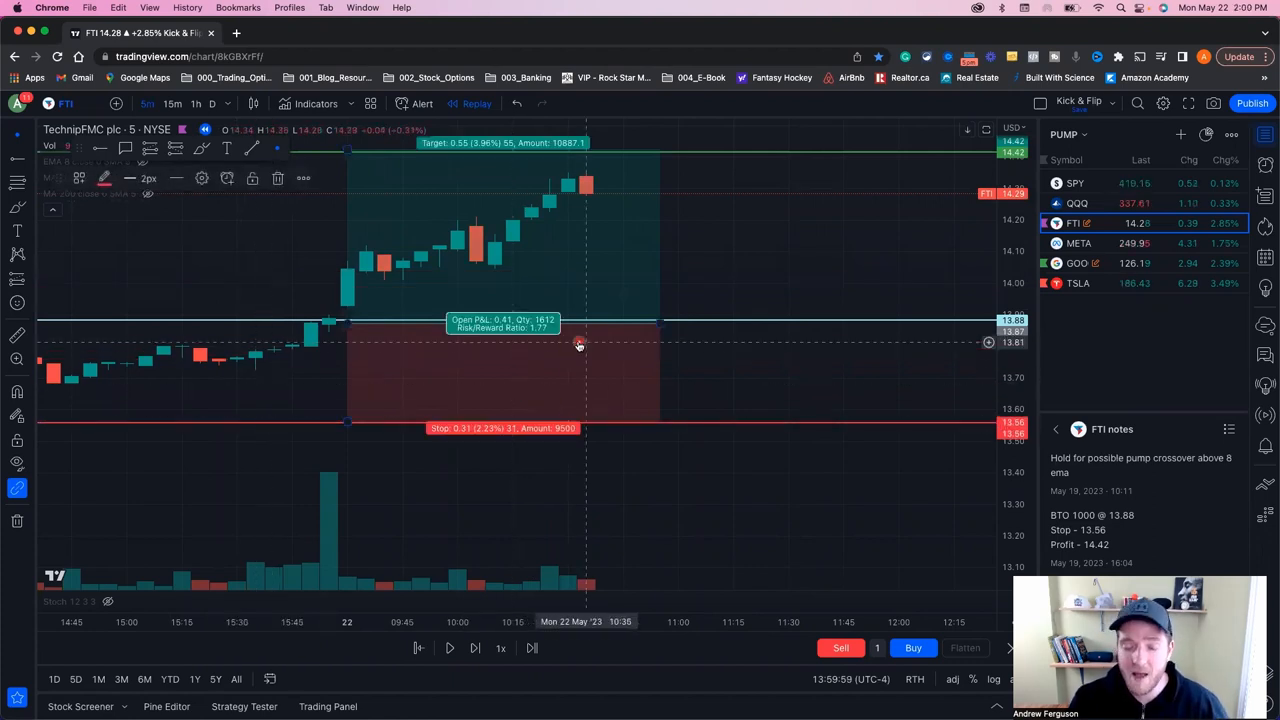
pyautogui.moveTo(700, 360)
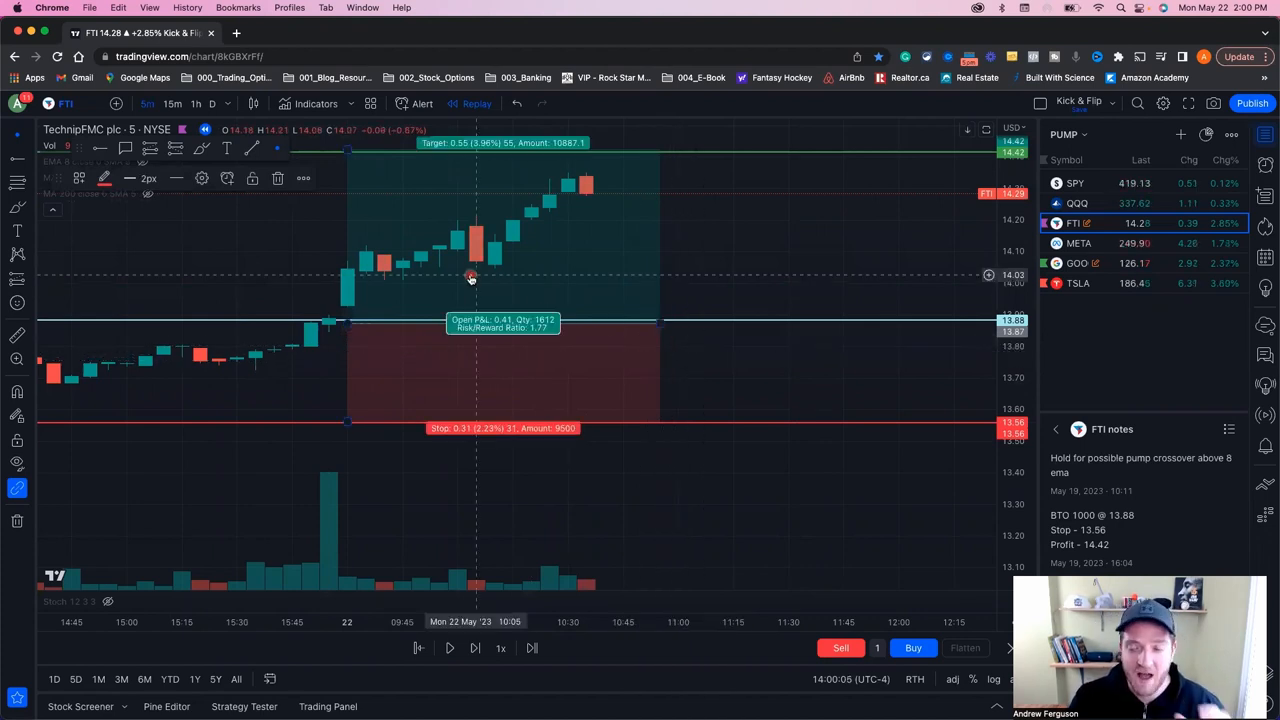
pyautogui.moveTo(446, 272)
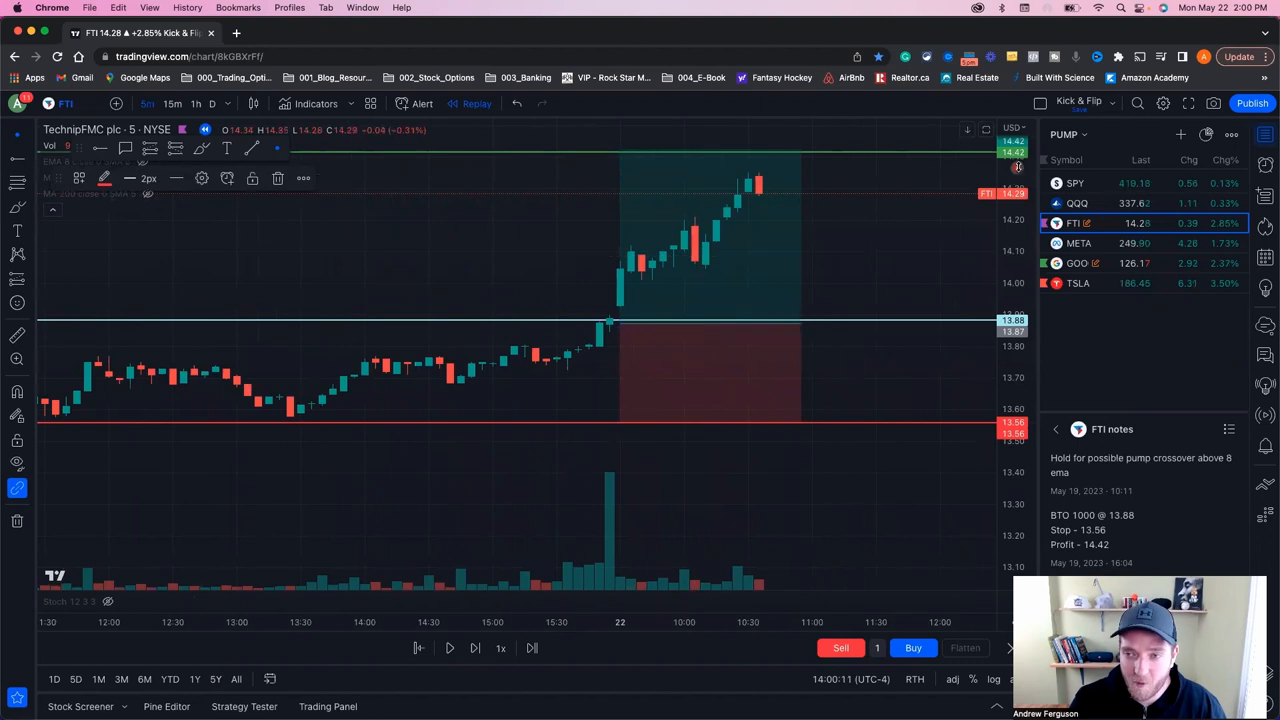
# Switch to the daily chart and move the long position onto the latest bar with a 14.42 target and stop below 13.56
pyautogui.click(212, 104)
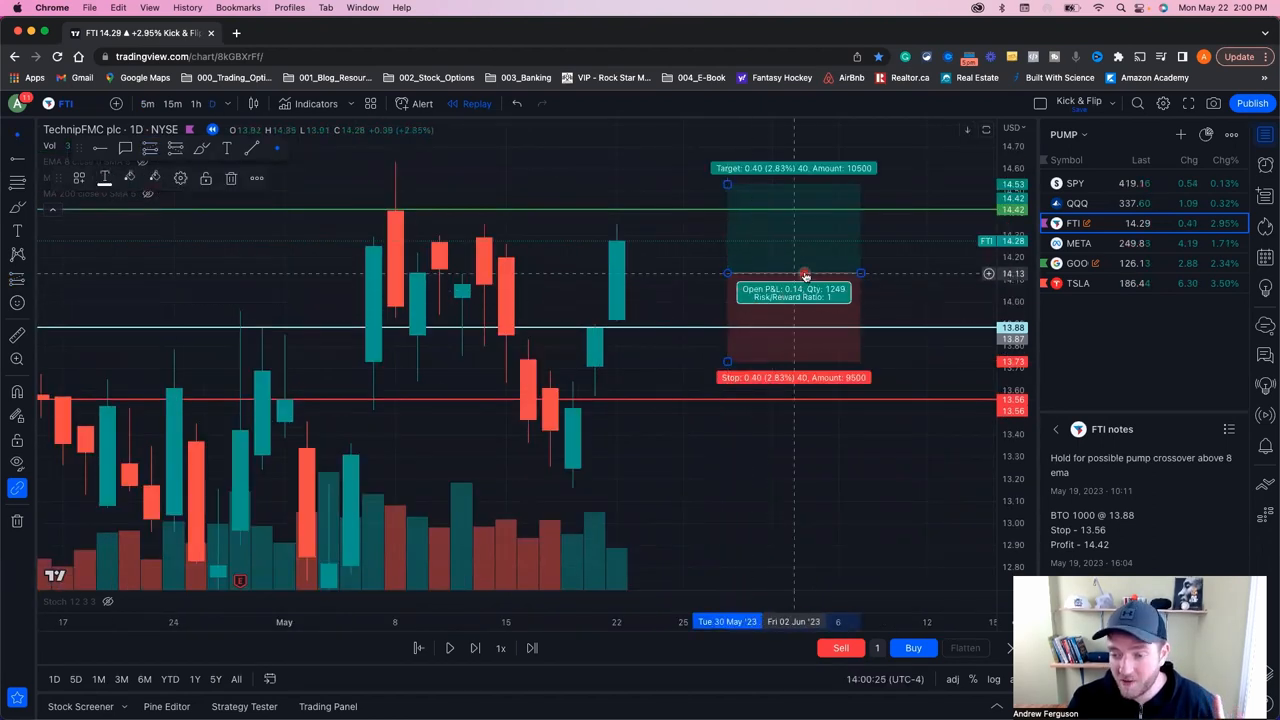
pyautogui.moveTo(804, 276); pyautogui.dragTo(708, 296)
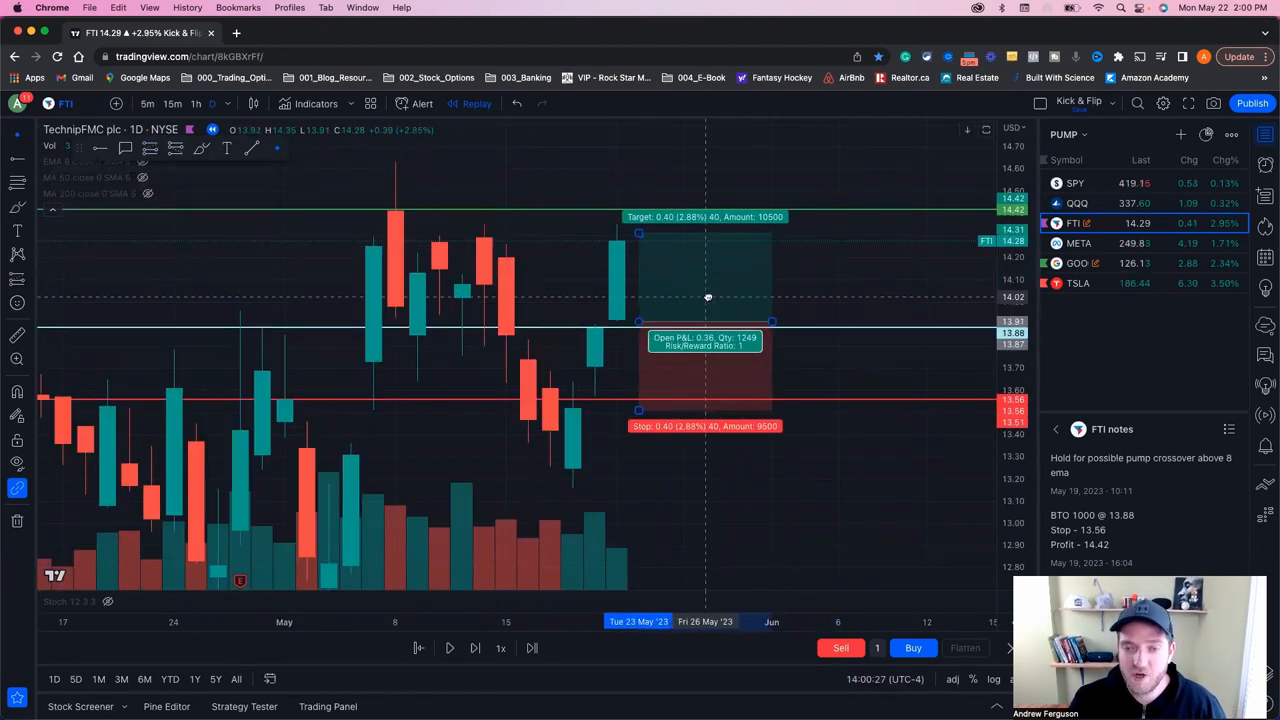
pyautogui.moveTo(638, 232); pyautogui.dragTo(638, 144)
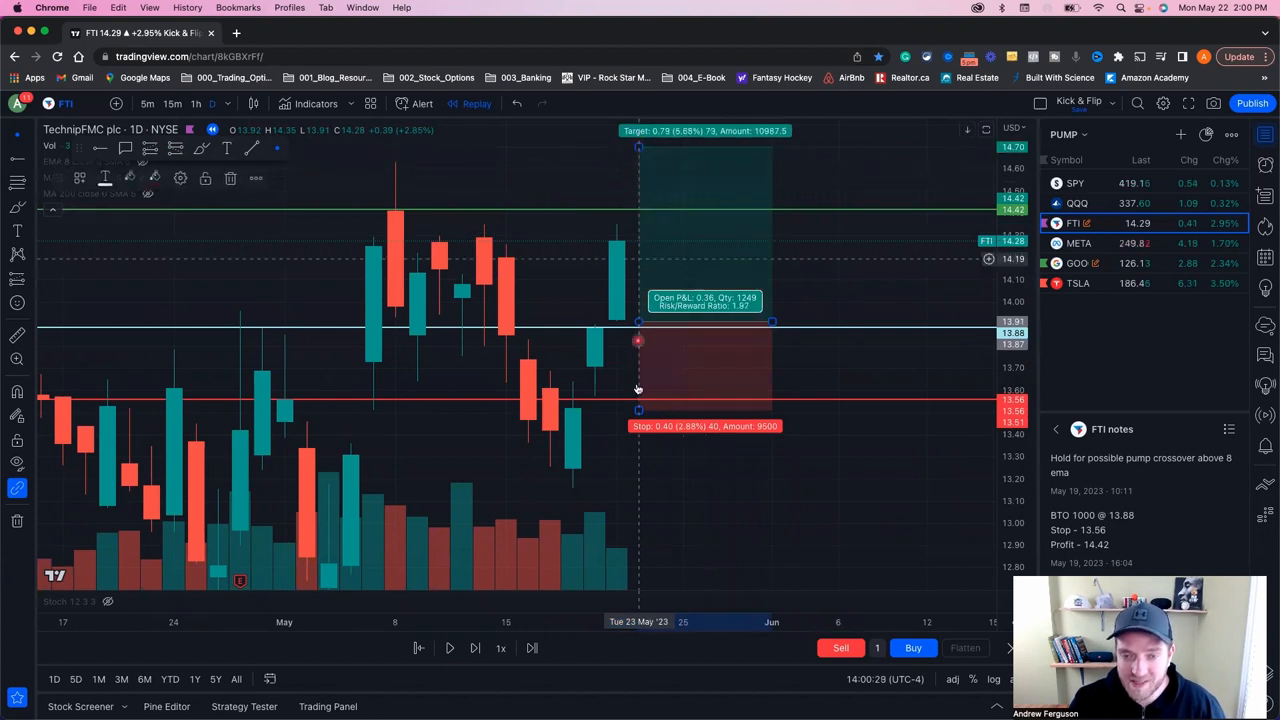
pyautogui.moveTo(638, 410); pyautogui.dragTo(638, 470)
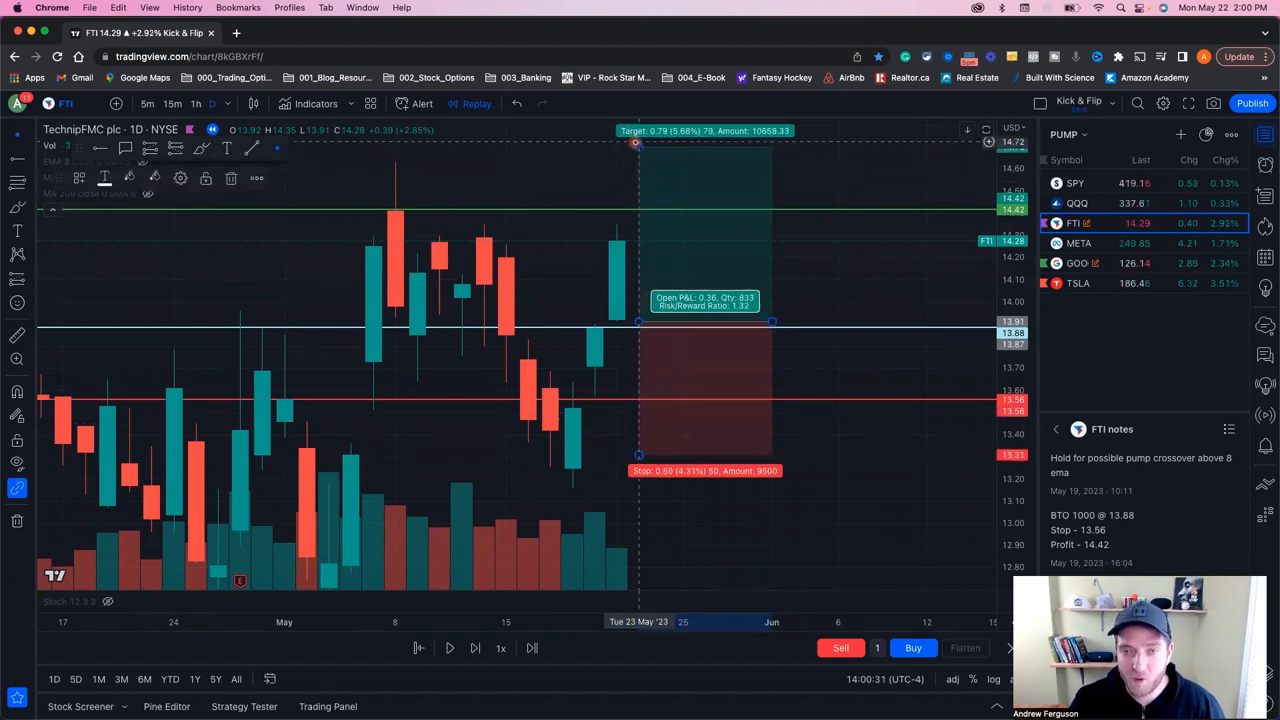
pyautogui.moveTo(636, 144); pyautogui.dragTo(636, 204)
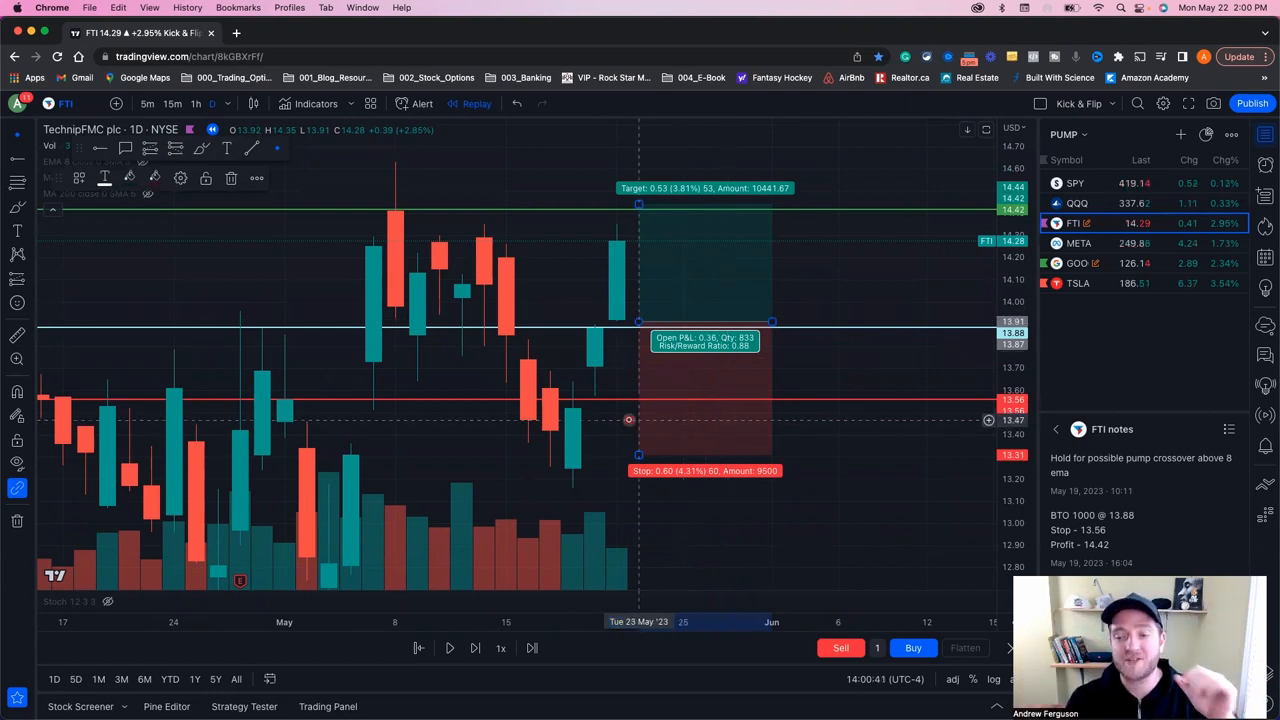
pyautogui.moveTo(588, 396)
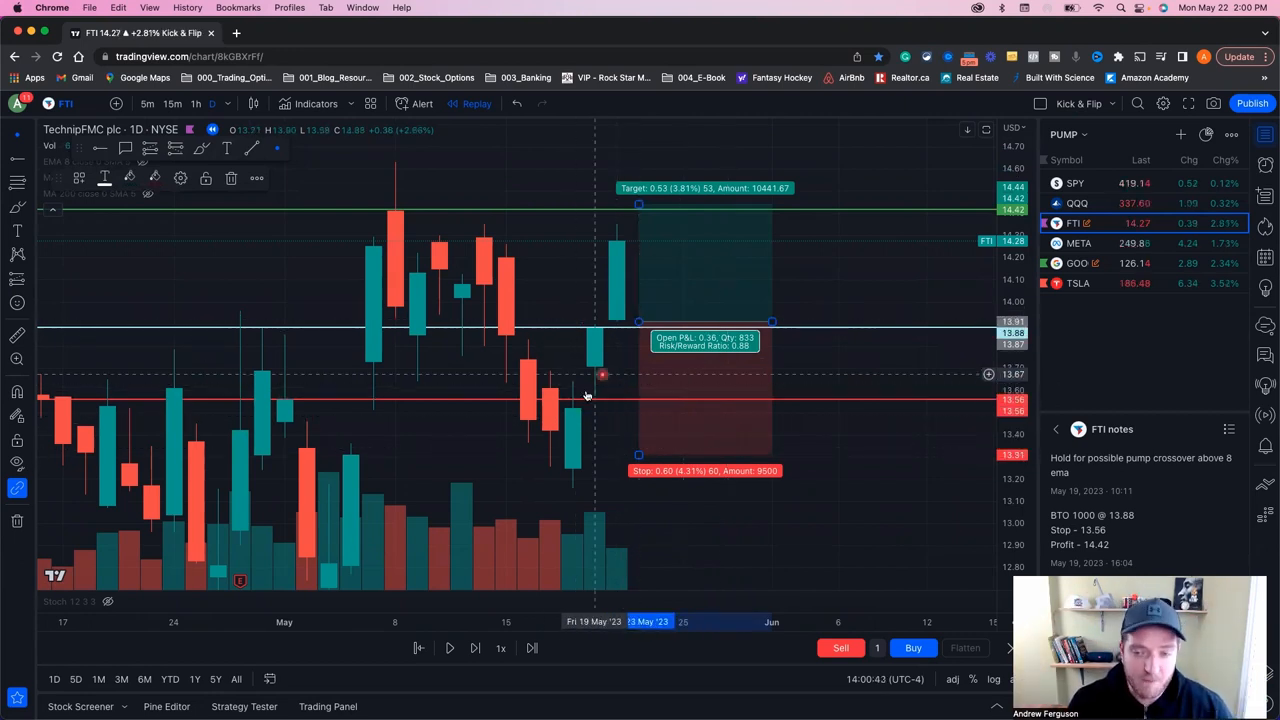